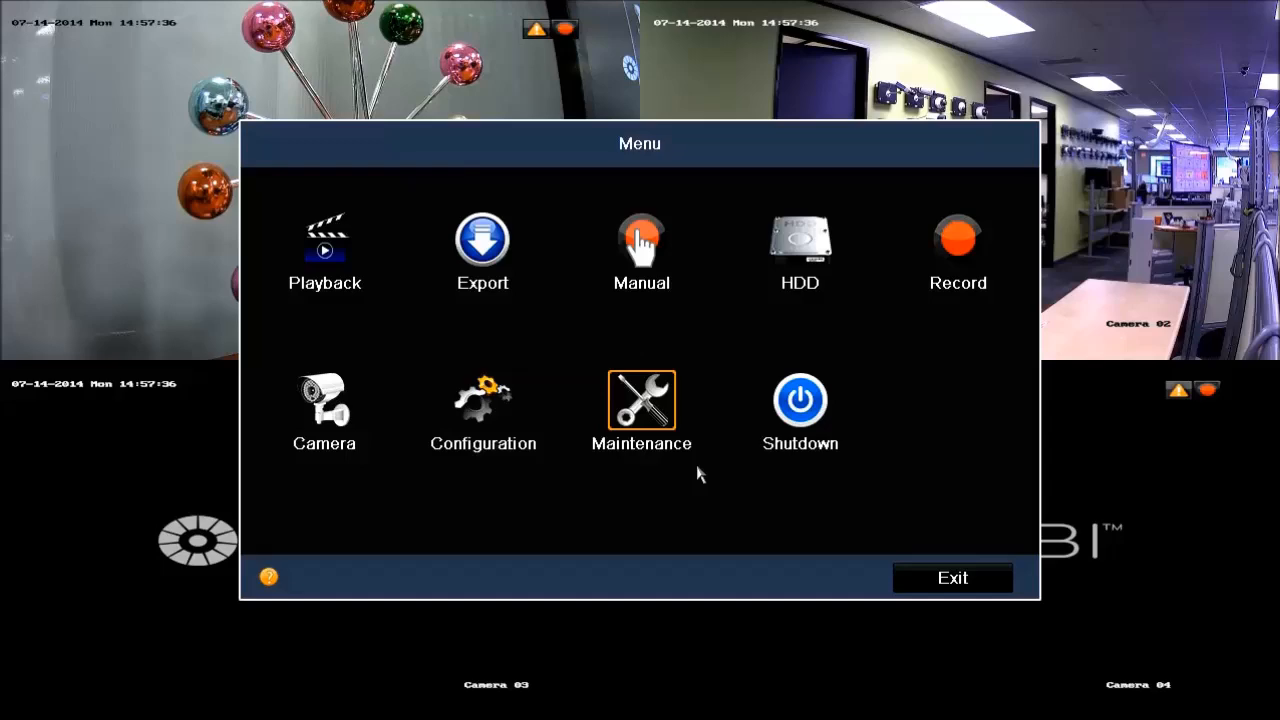
Step: Log in as admin by entering the password and confirming the Login dialog
{"action": "left_click", "coordinate": [951, 577]}
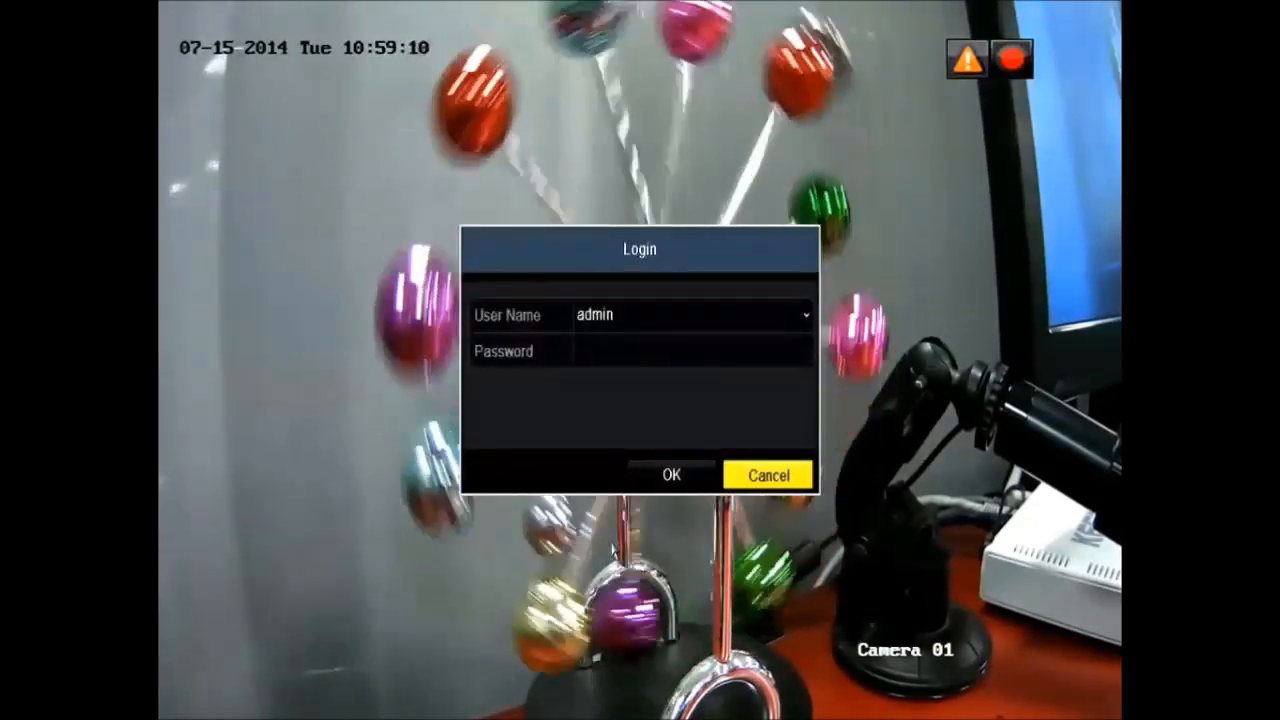
{"action": "left_click", "coordinate": [690, 351]}
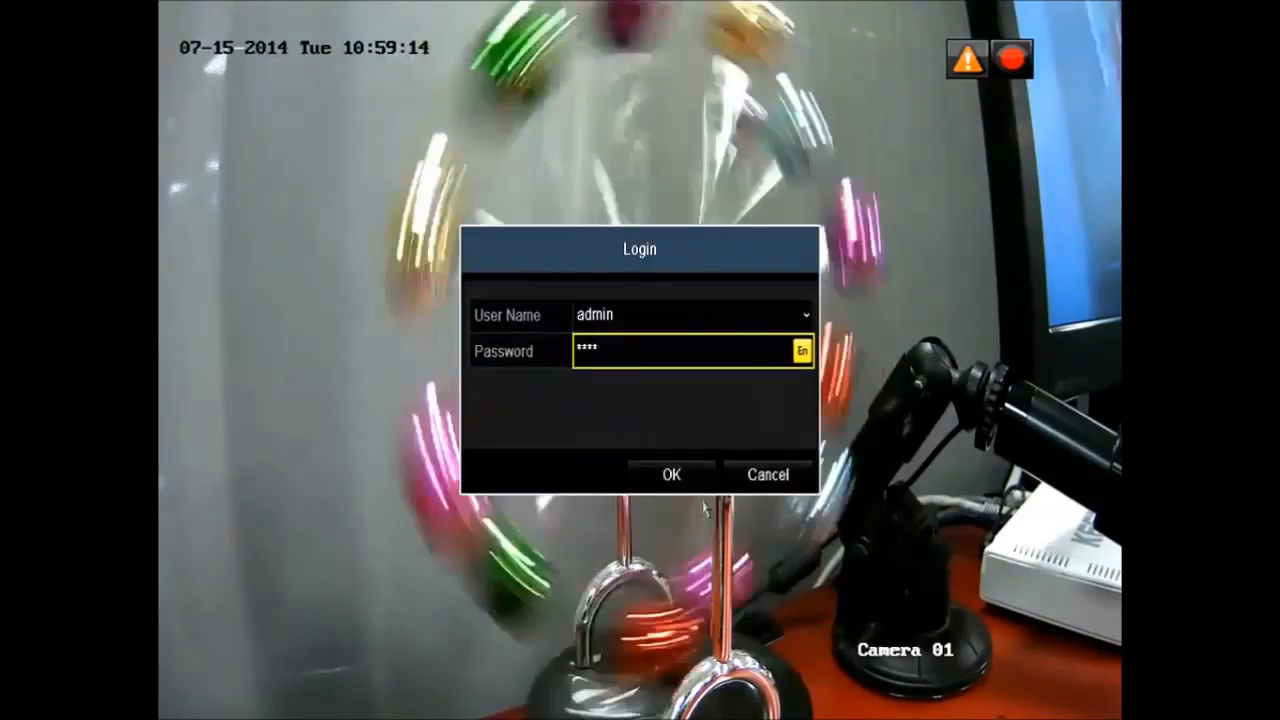
{"action": "left_click", "coordinate": [671, 474]}
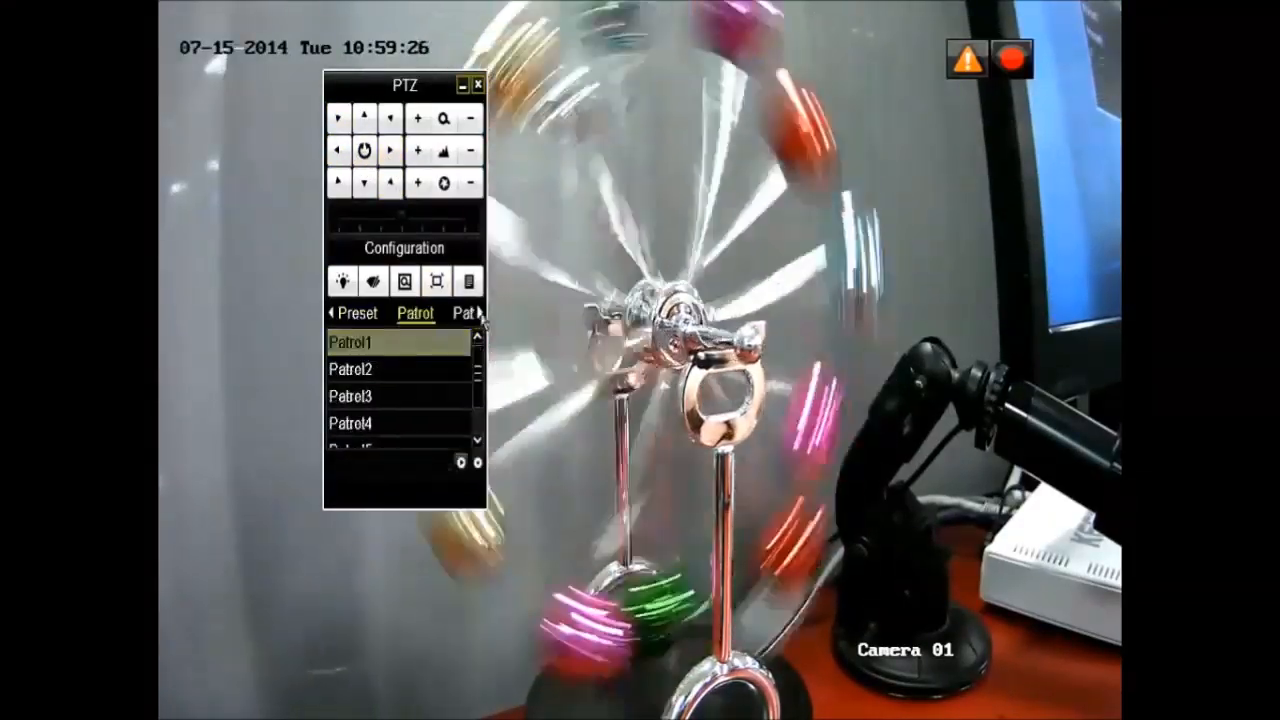
Step: Browse Camera 01's PTZ panel through the Preset and Patrol lists
{"action": "left_click", "coordinate": [478, 312]}
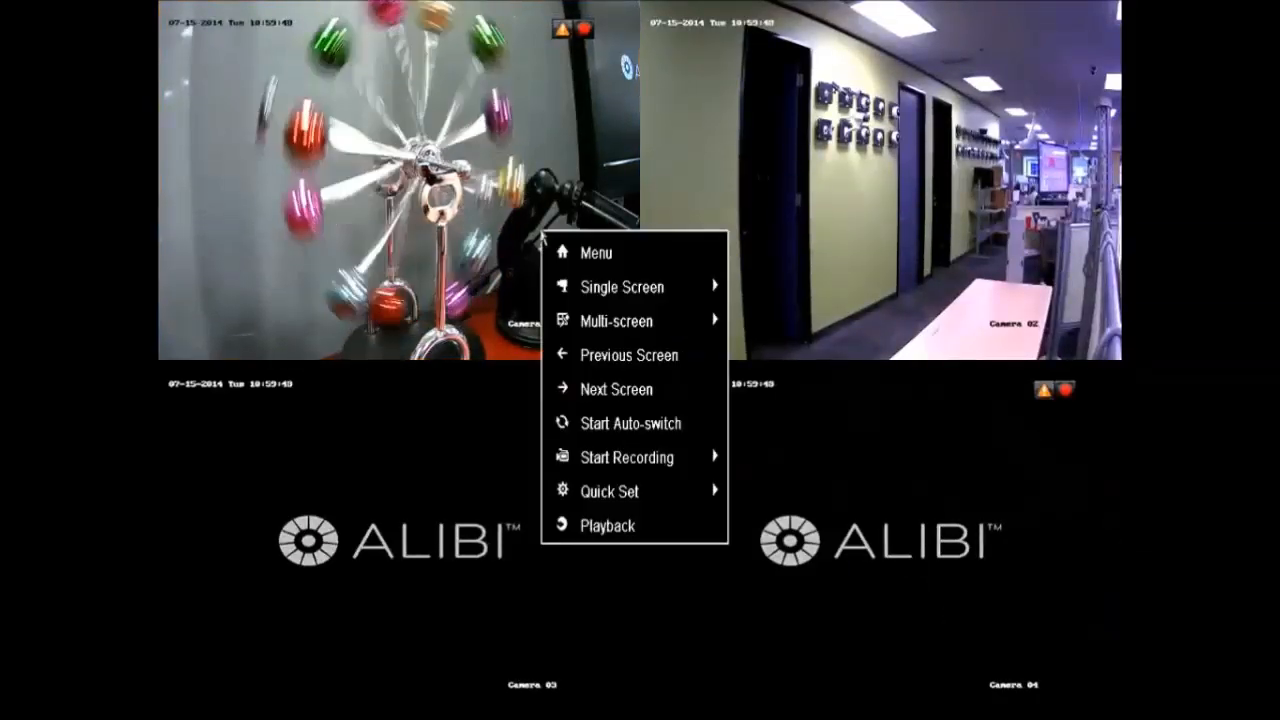
Step: Review the live-view quick menu options, then start Playback of recorded footage for Camera 03
{"action": "left_click", "coordinate": [621, 287]}
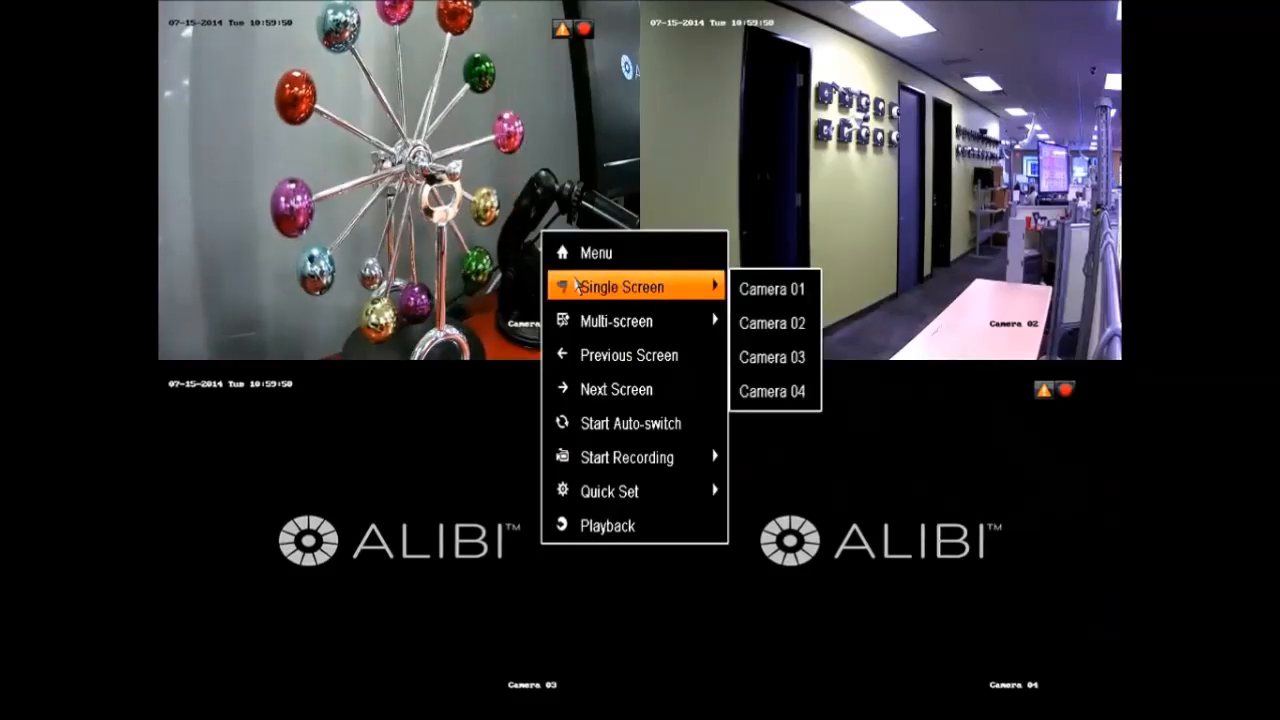
{"action": "mouse_move", "coordinate": [617, 320]}
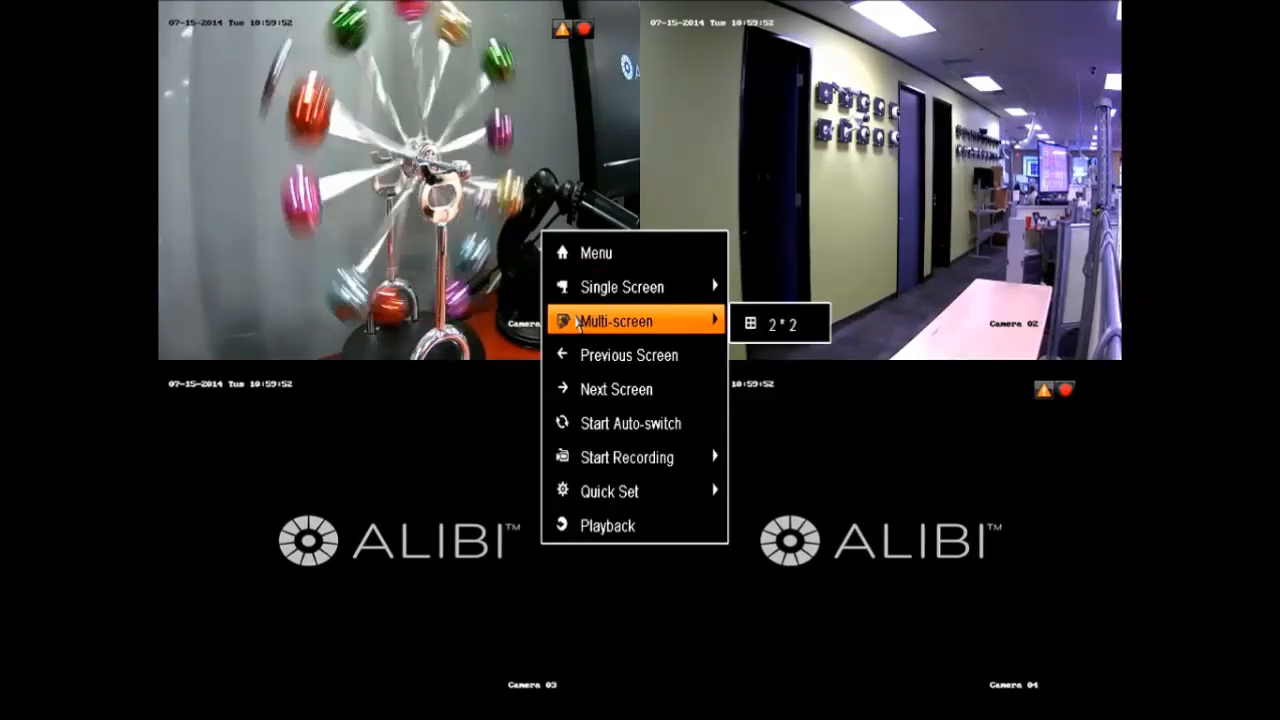
{"action": "mouse_move", "coordinate": [775, 401]}
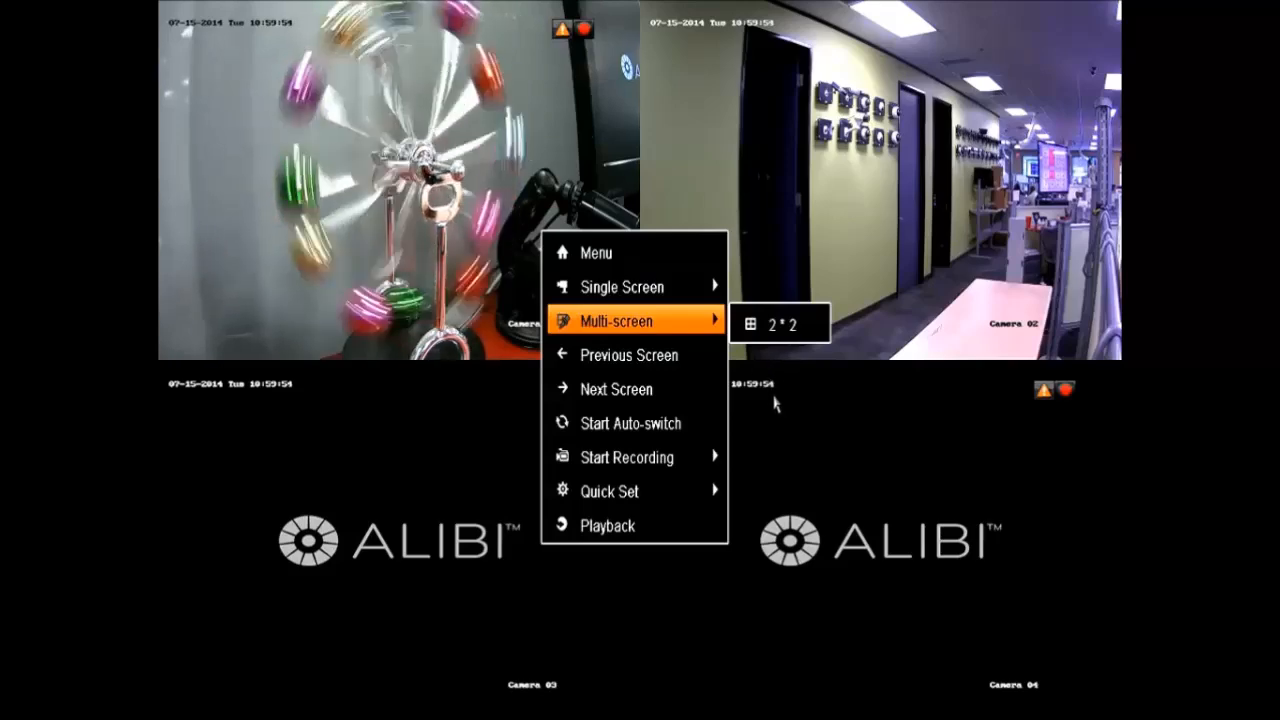
{"action": "mouse_move", "coordinate": [615, 388]}
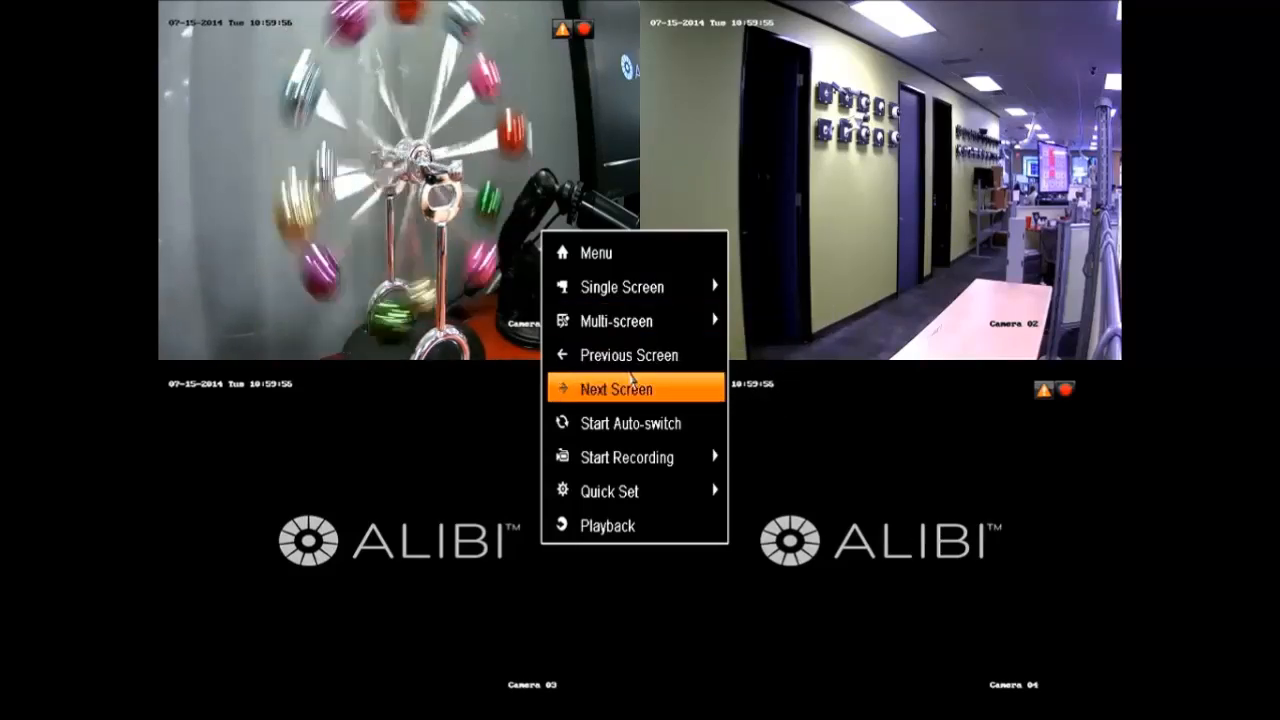
{"action": "mouse_move", "coordinate": [630, 423]}
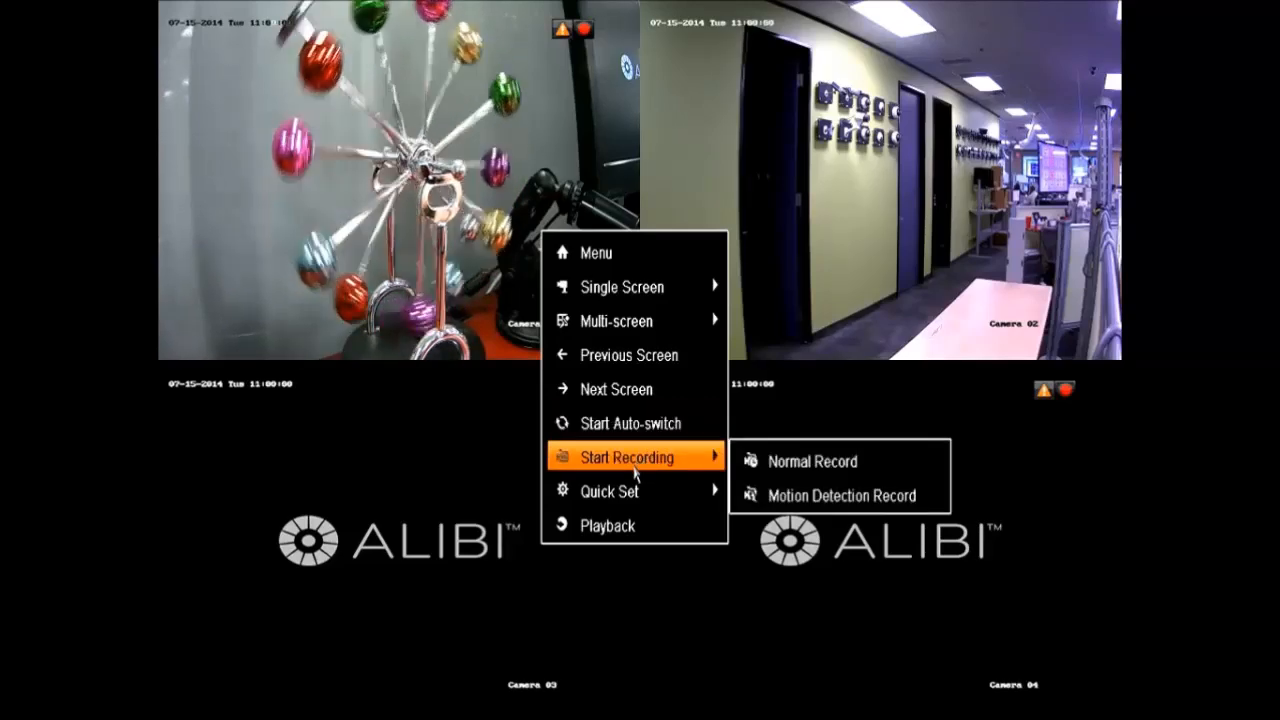
{"action": "mouse_move", "coordinate": [608, 491]}
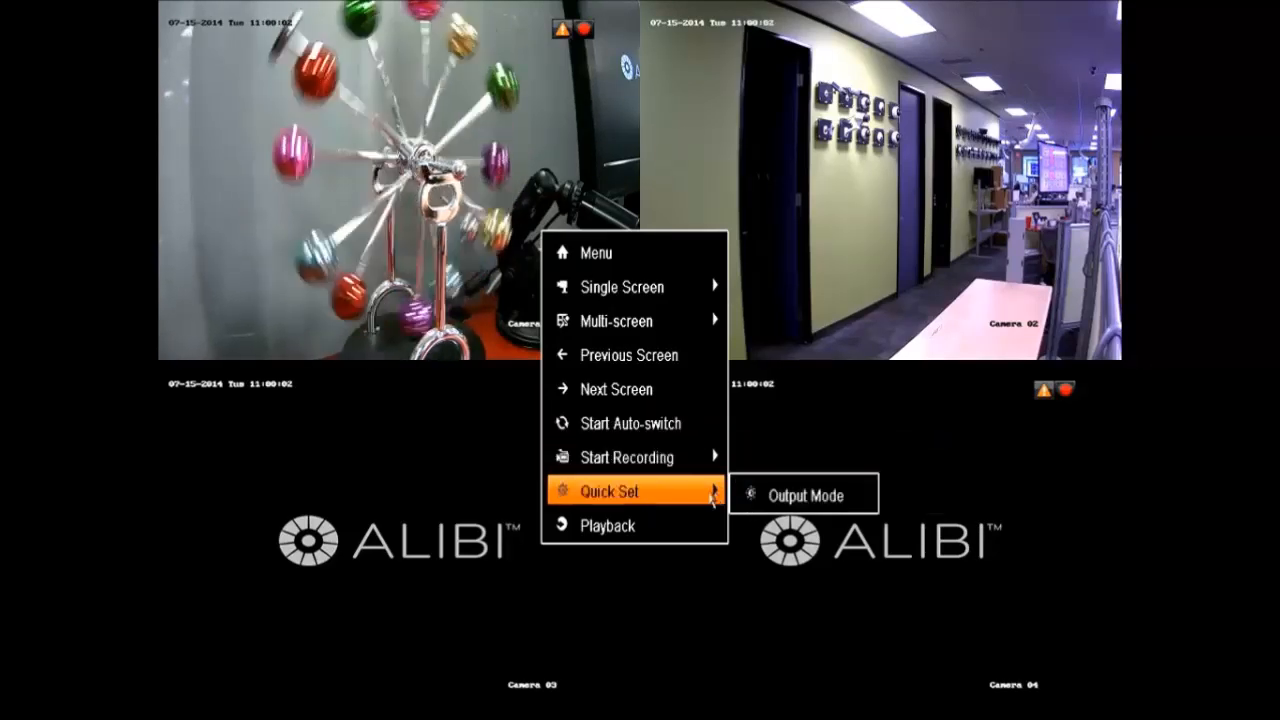
{"action": "left_click", "coordinate": [802, 494]}
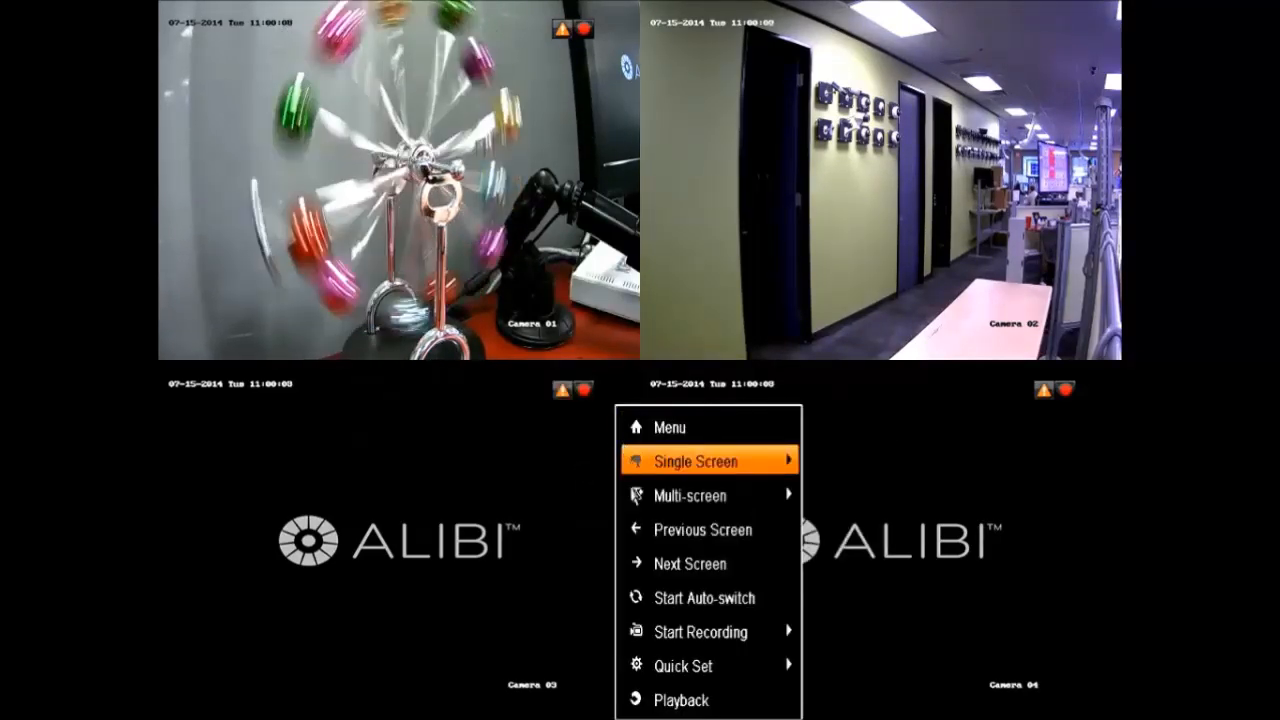
{"action": "mouse_move", "coordinate": [681, 700]}
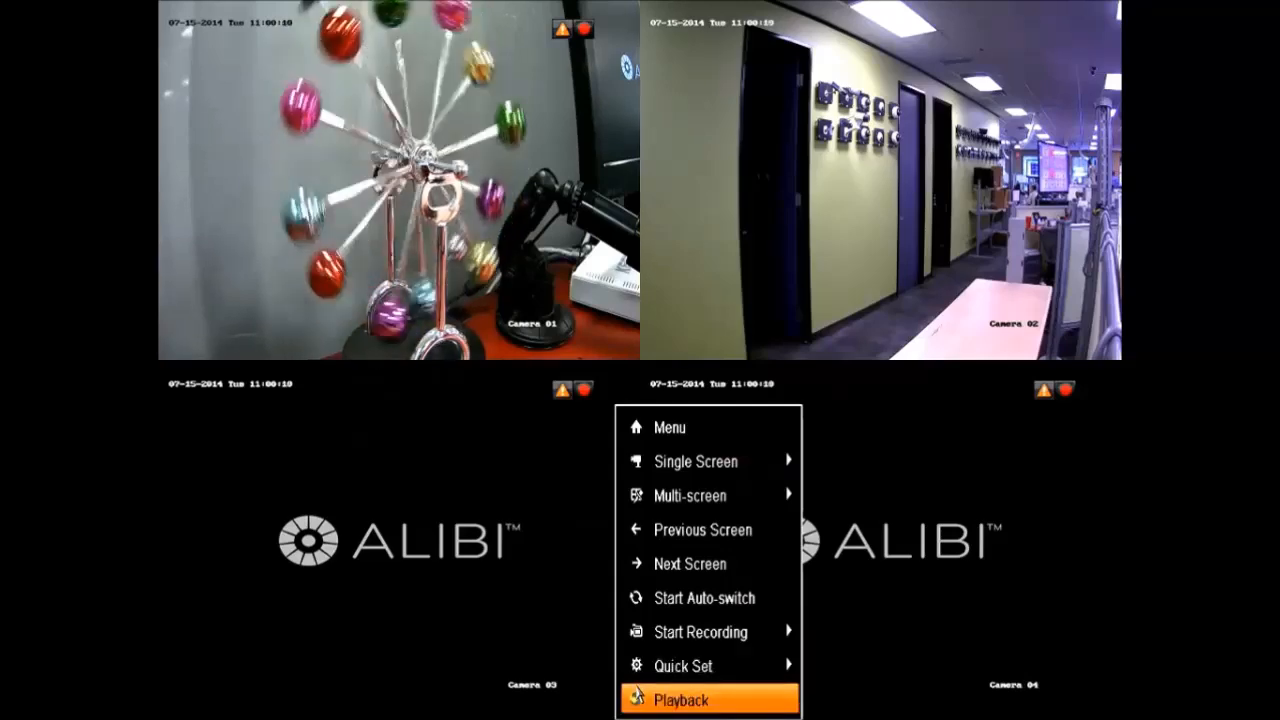
{"action": "left_click", "coordinate": [680, 700]}
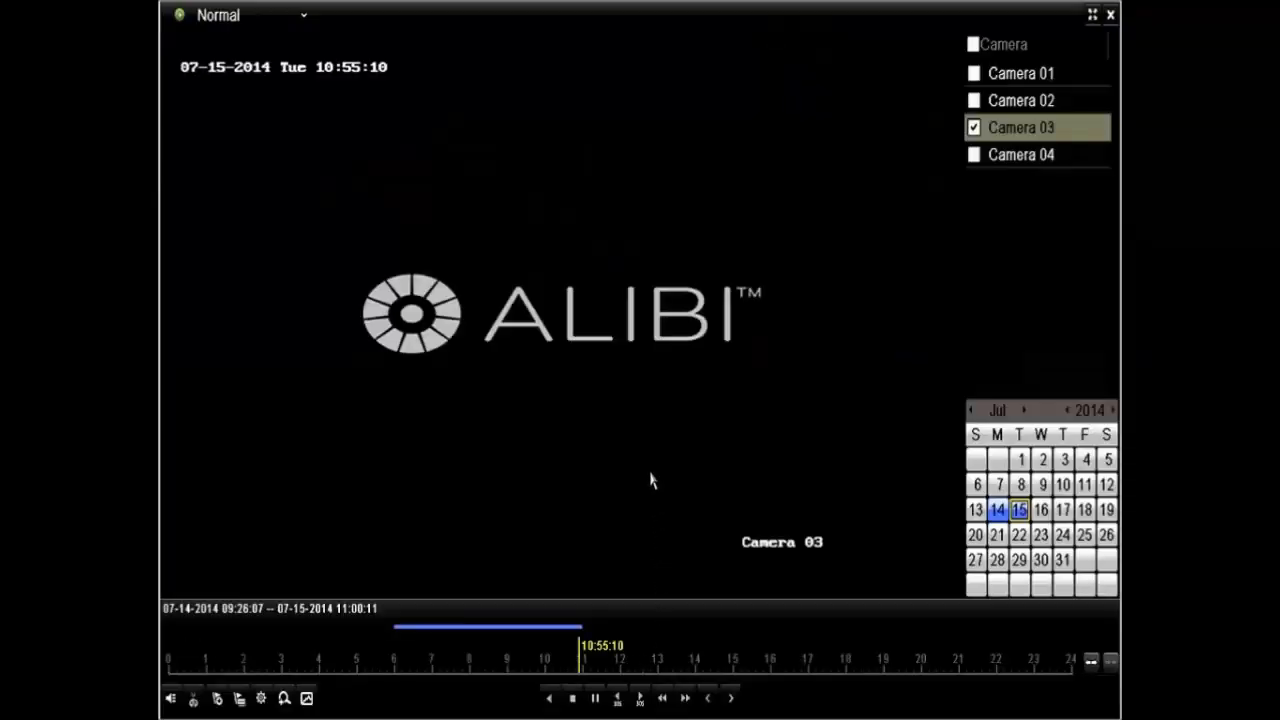
Step: Add Cameras 01 and 02 to the playback alongside Camera 03
{"action": "left_click", "coordinate": [973, 73]}
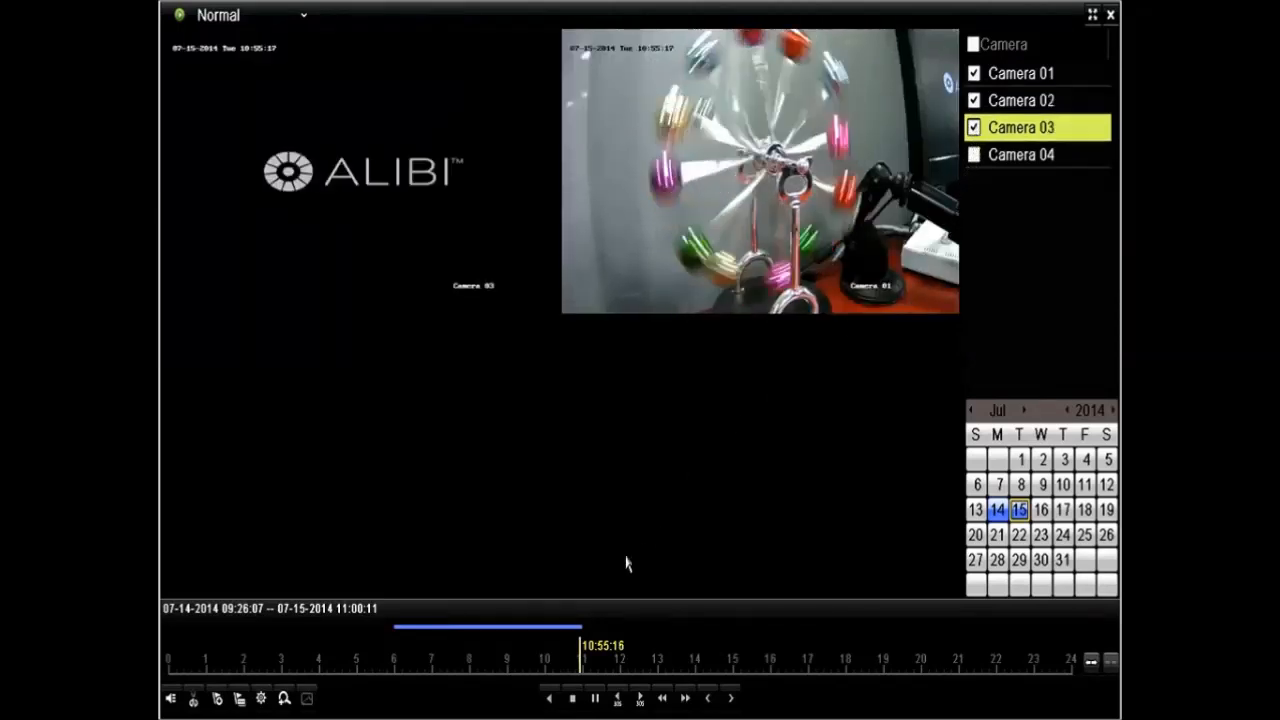
{"action": "left_click", "coordinate": [974, 99]}
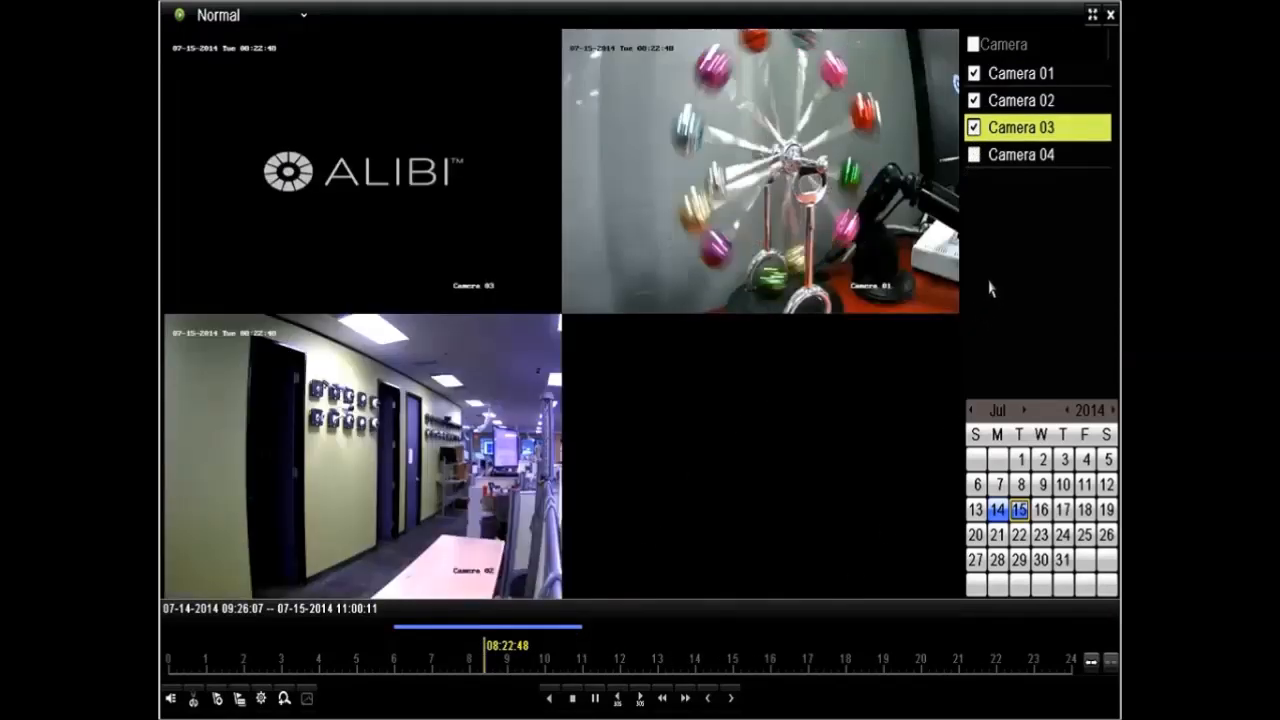
{"action": "mouse_move", "coordinate": [1109, 14]}
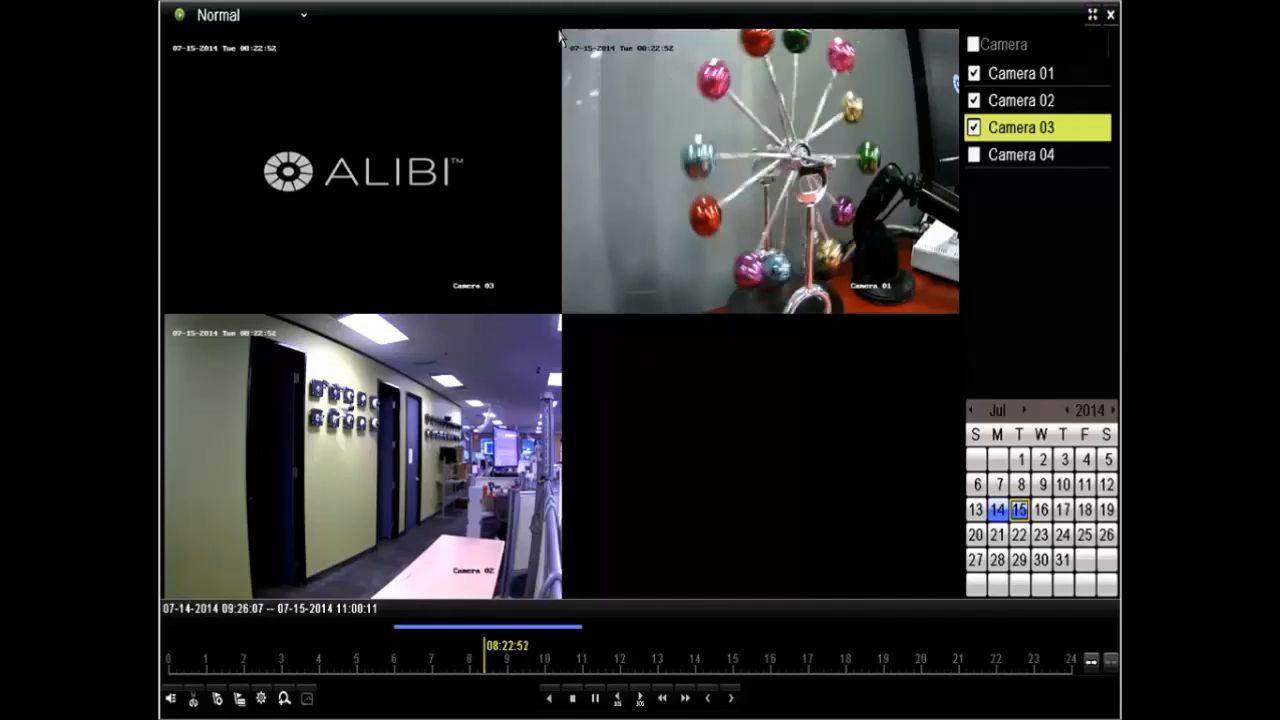
{"action": "left_click", "coordinate": [240, 14]}
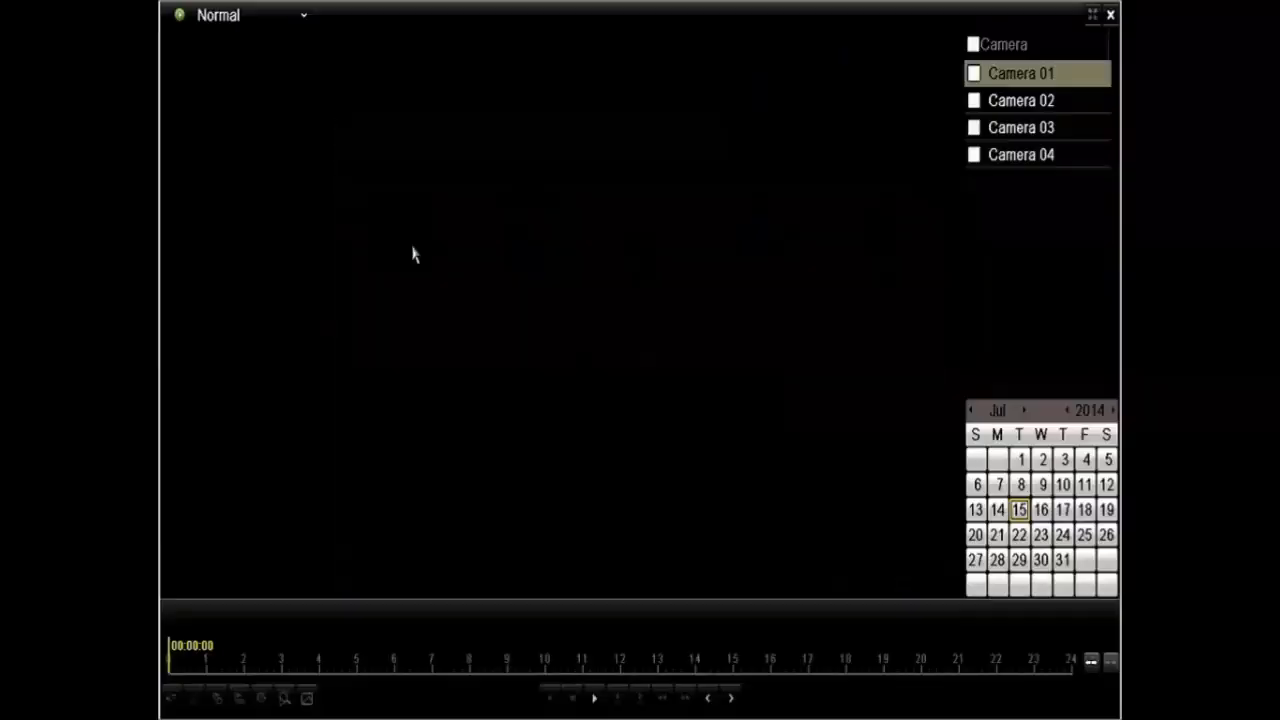
{"action": "mouse_move", "coordinate": [915, 168]}
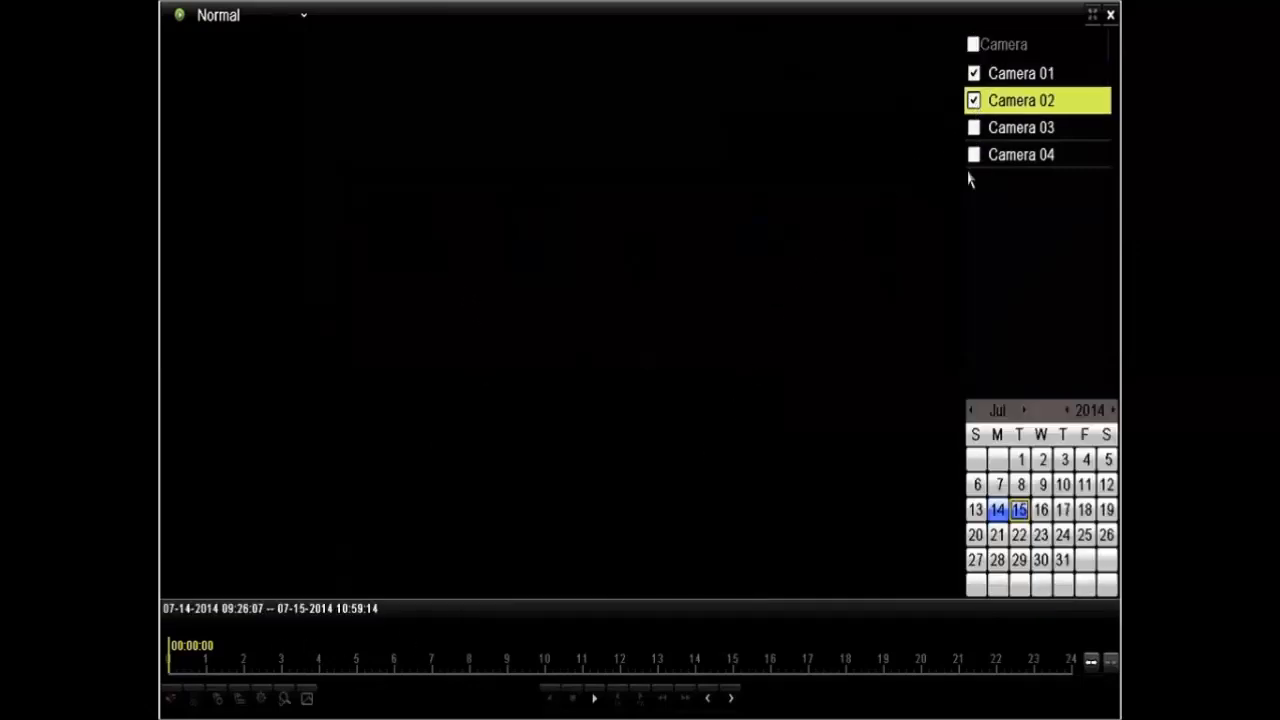
Step: Play July 14 footage from Cameras 01 and 02, step it forward, then exit to the Main Menu
{"action": "left_click", "coordinate": [997, 510]}
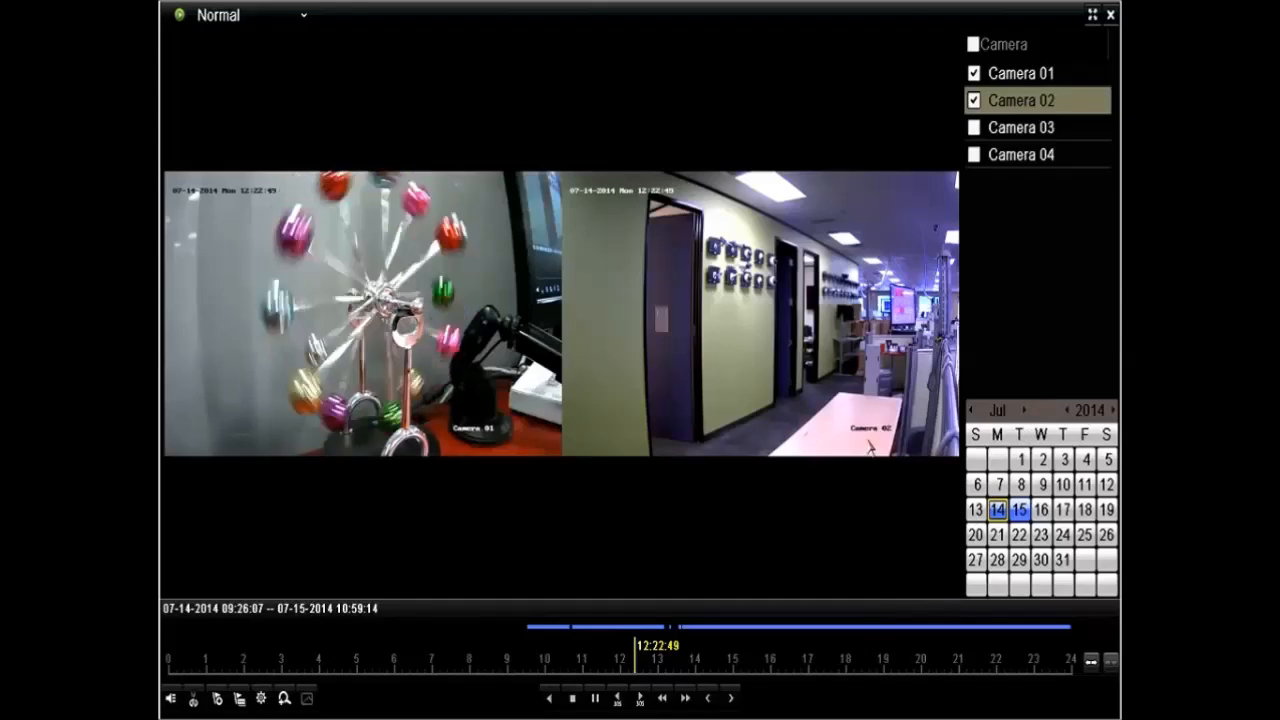
{"action": "left_click", "coordinate": [237, 14]}
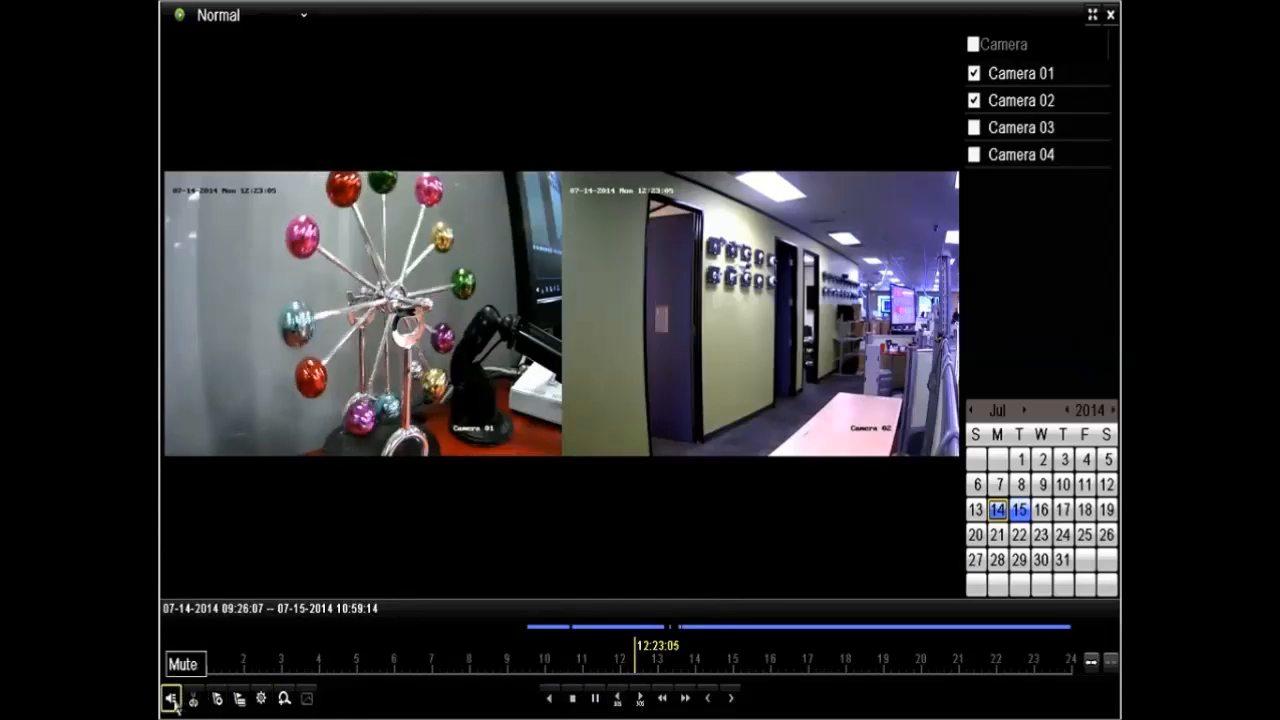
{"action": "mouse_move", "coordinate": [217, 697]}
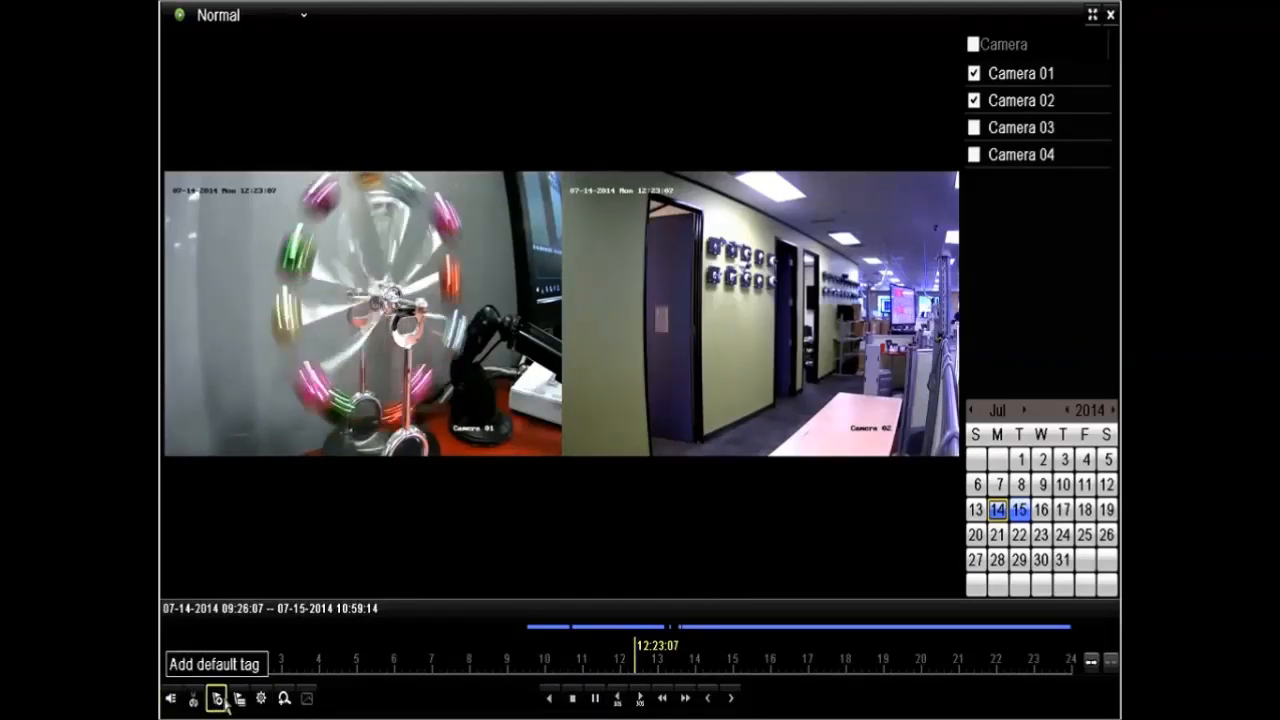
{"action": "mouse_move", "coordinate": [261, 698]}
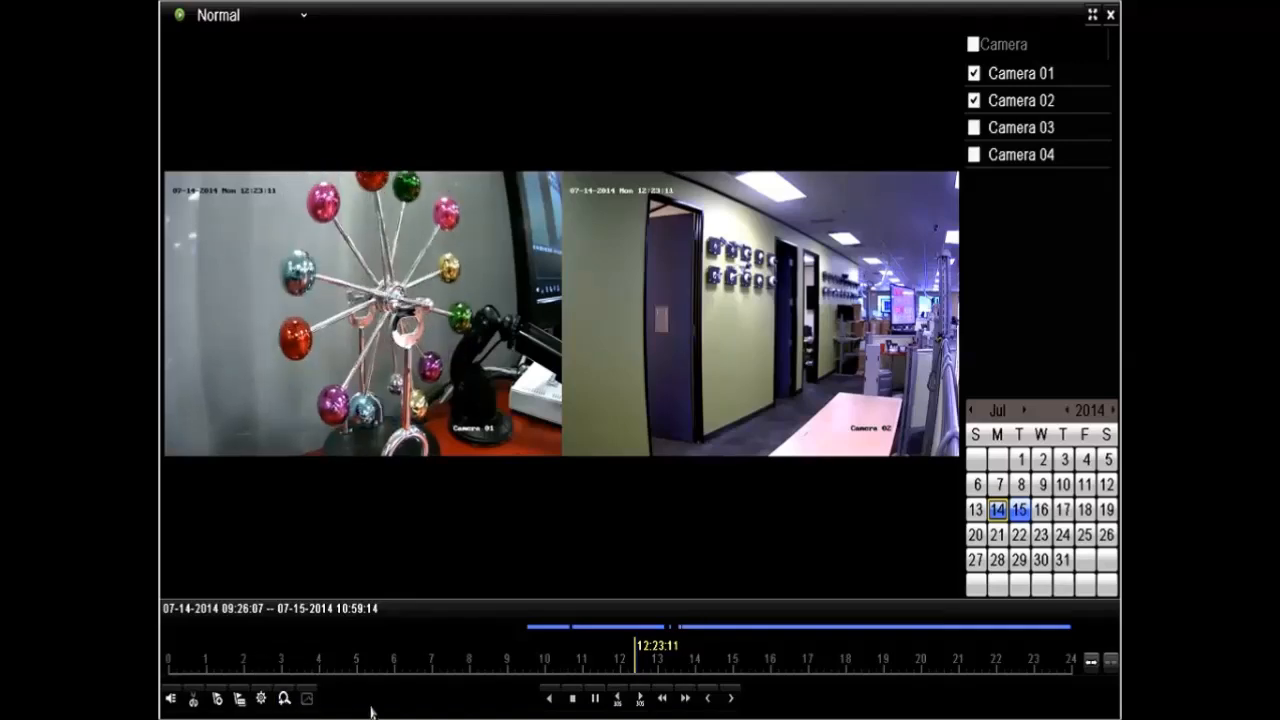
{"action": "left_click", "coordinate": [730, 698]}
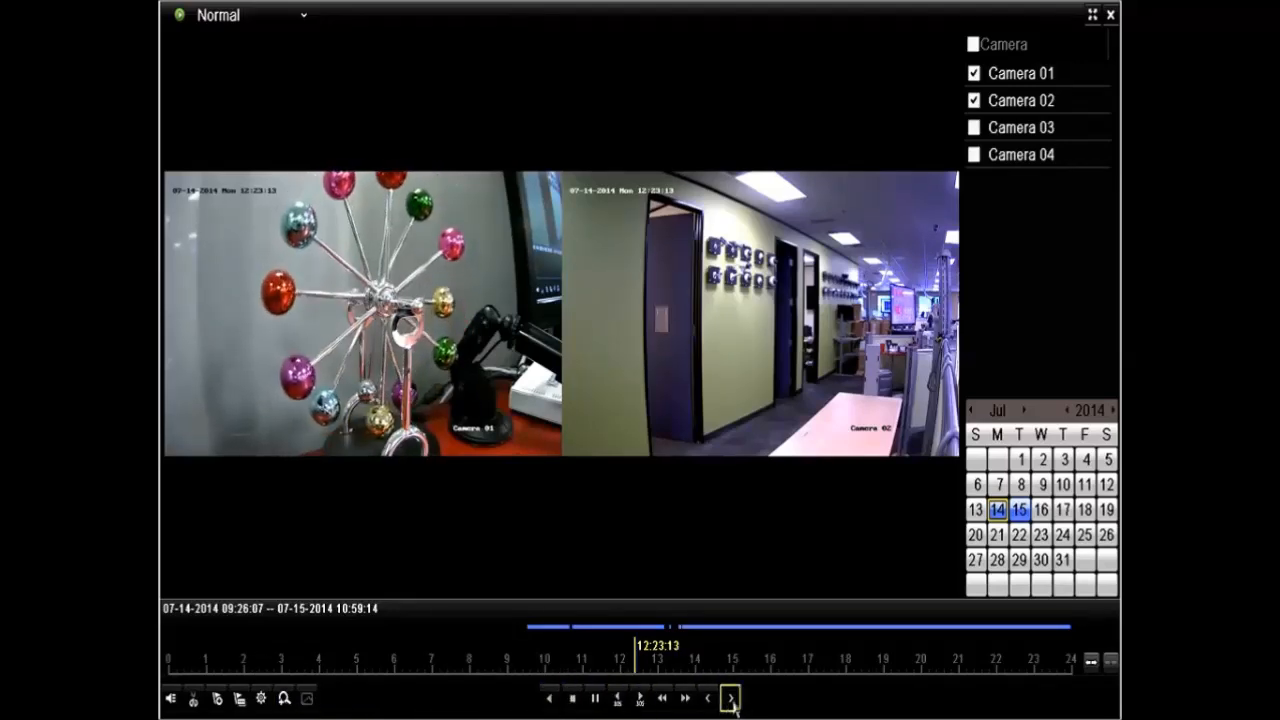
{"action": "left_click", "coordinate": [730, 698]}
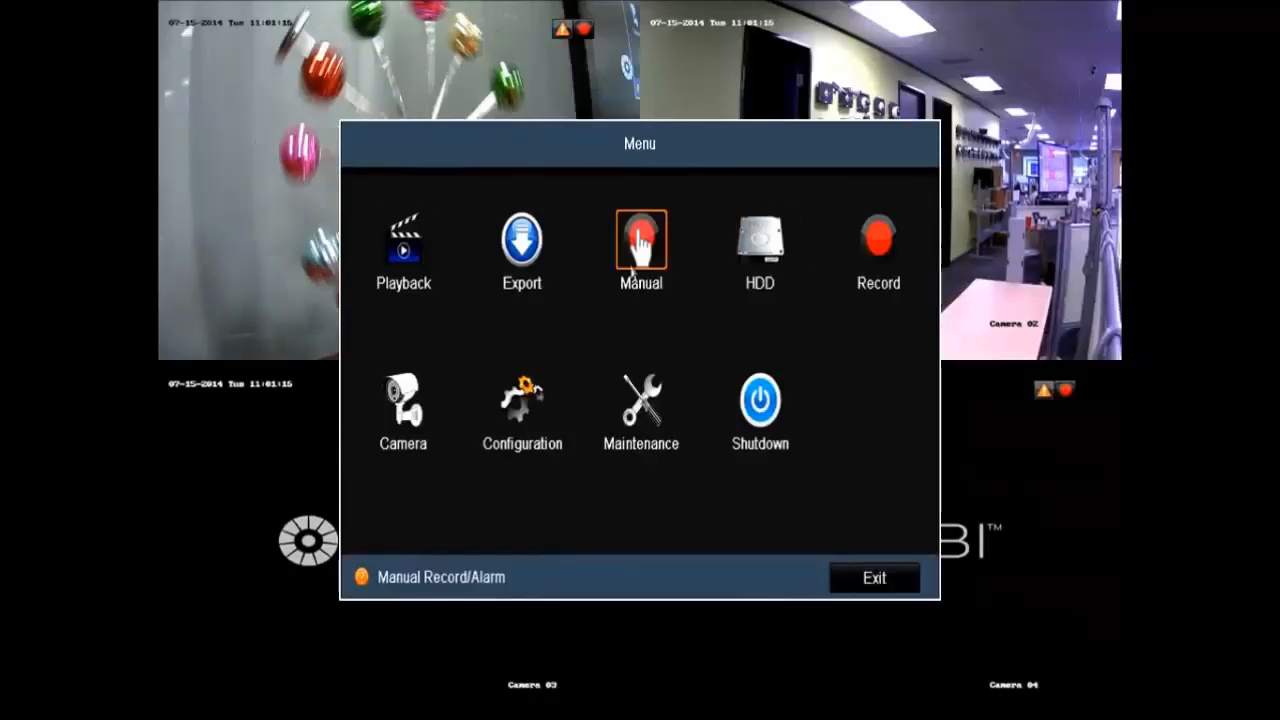
Step: Search July 15 recordings for export and preview a Camera 02 clip from the 41 results
{"action": "left_click", "coordinate": [521, 240]}
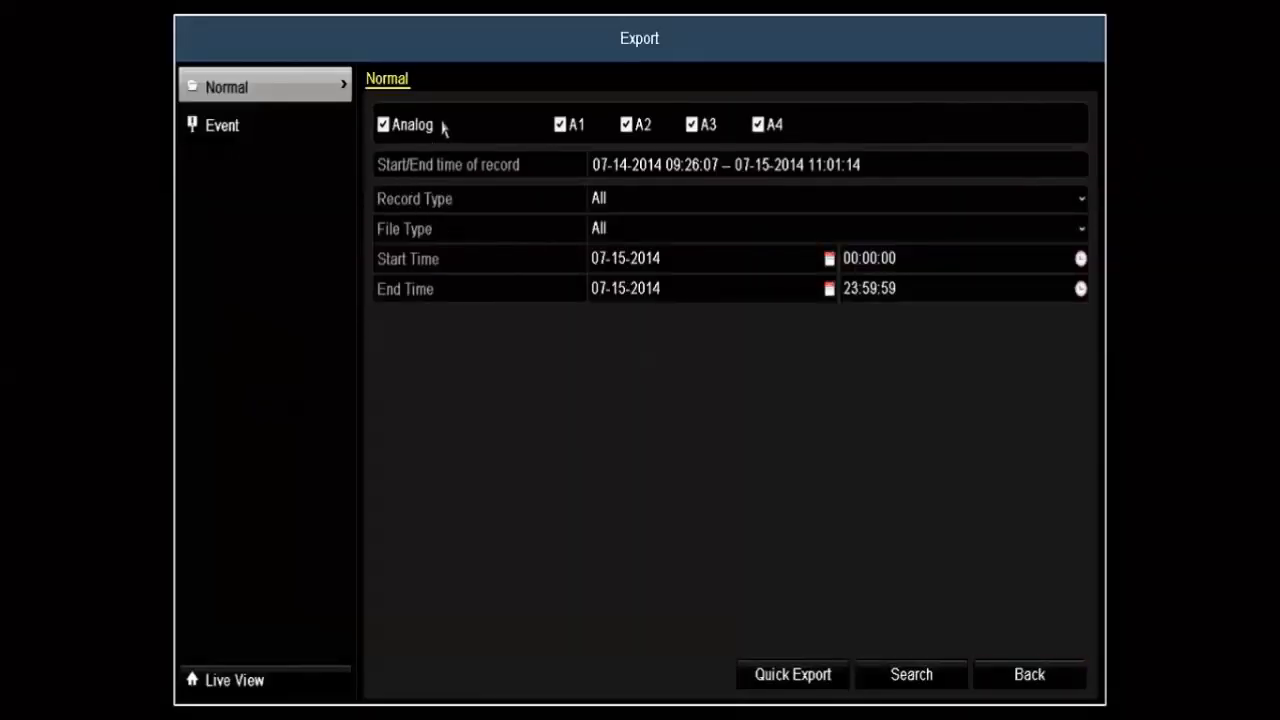
{"action": "left_click", "coordinate": [910, 674]}
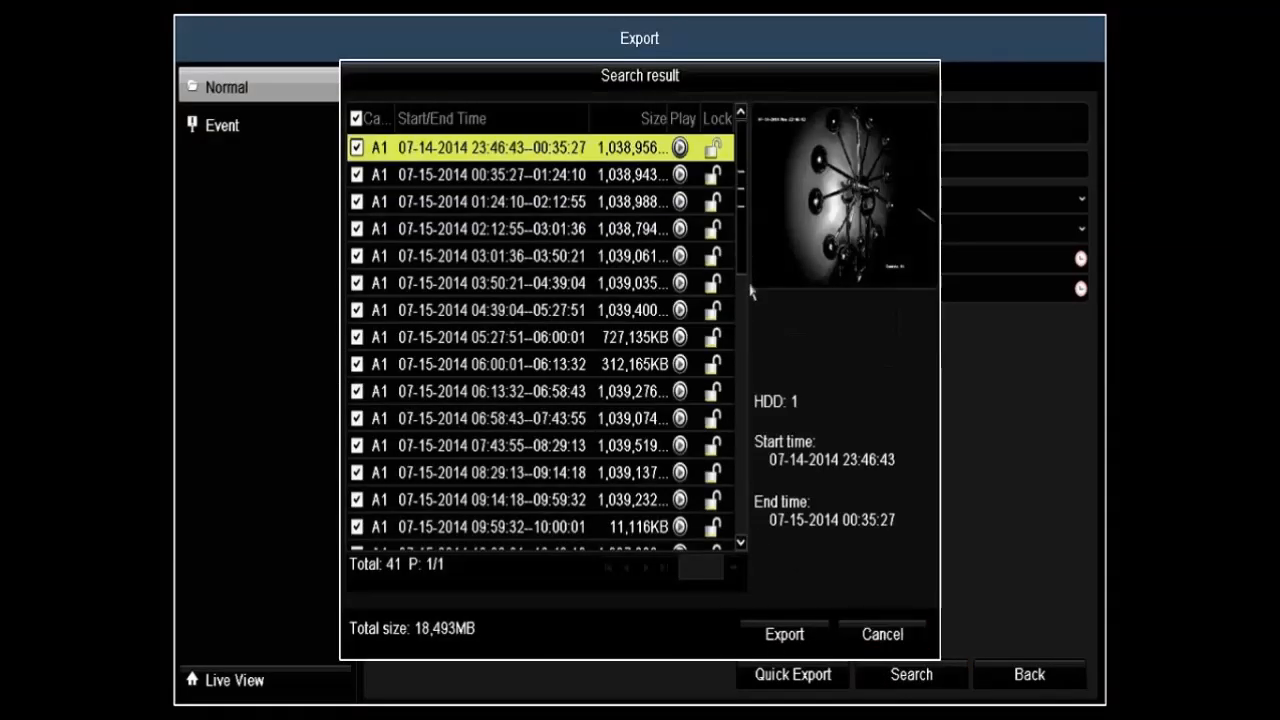
{"action": "left_click", "coordinate": [680, 162]}
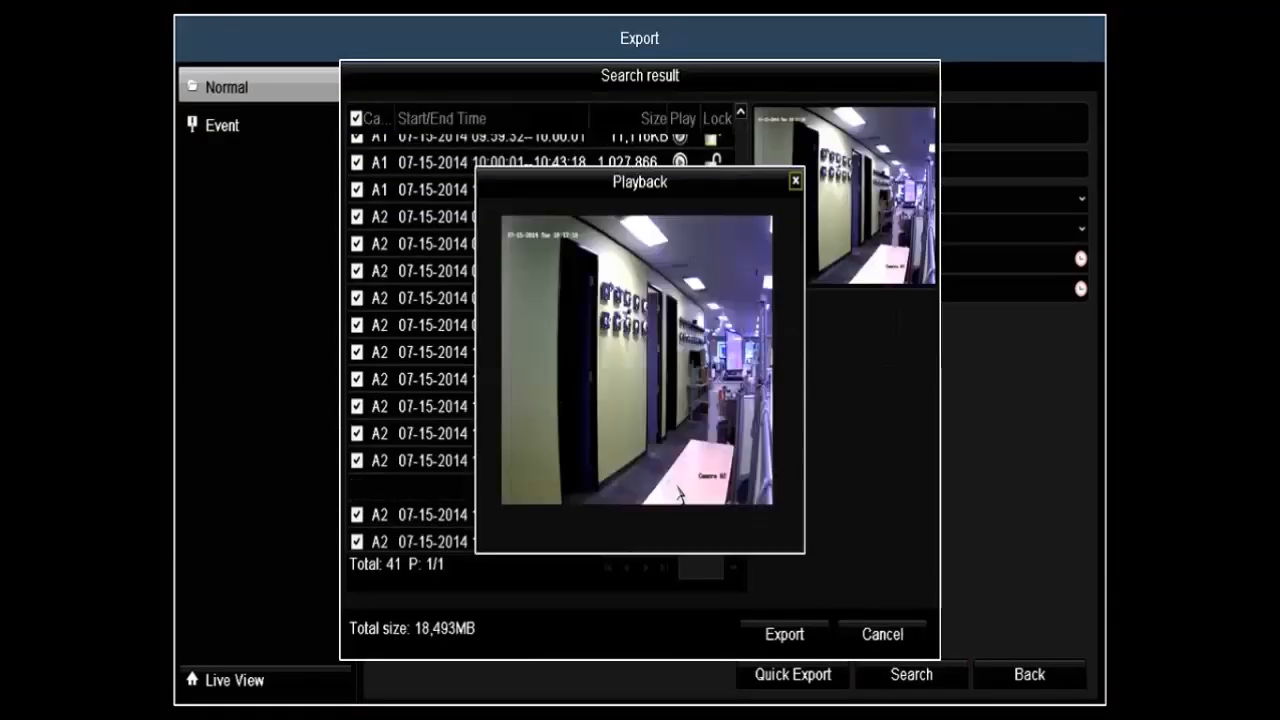
{"action": "left_click", "coordinate": [410, 488]}
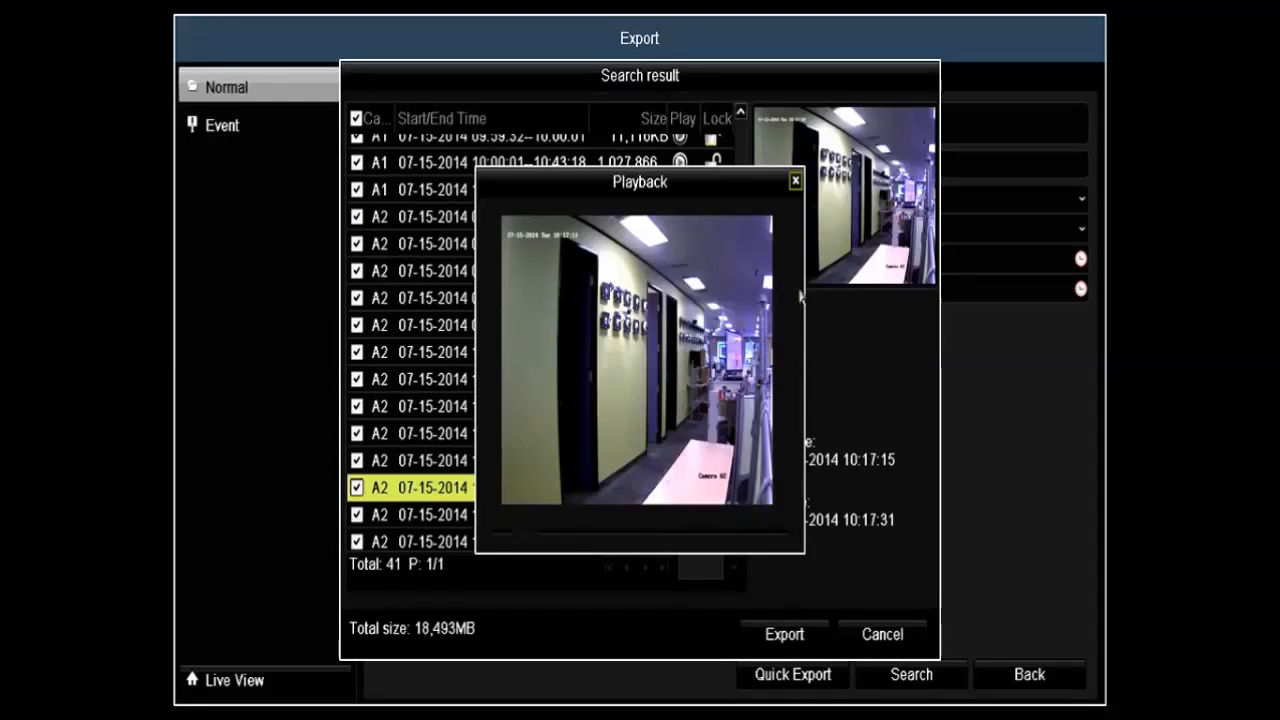
{"action": "left_click", "coordinate": [795, 180]}
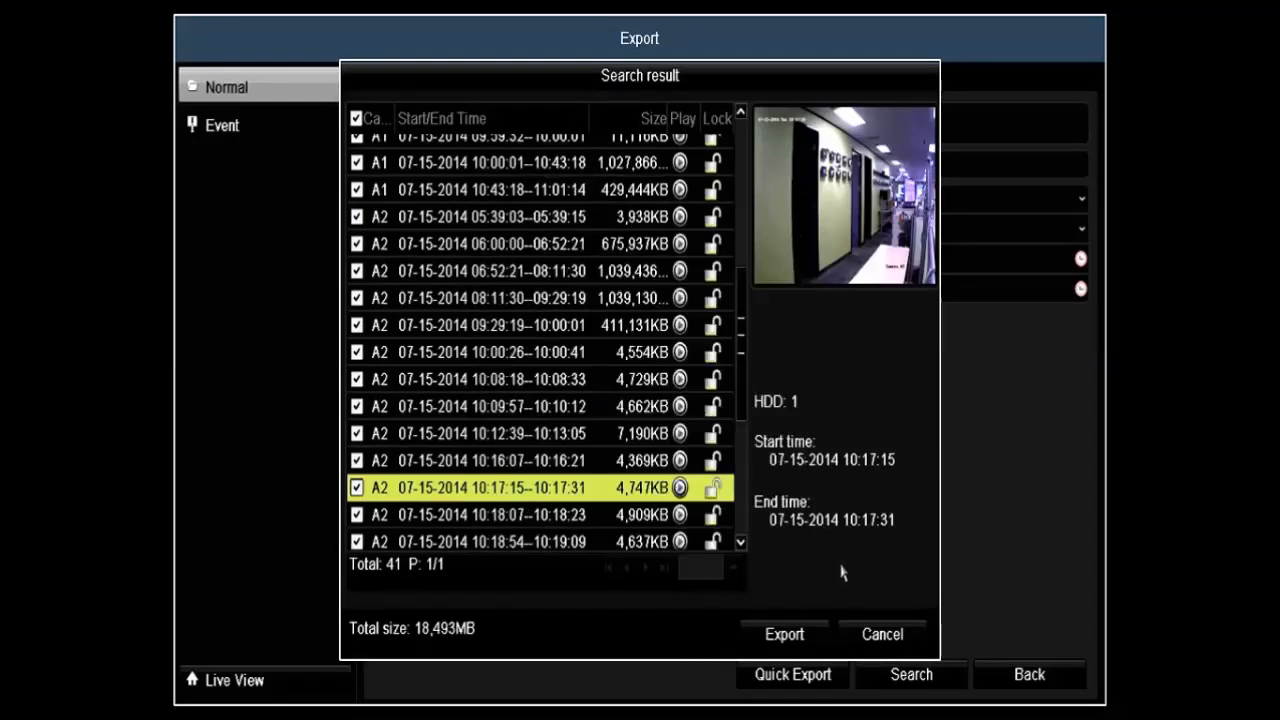
Step: Cancel the search results and go back from Export to the main menu
{"action": "left_click", "coordinate": [881, 634]}
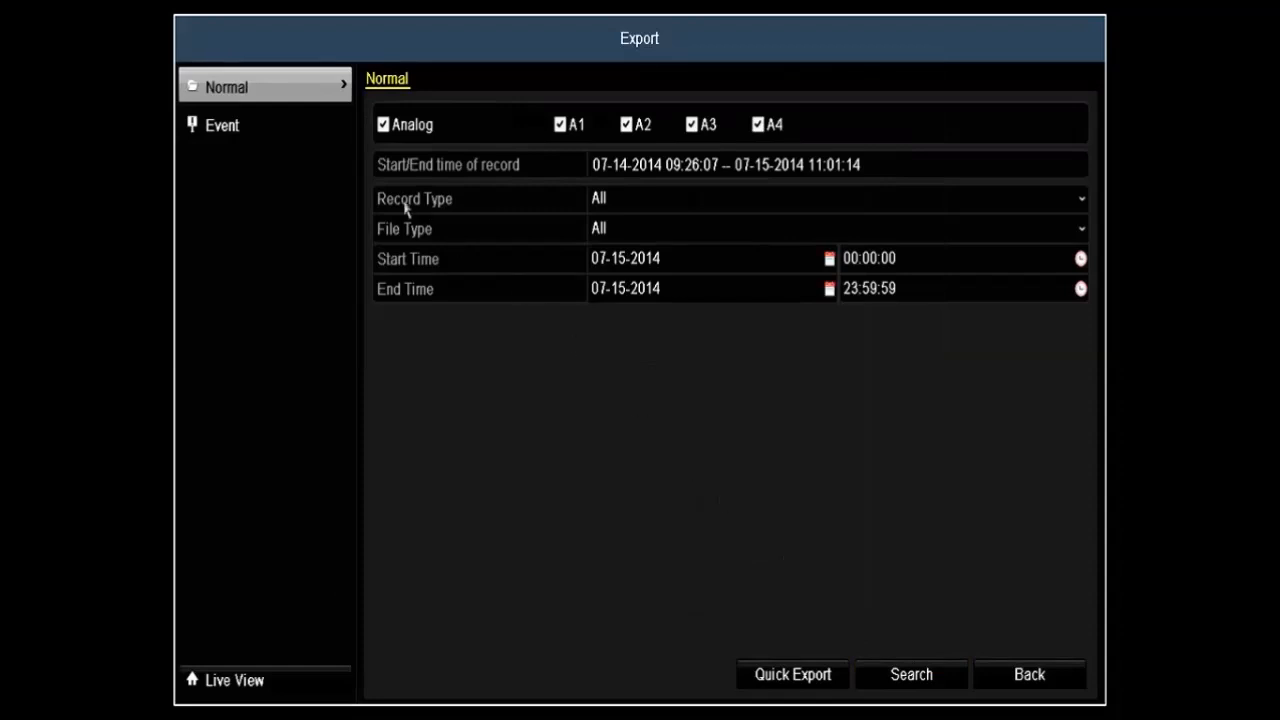
{"action": "left_click", "coordinate": [222, 125]}
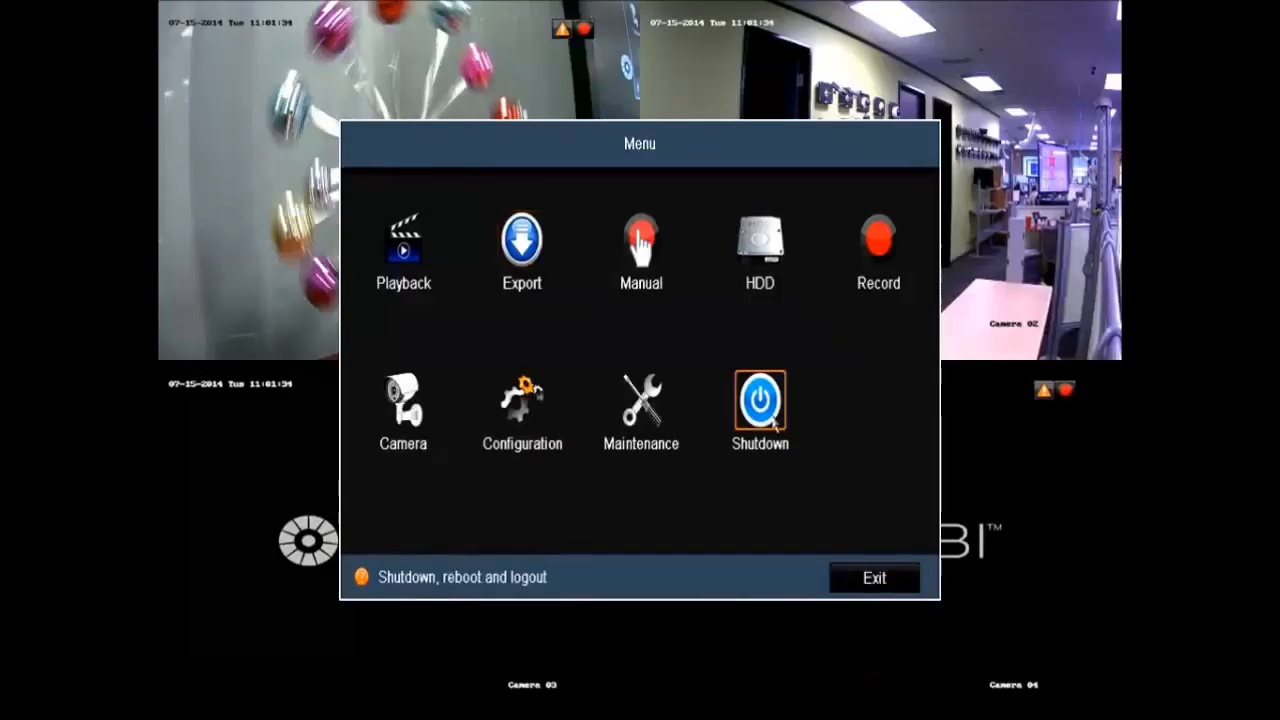
Step: Toggle manual recording on for A2 and off for A3 and A4, then return to the menu
{"action": "left_click", "coordinate": [640, 245]}
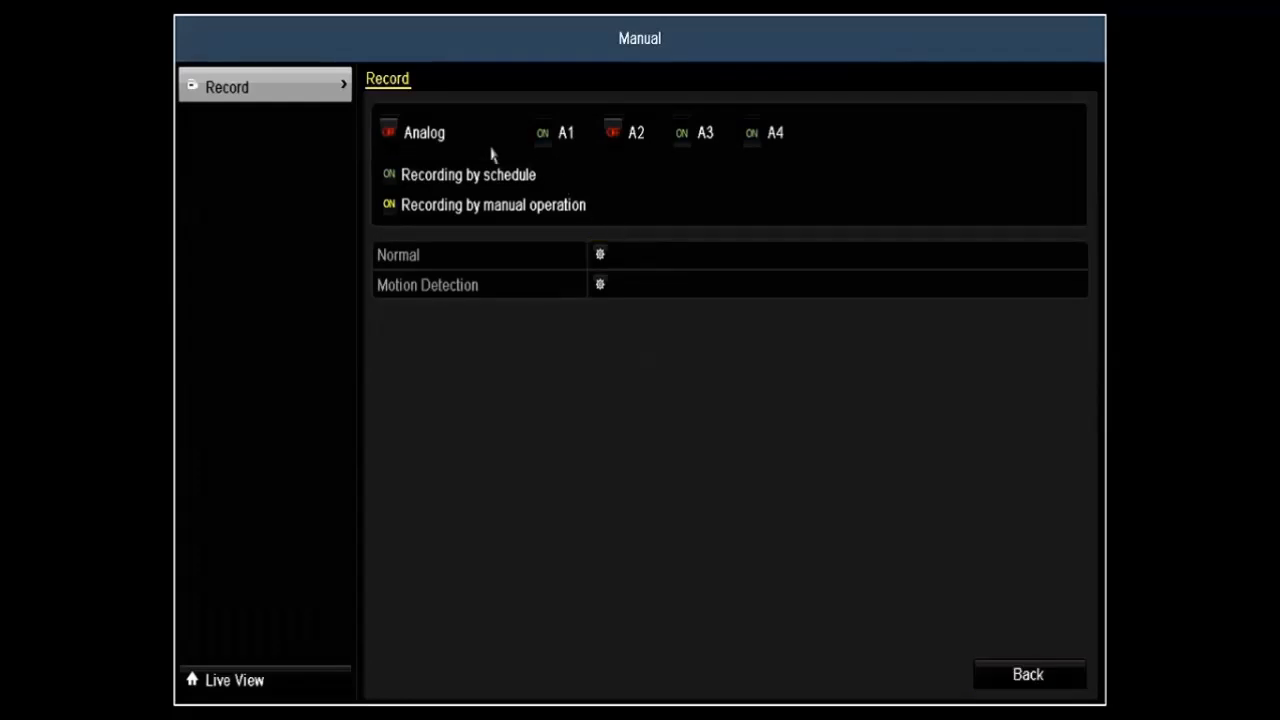
{"action": "left_click", "coordinate": [388, 132]}
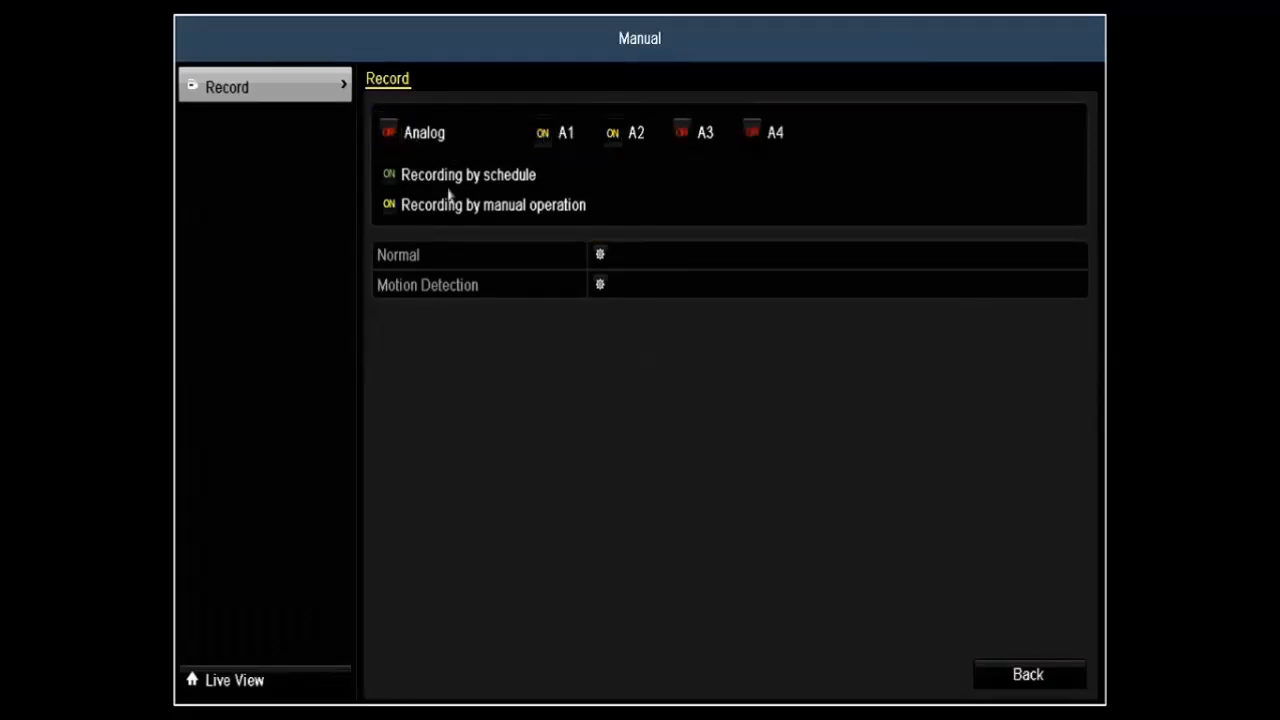
{"action": "mouse_move", "coordinate": [805, 632]}
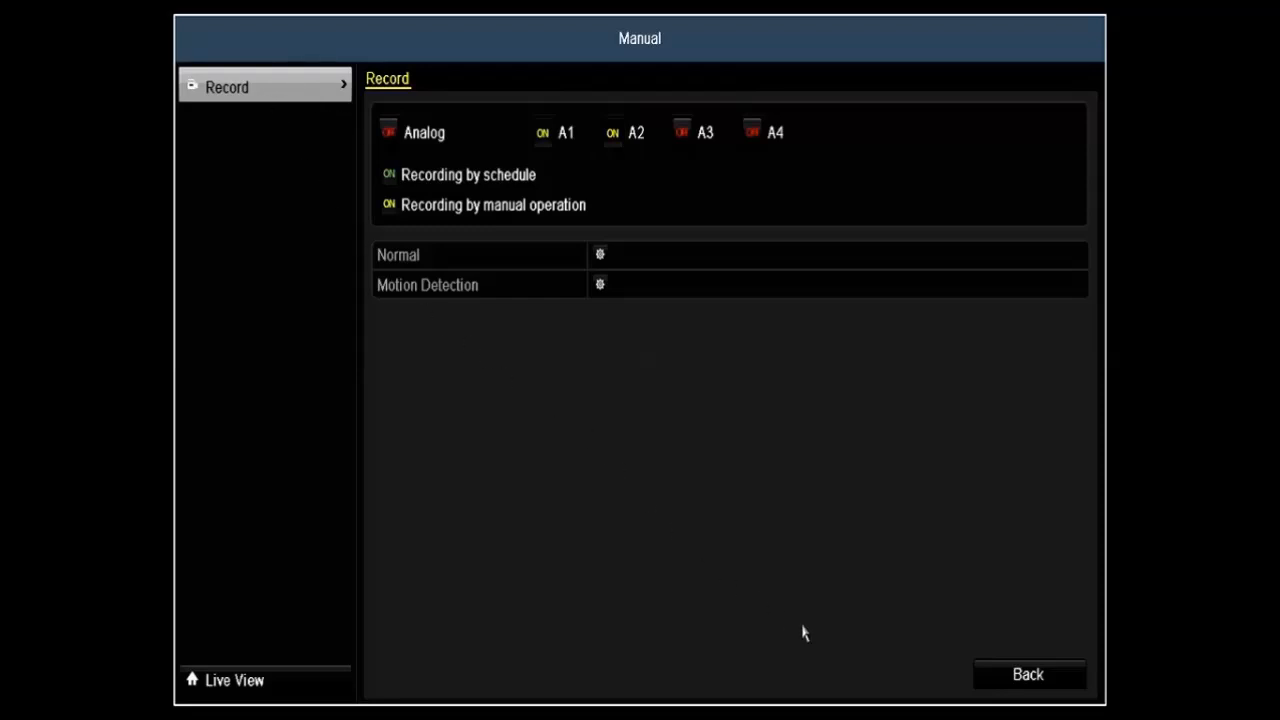
{"action": "left_click", "coordinate": [1028, 674]}
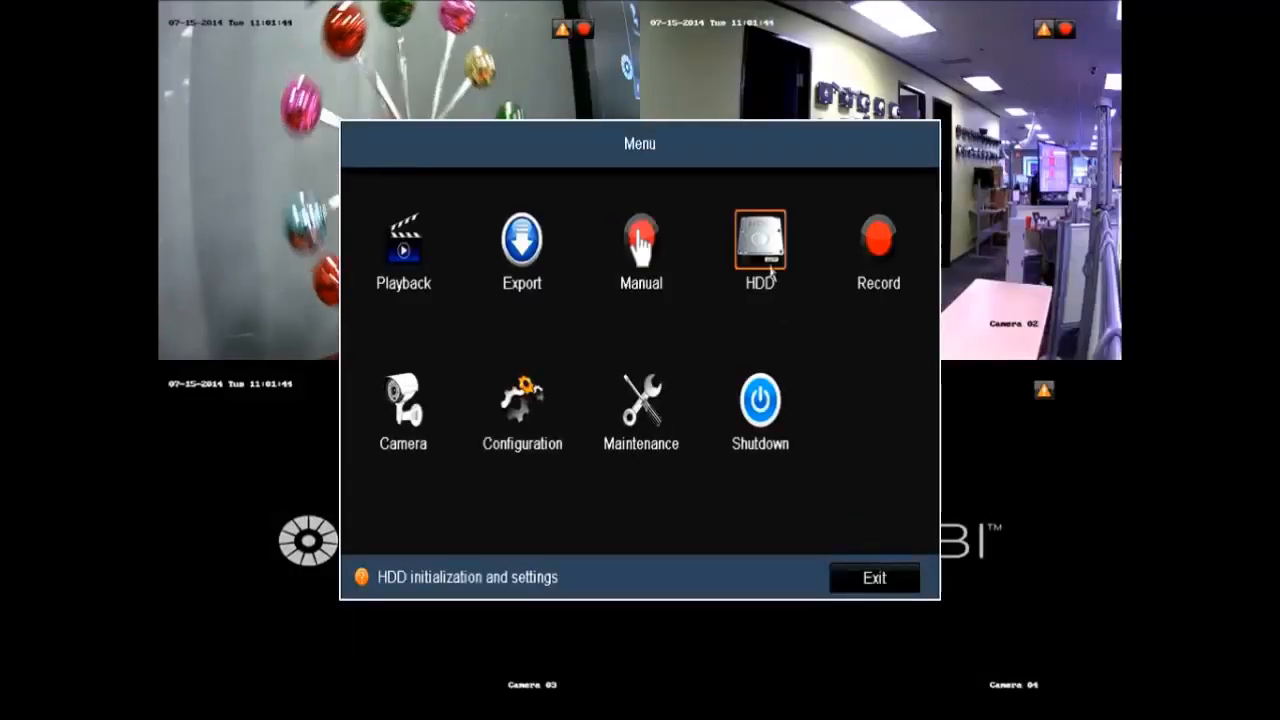
{"action": "left_click", "coordinate": [760, 245]}
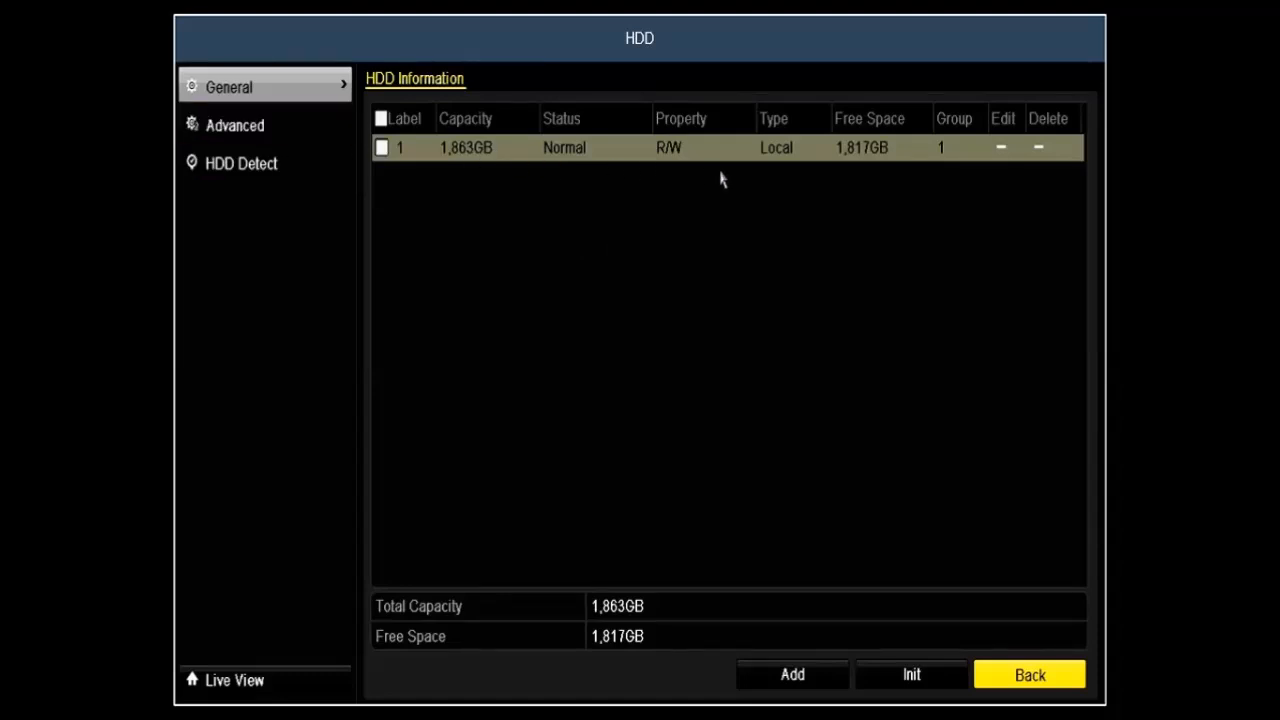
{"action": "left_click", "coordinate": [235, 125]}
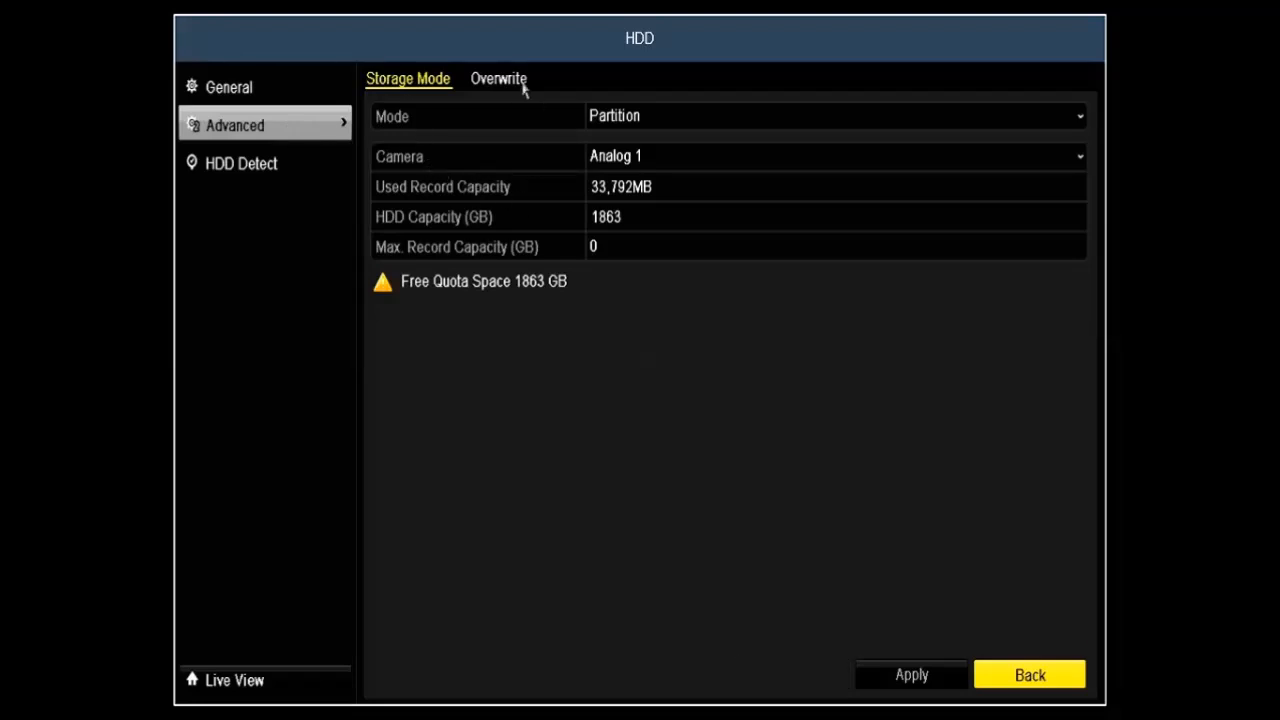
{"action": "left_click", "coordinate": [240, 163]}
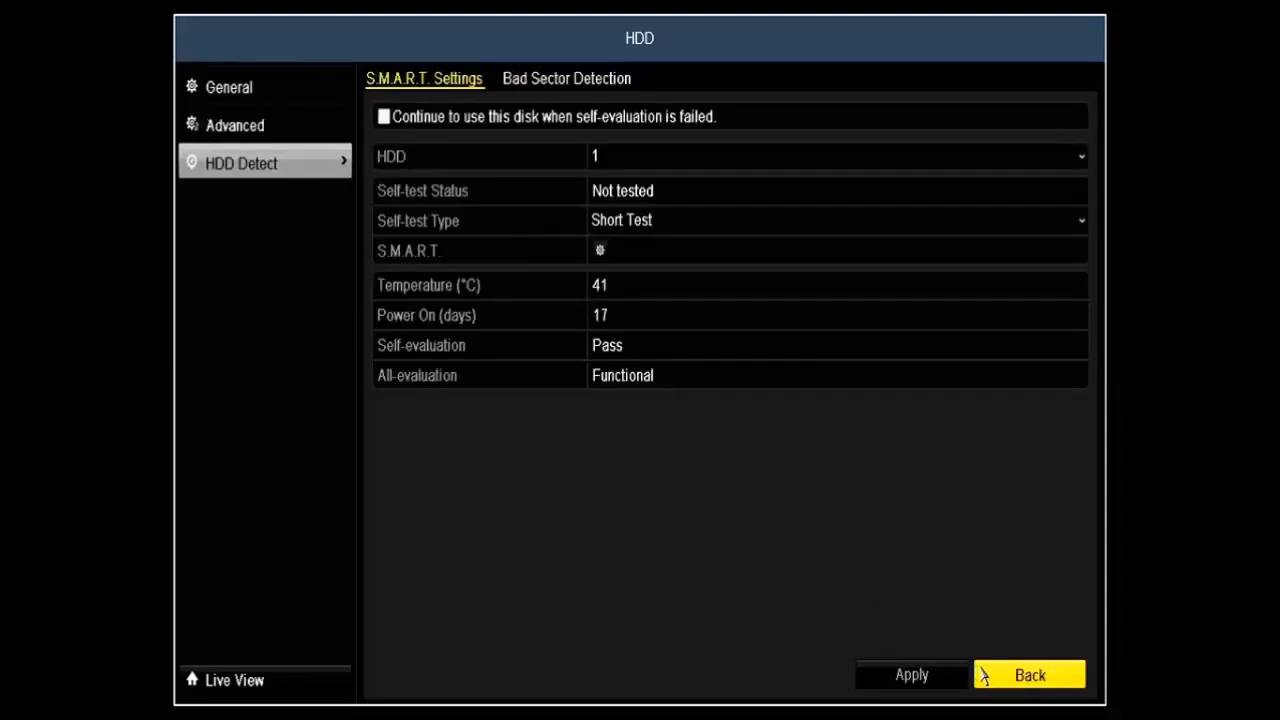
{"action": "left_click", "coordinate": [1029, 674]}
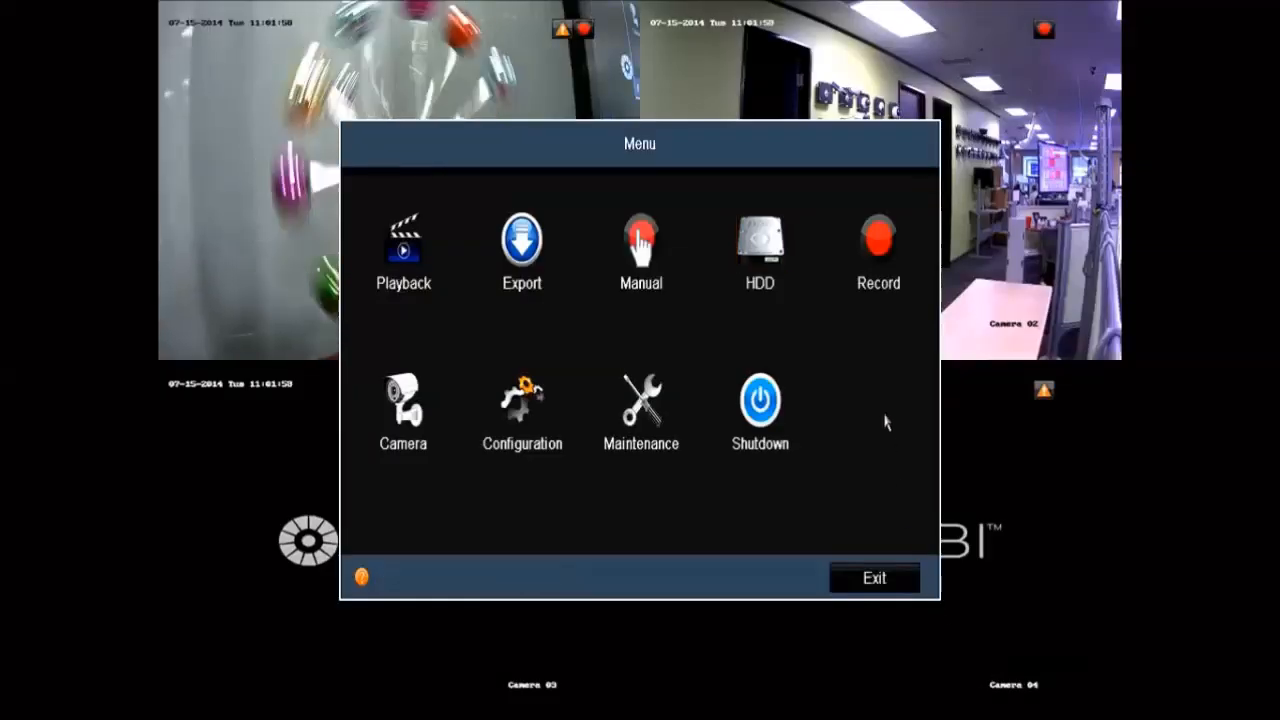
Step: Edit Analog 1's weekly schedule: motion recording with normal recording 17–22 daily and Wed–Fri daytime
{"action": "left_click", "coordinate": [877, 237]}
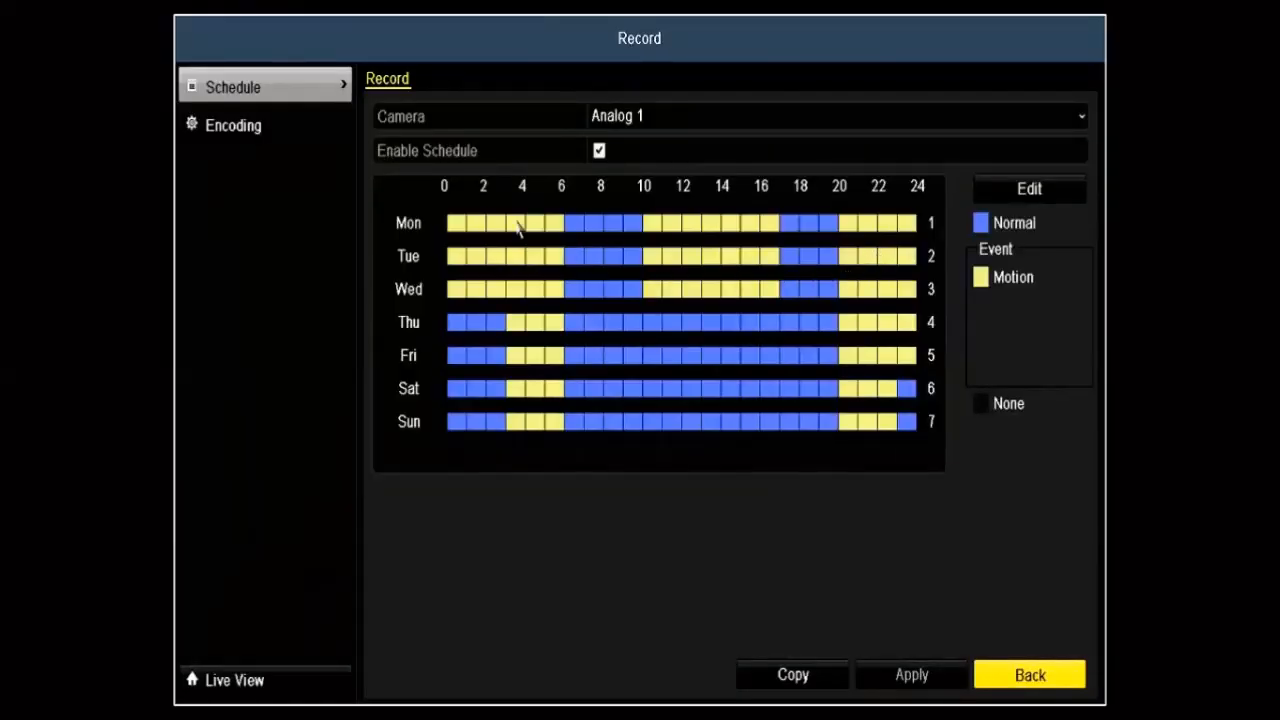
{"action": "left_click", "coordinate": [835, 115]}
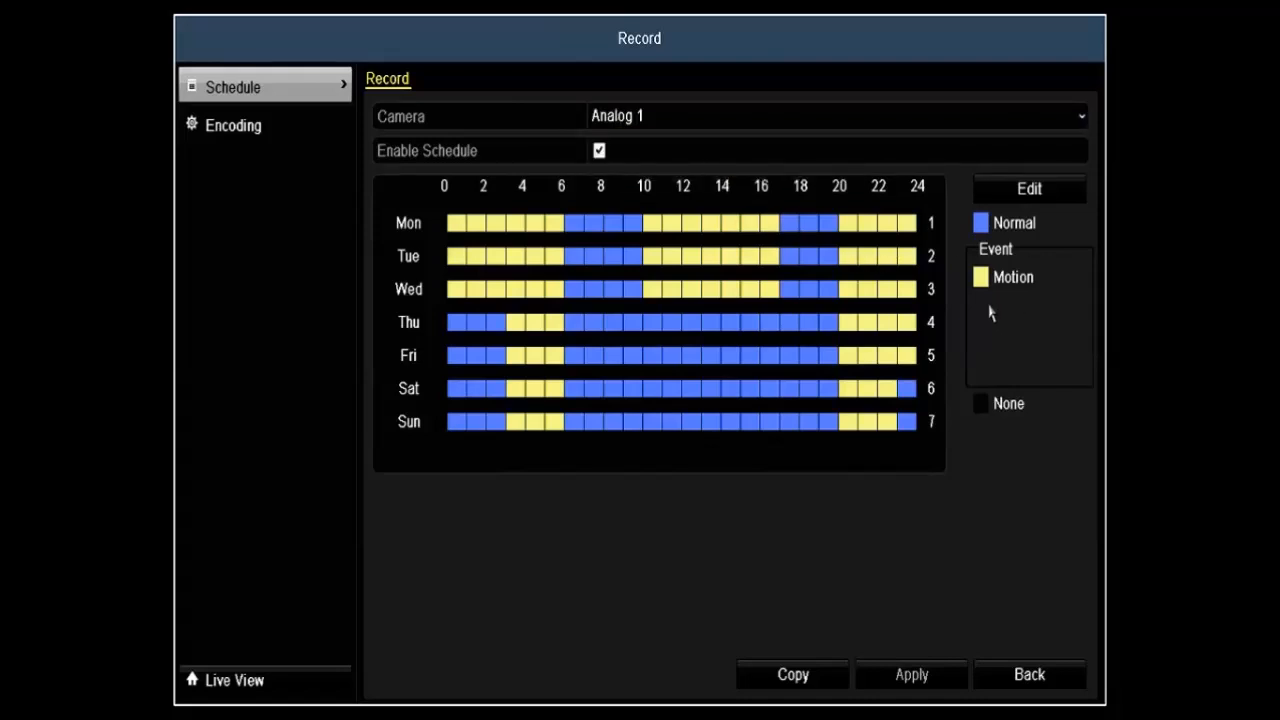
{"action": "left_click", "coordinate": [785, 288]}
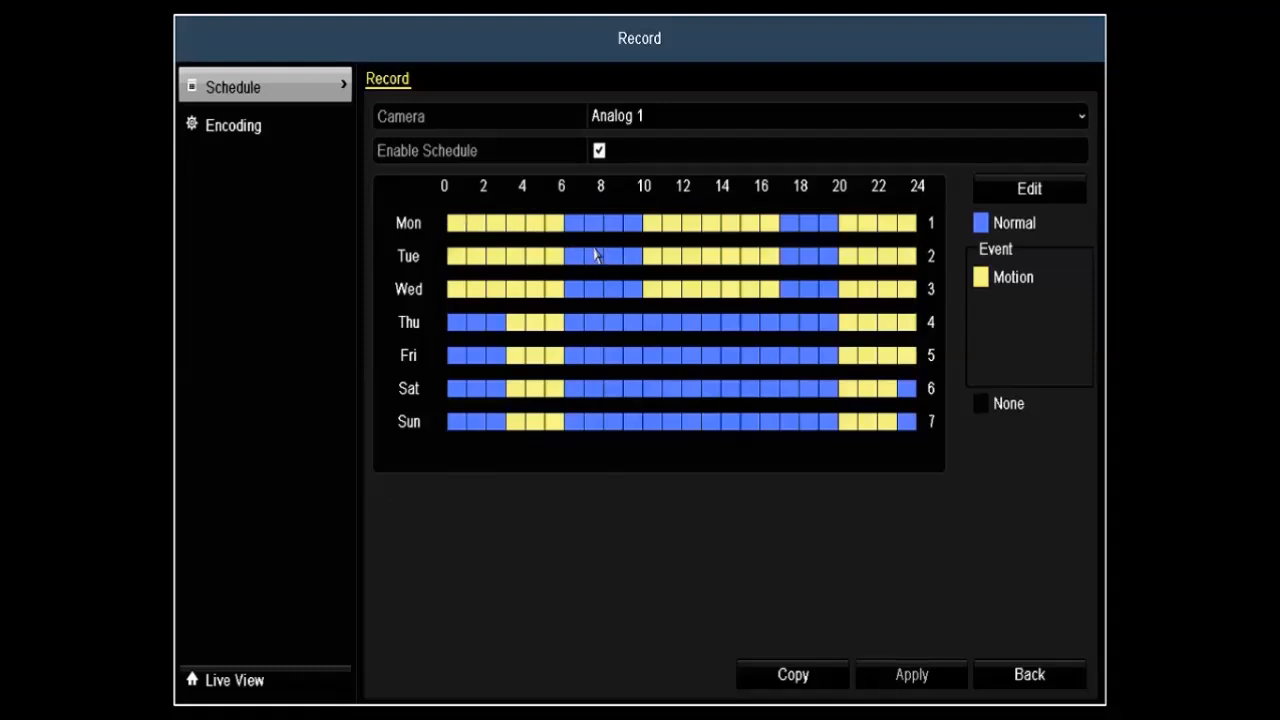
{"action": "left_click", "coordinate": [510, 222]}
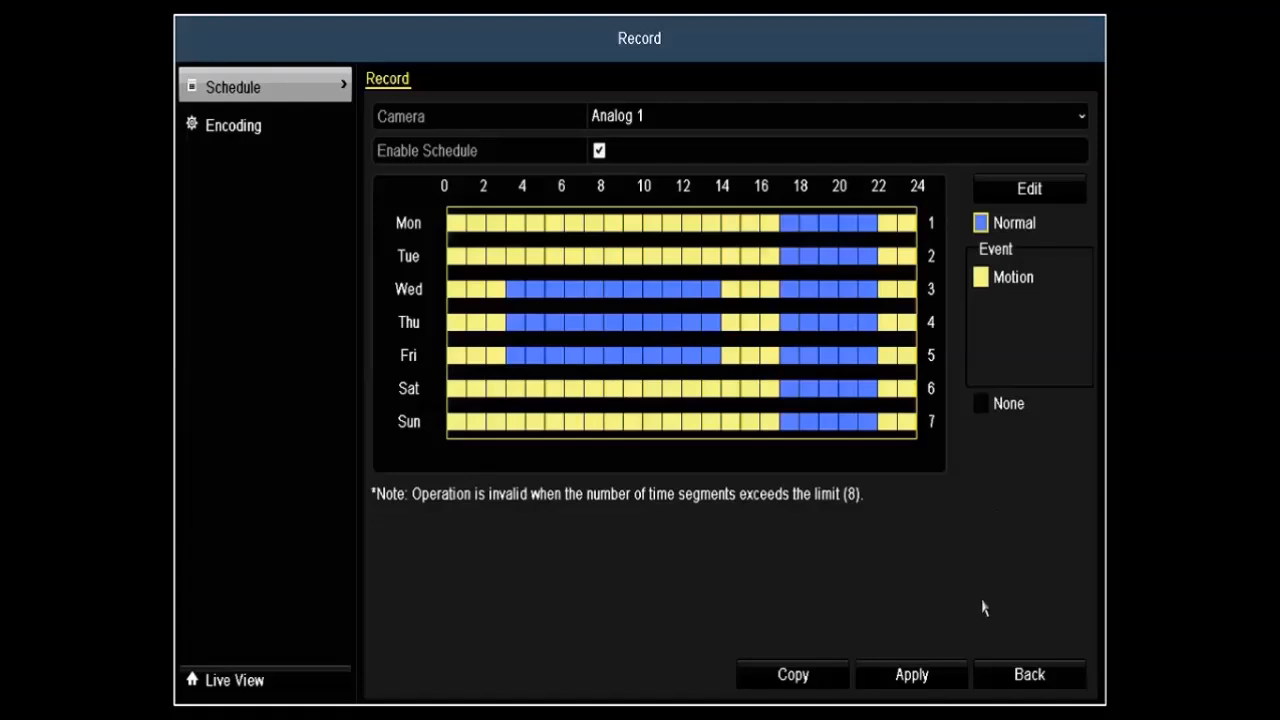
Step: In Camera OSD settings, switch off the date overlay for Camera 01 and bring up the name keyboard
{"action": "left_click", "coordinate": [1028, 674]}
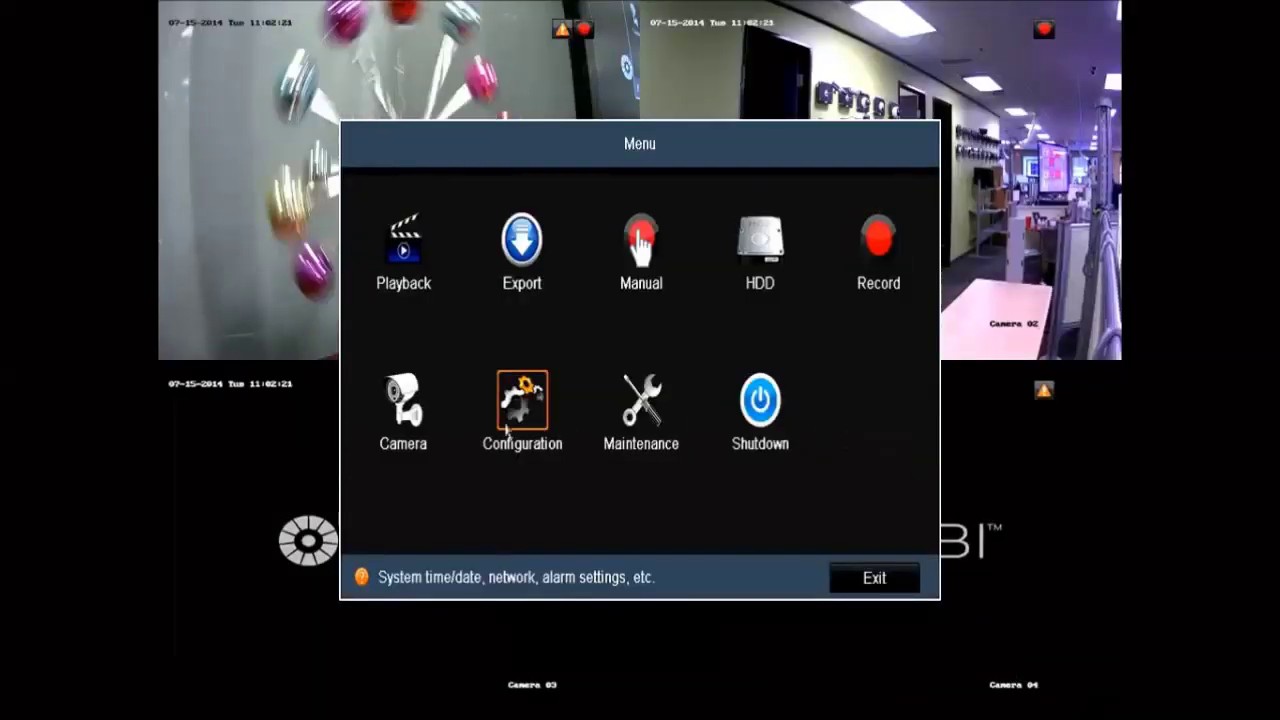
{"action": "left_click", "coordinate": [402, 405]}
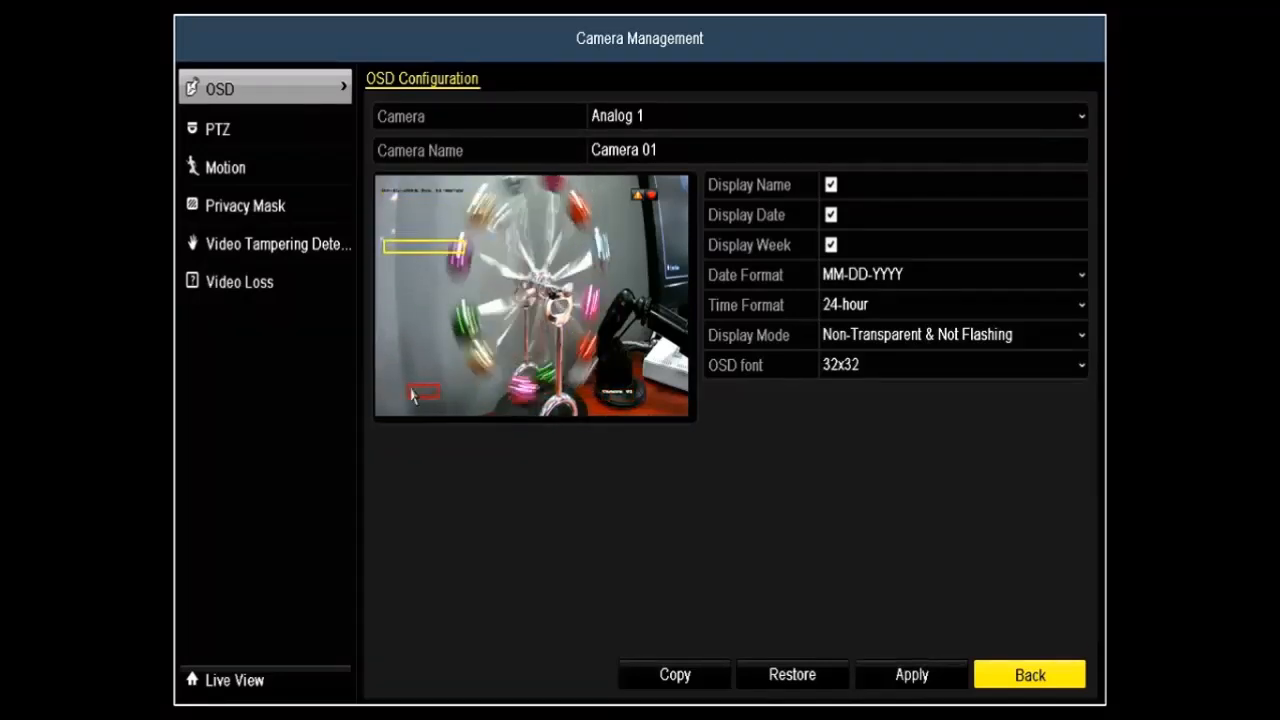
{"action": "left_click", "coordinate": [831, 214]}
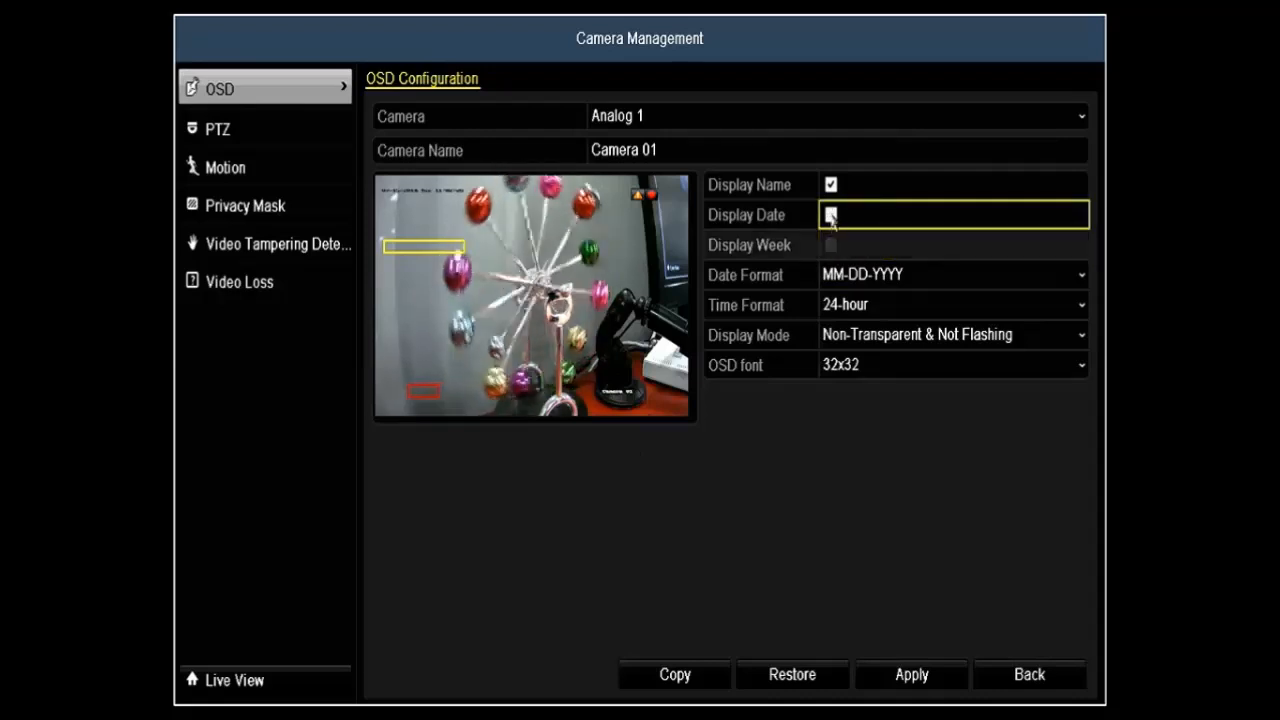
{"action": "left_click", "coordinate": [830, 214]}
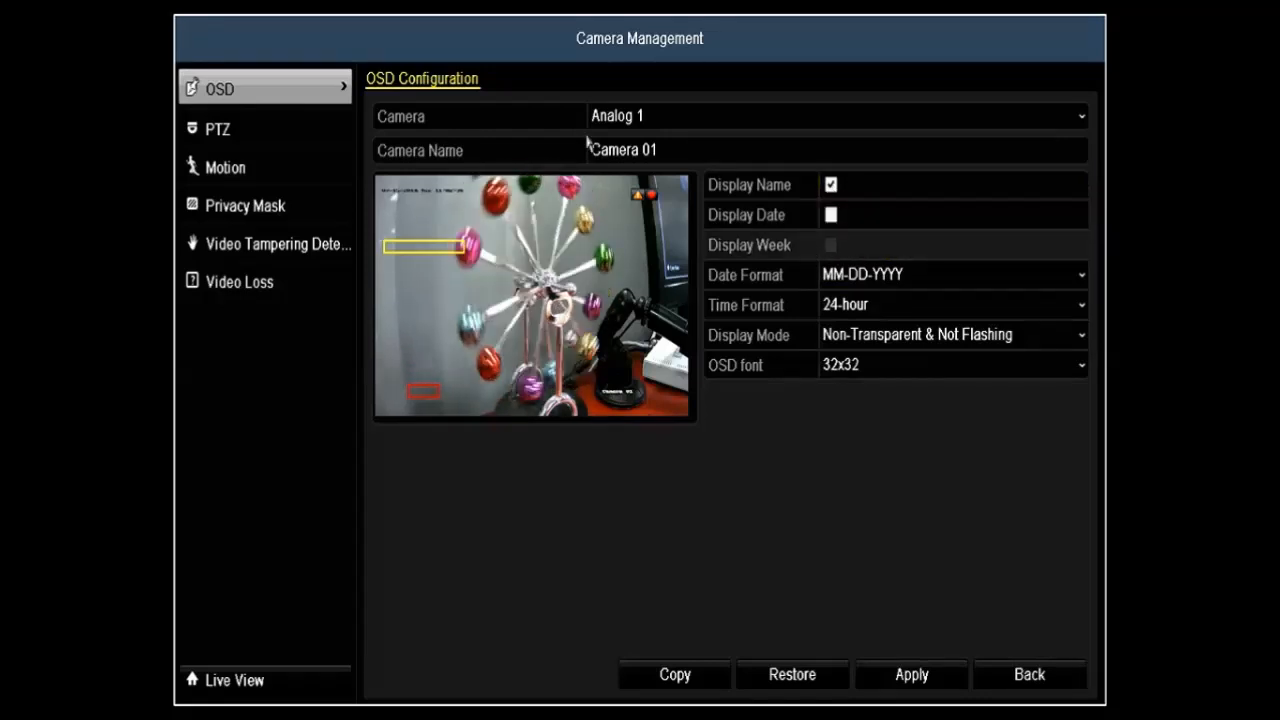
{"action": "left_click", "coordinate": [835, 150]}
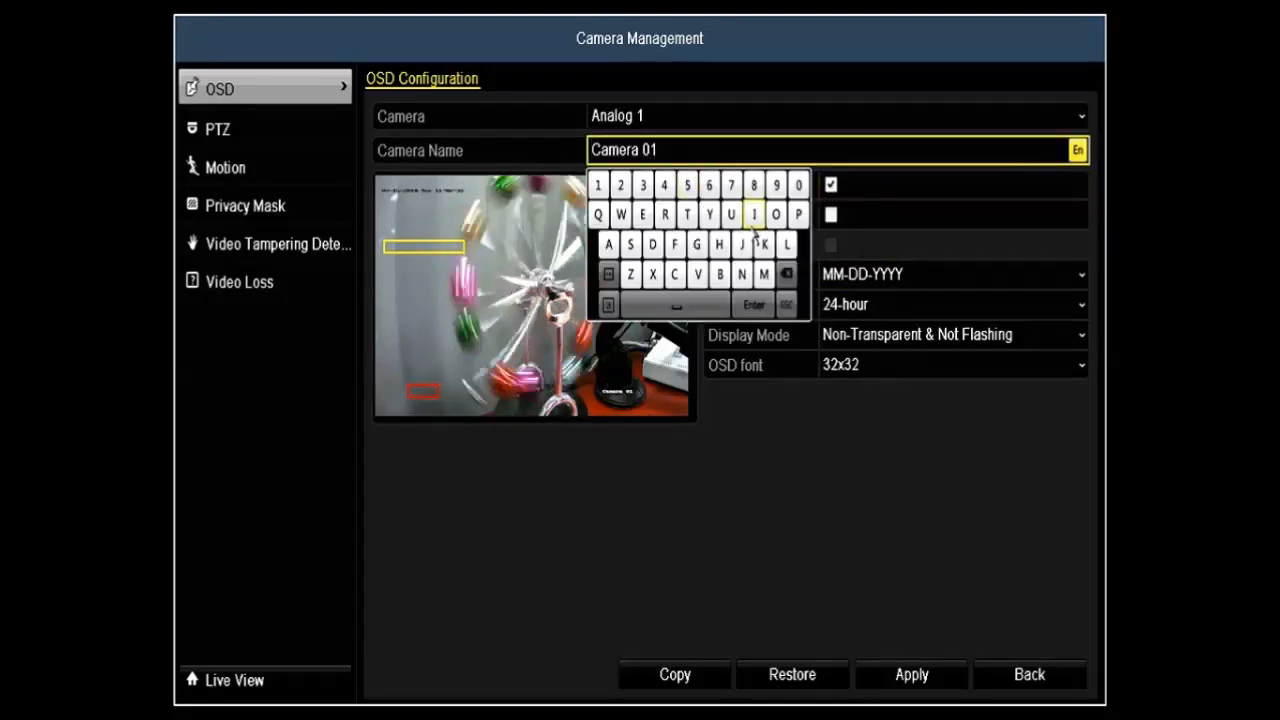
Step: Show Analog 1's PTZ serial communication settings
{"action": "left_click", "coordinate": [217, 128]}
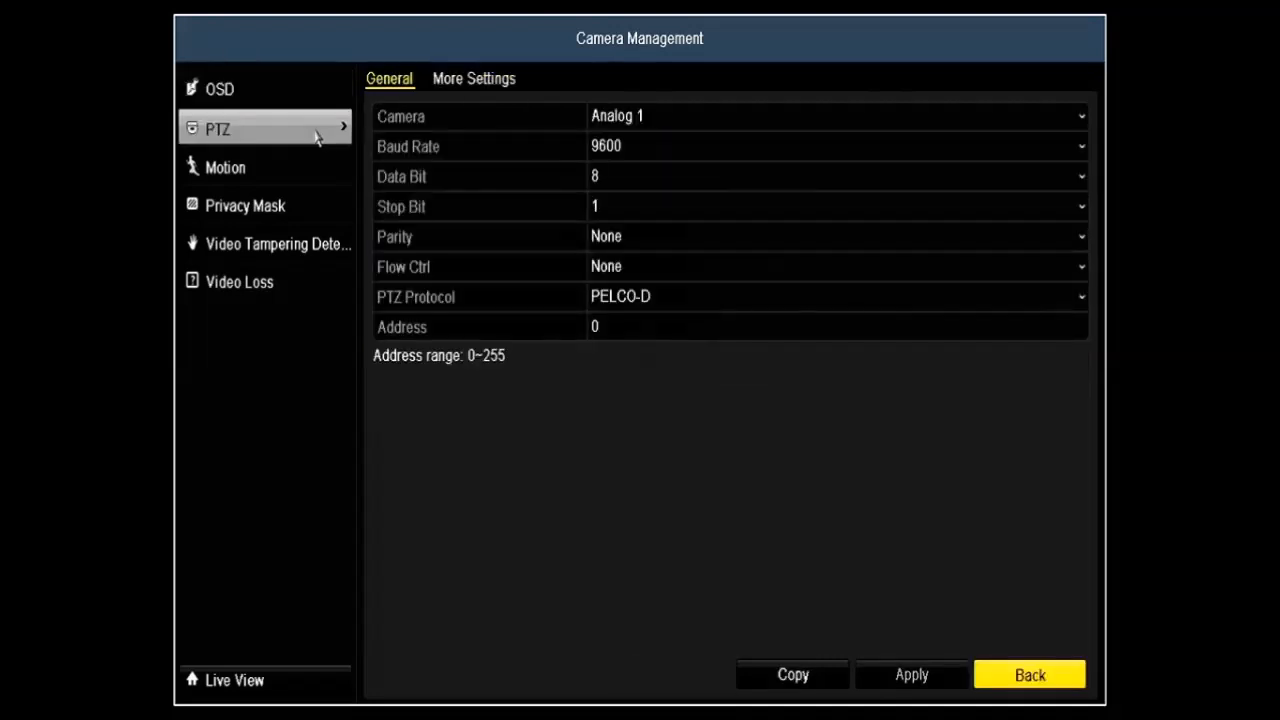
Step: Review PTZ preset 7 and Patrol 1 under More Settings, then show Analog 1's motion detection settings
{"action": "left_click", "coordinate": [473, 78]}
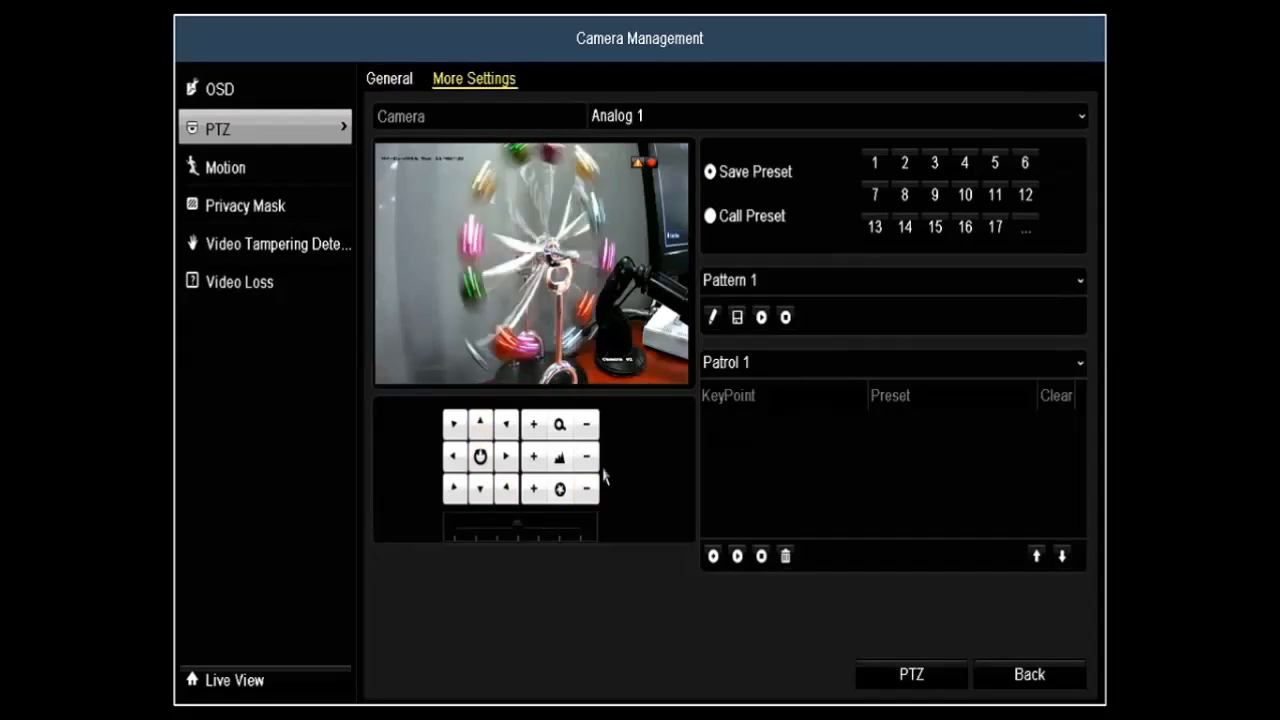
{"action": "left_click", "coordinate": [874, 195]}
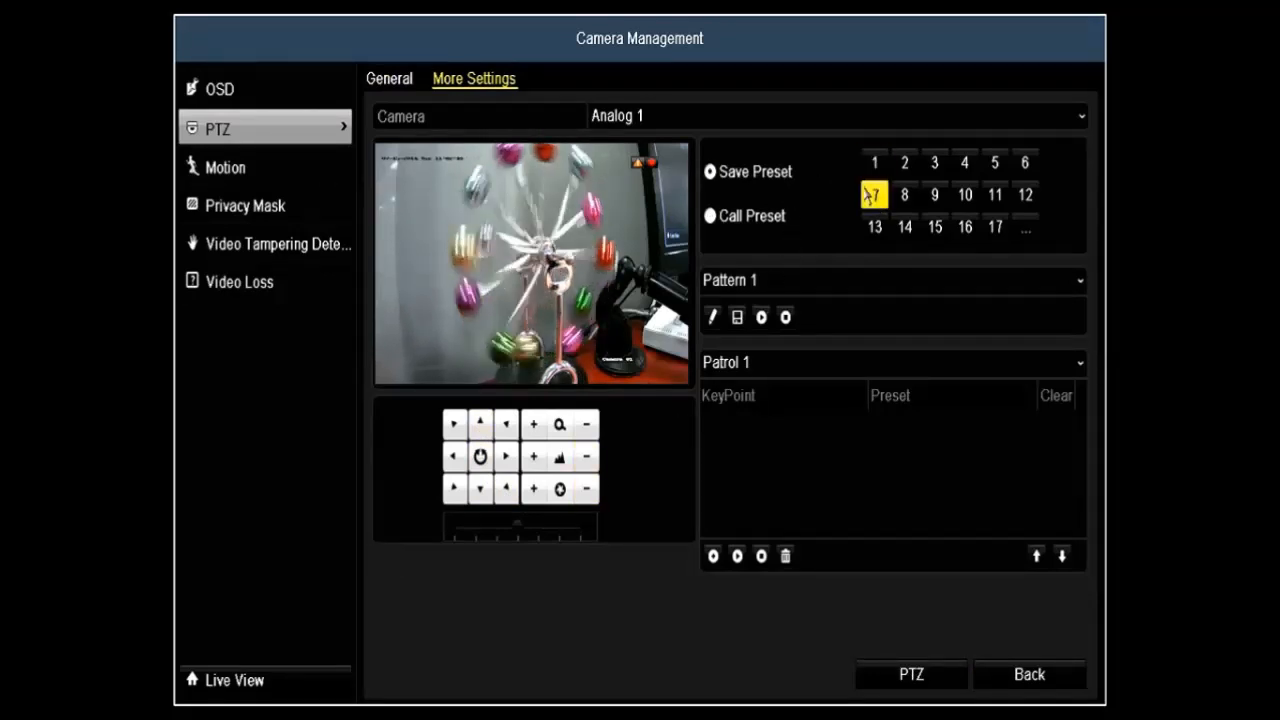
{"action": "left_click", "coordinate": [890, 362]}
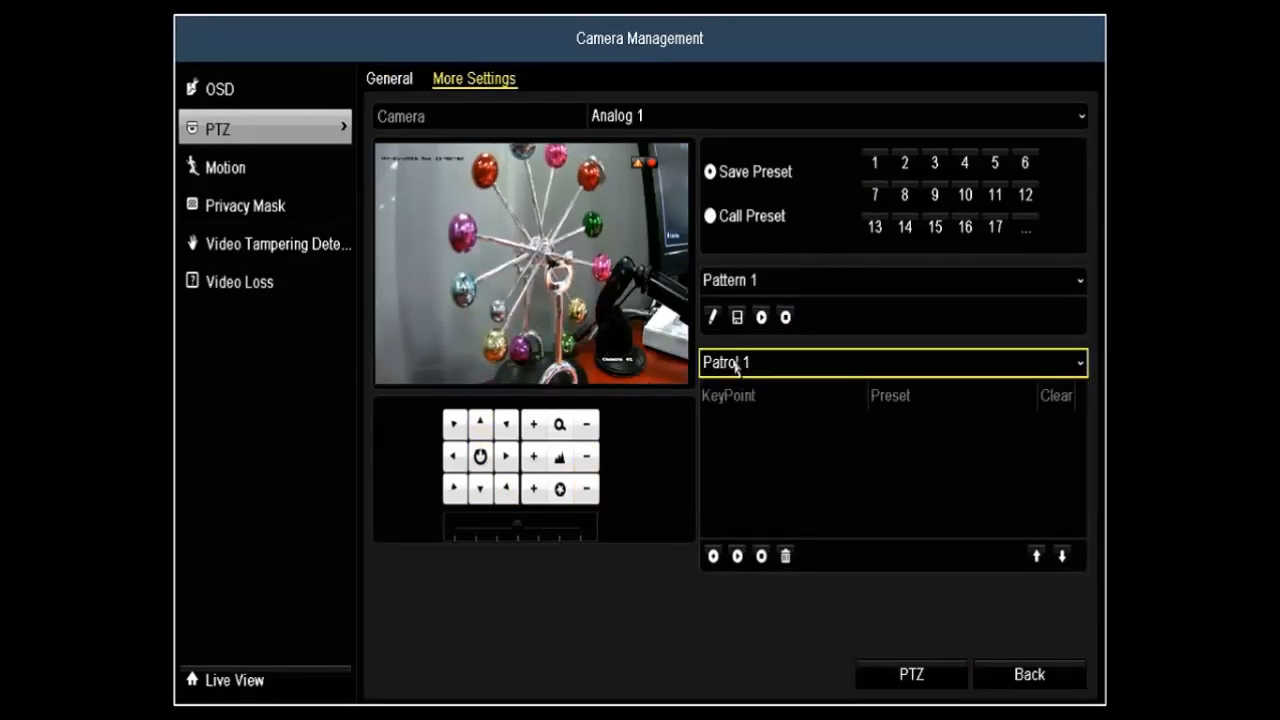
{"action": "left_click", "coordinate": [737, 317]}
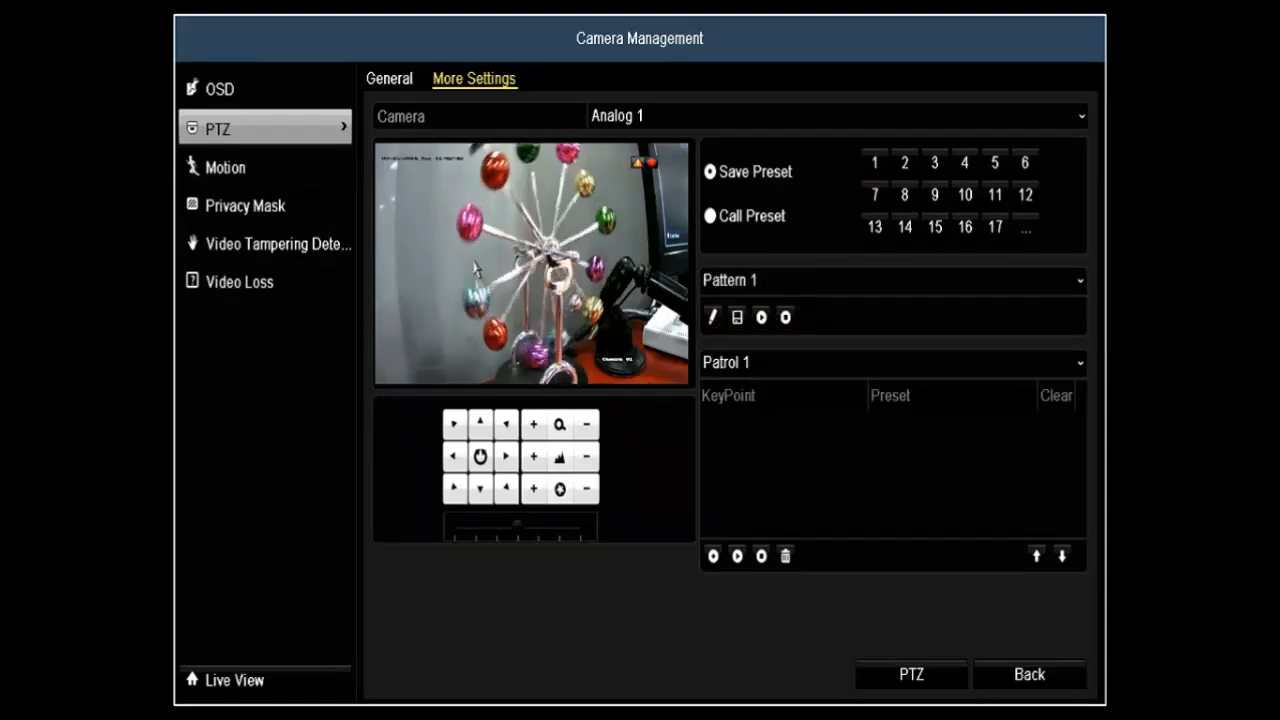
{"action": "left_click", "coordinate": [224, 167]}
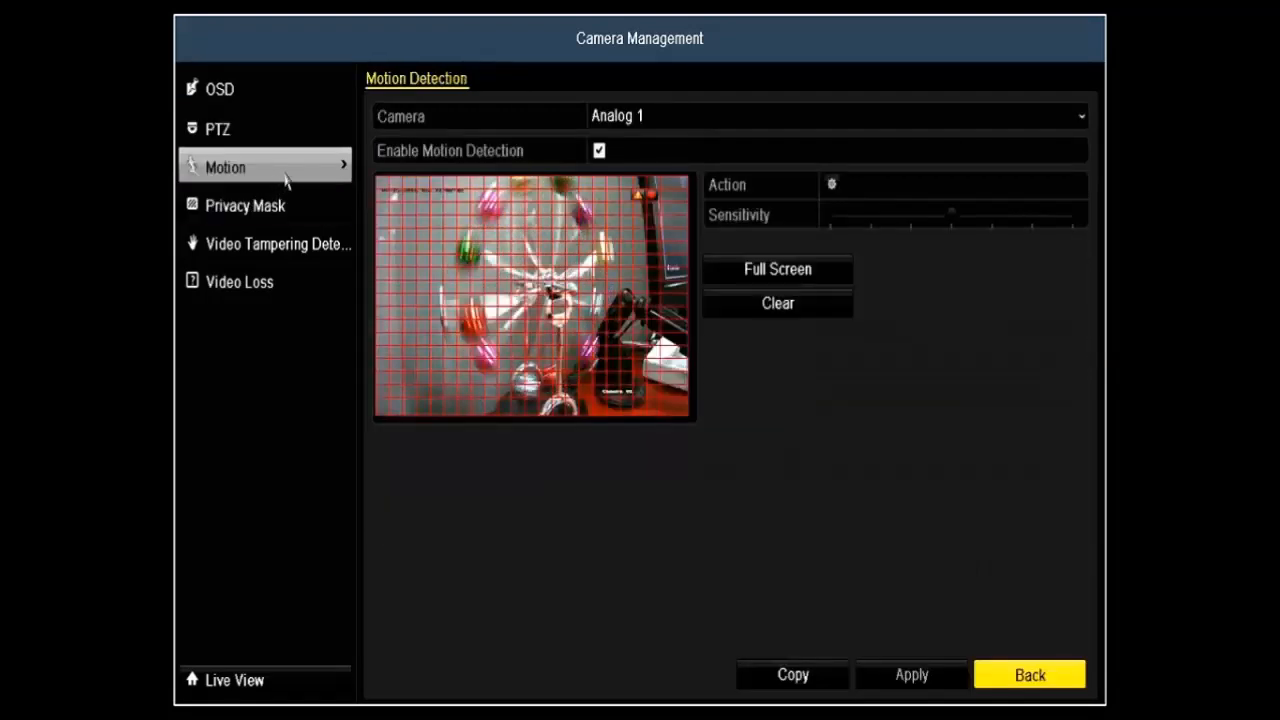
Step: Review and confirm the motion alarm actions, then show Analog 1's privacy mask settings
{"action": "left_click", "coordinate": [836, 115]}
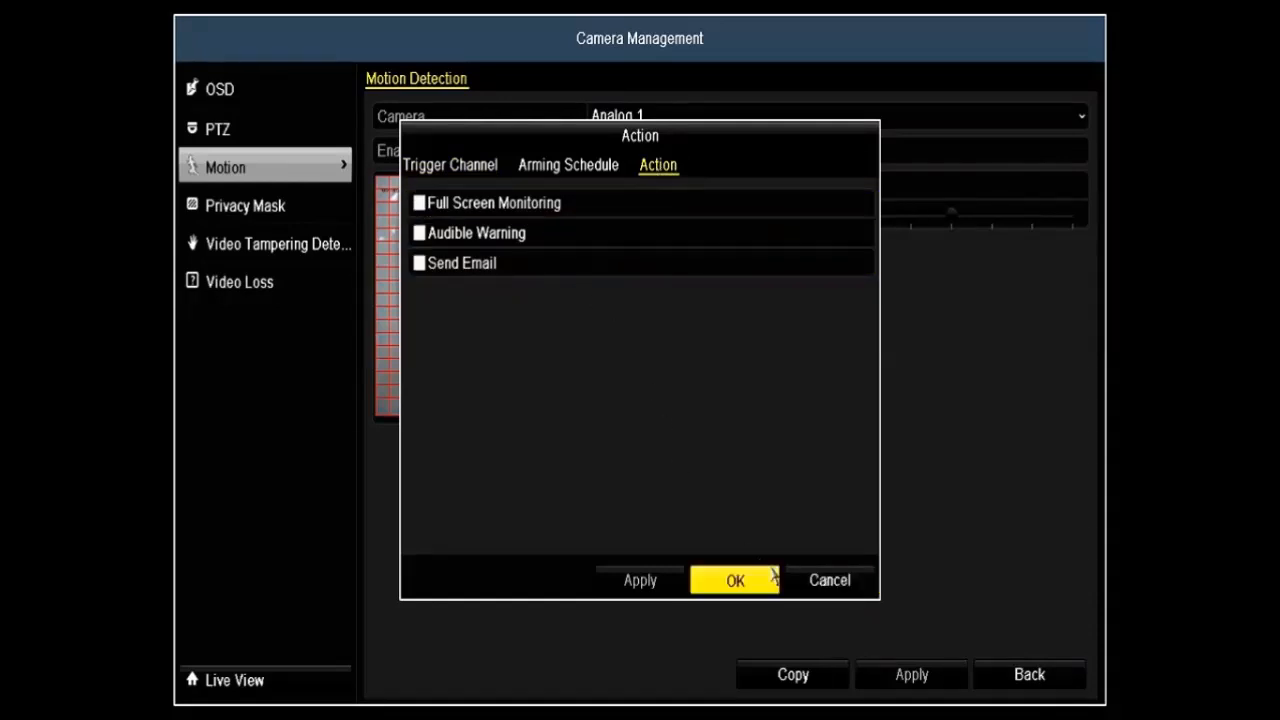
{"action": "left_click", "coordinate": [734, 580]}
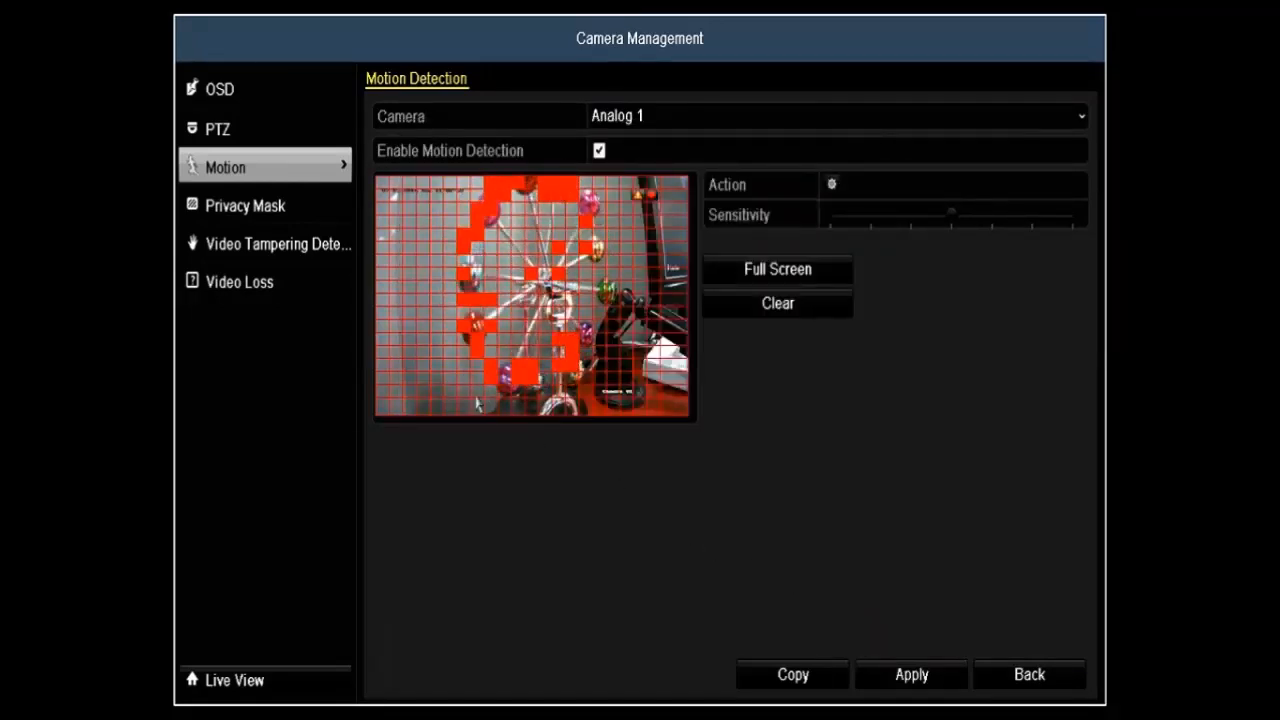
{"action": "left_click", "coordinate": [245, 205]}
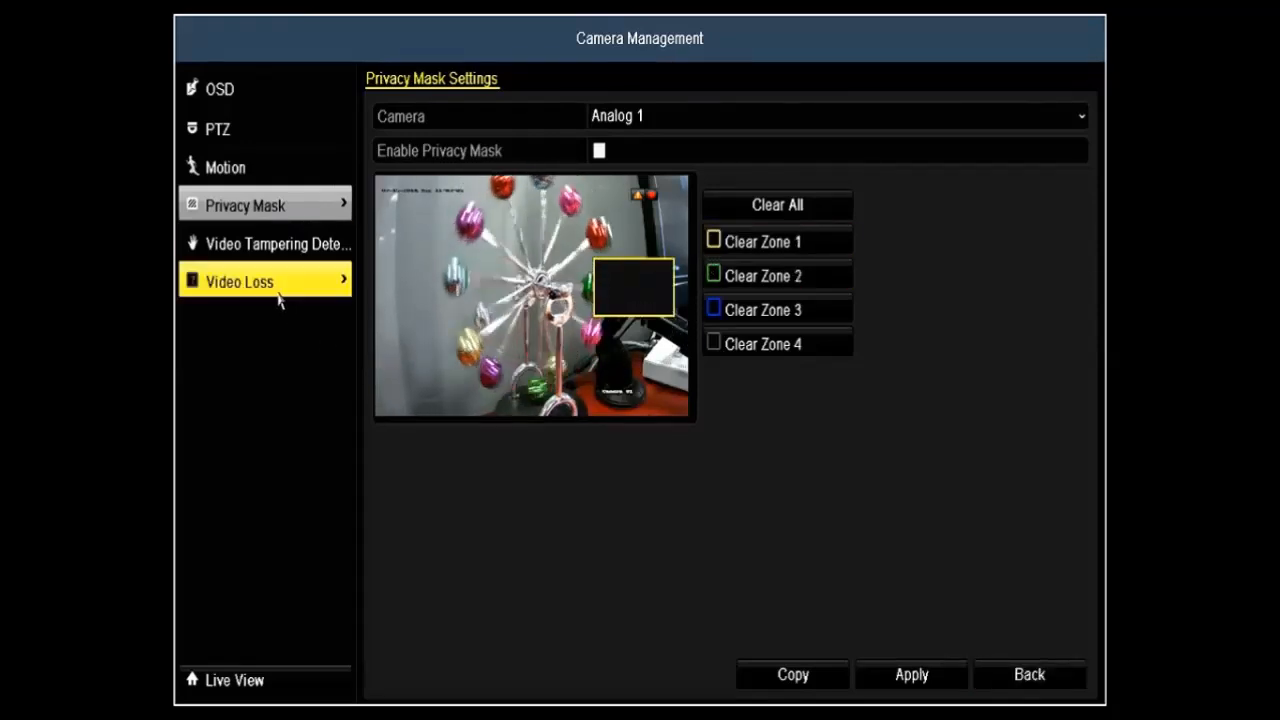
Step: Review Analog 1's video loss alarm and its Handling actions, then cancel without changes
{"action": "left_click", "coordinate": [277, 243]}
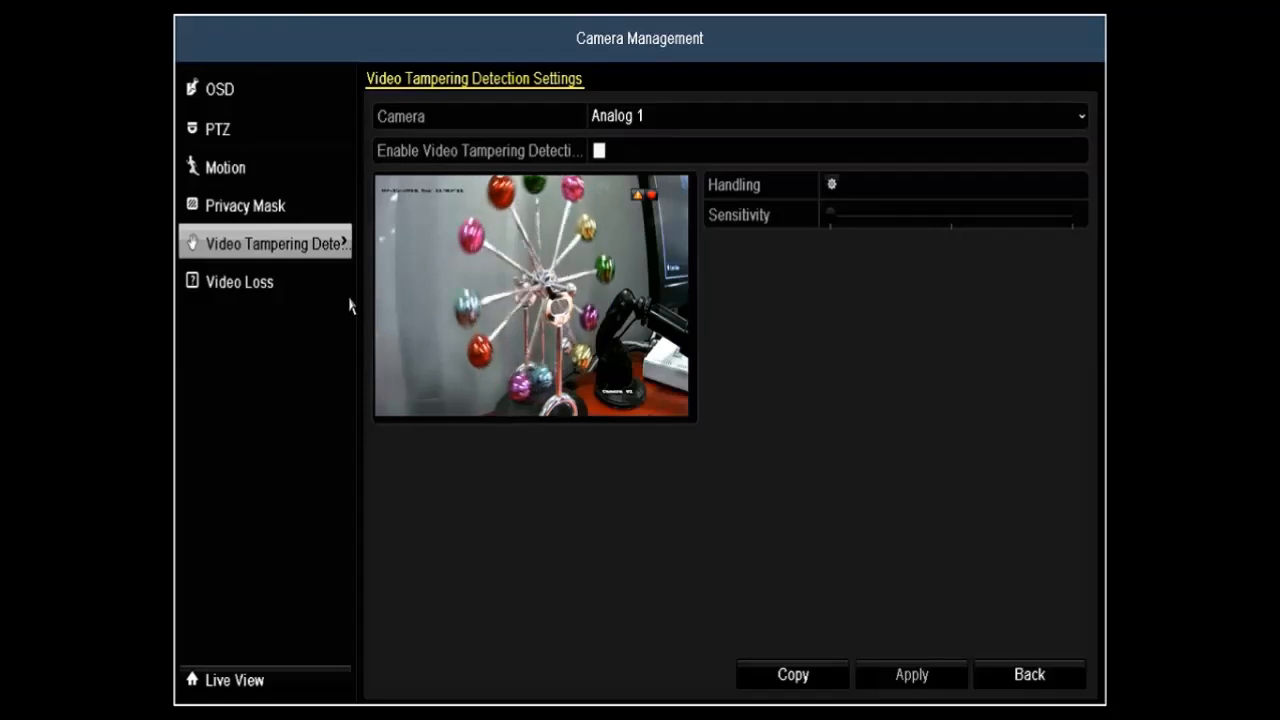
{"action": "left_click", "coordinate": [239, 281]}
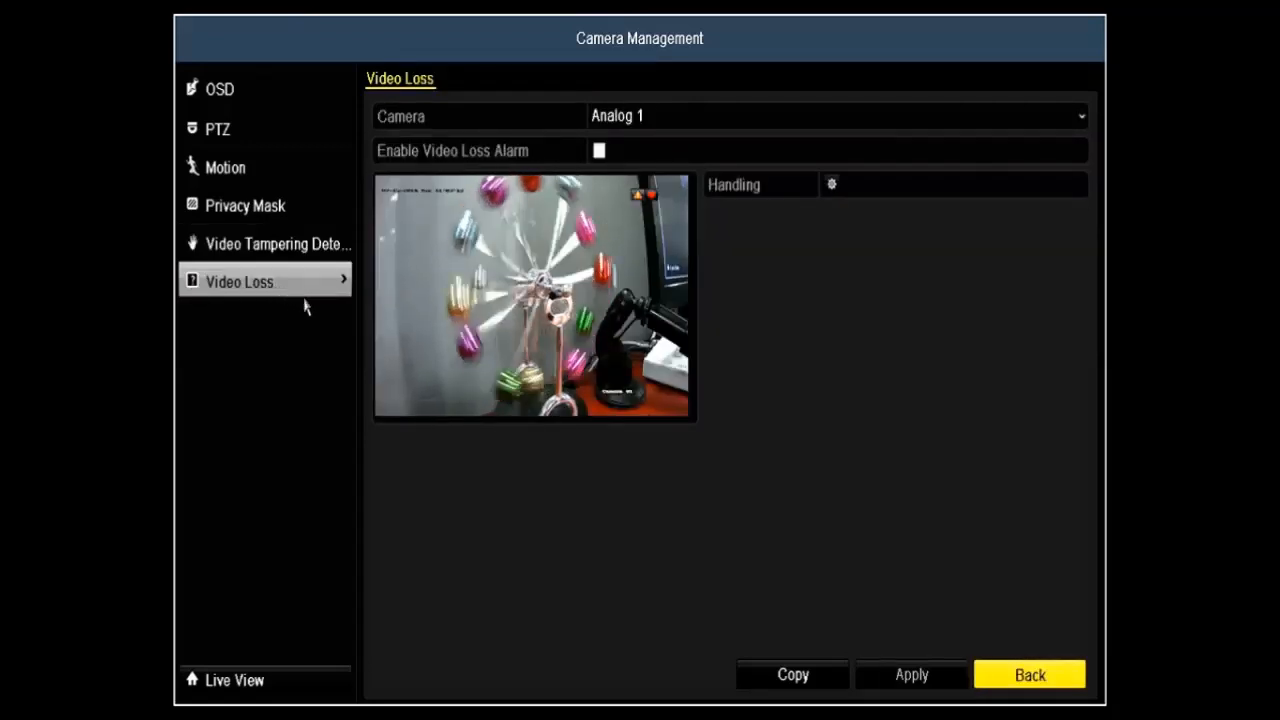
{"action": "left_click", "coordinate": [831, 184]}
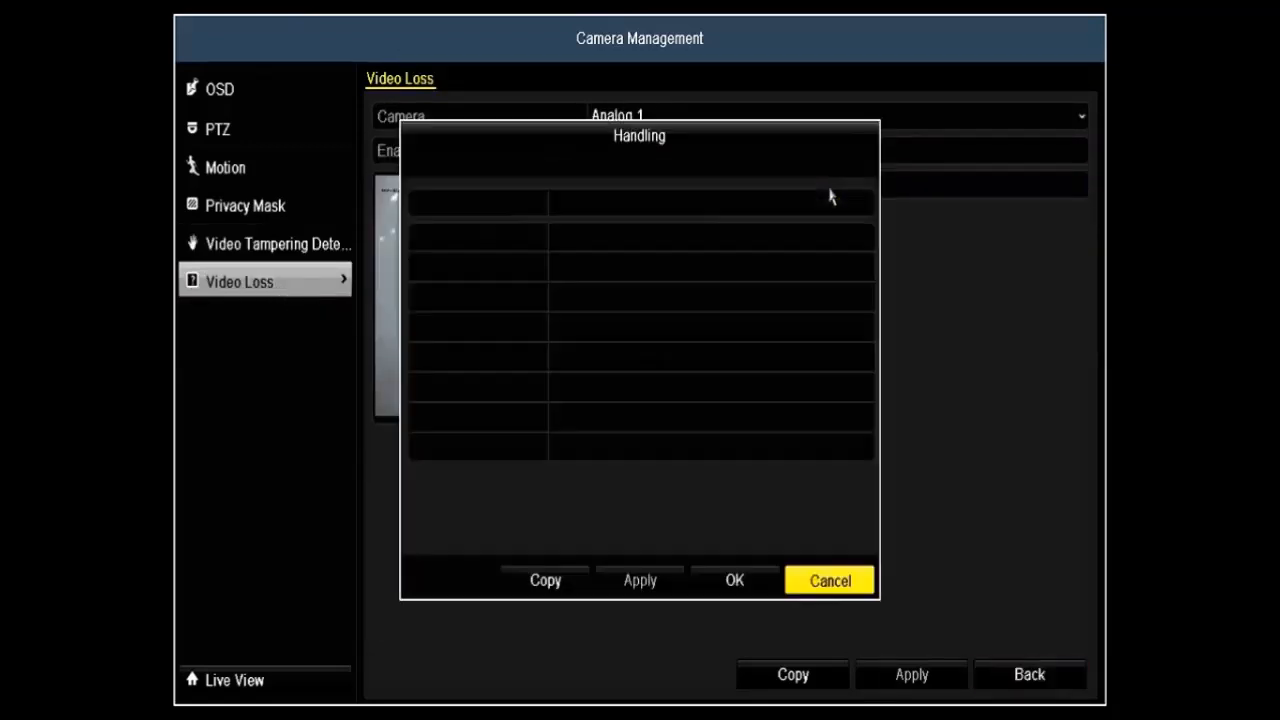
{"action": "left_click", "coordinate": [550, 165]}
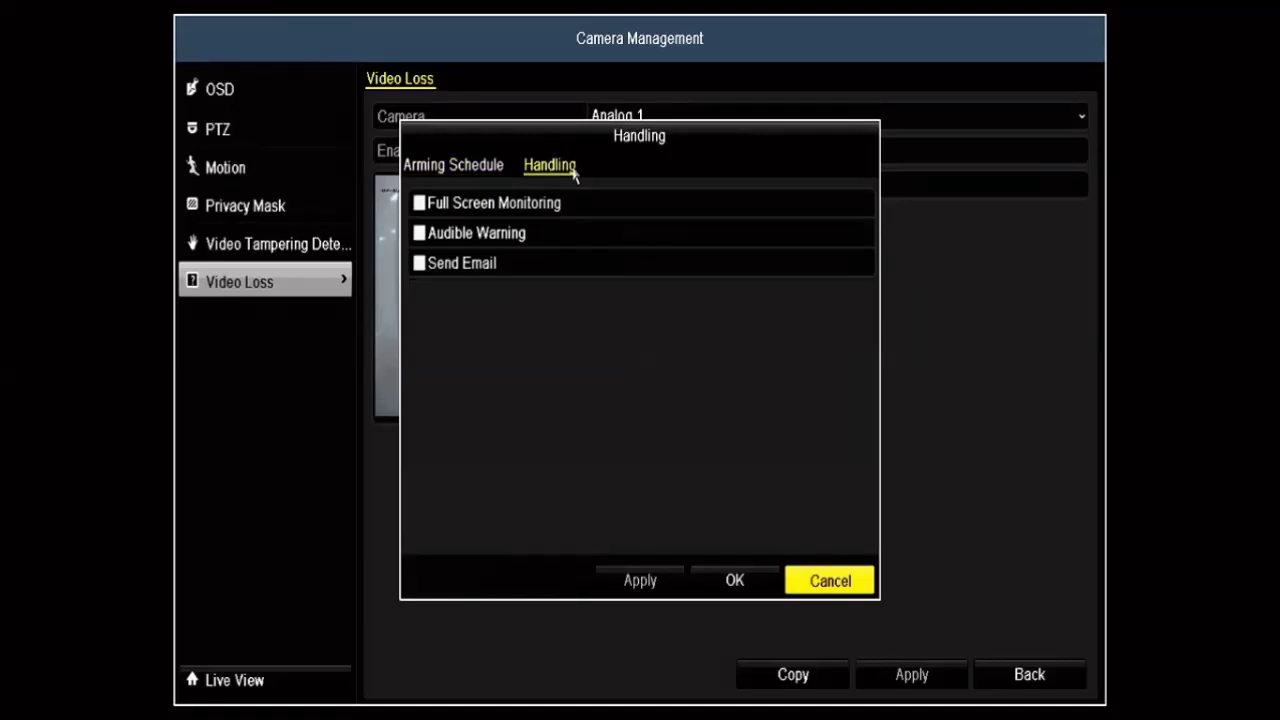
{"action": "left_click", "coordinate": [829, 580]}
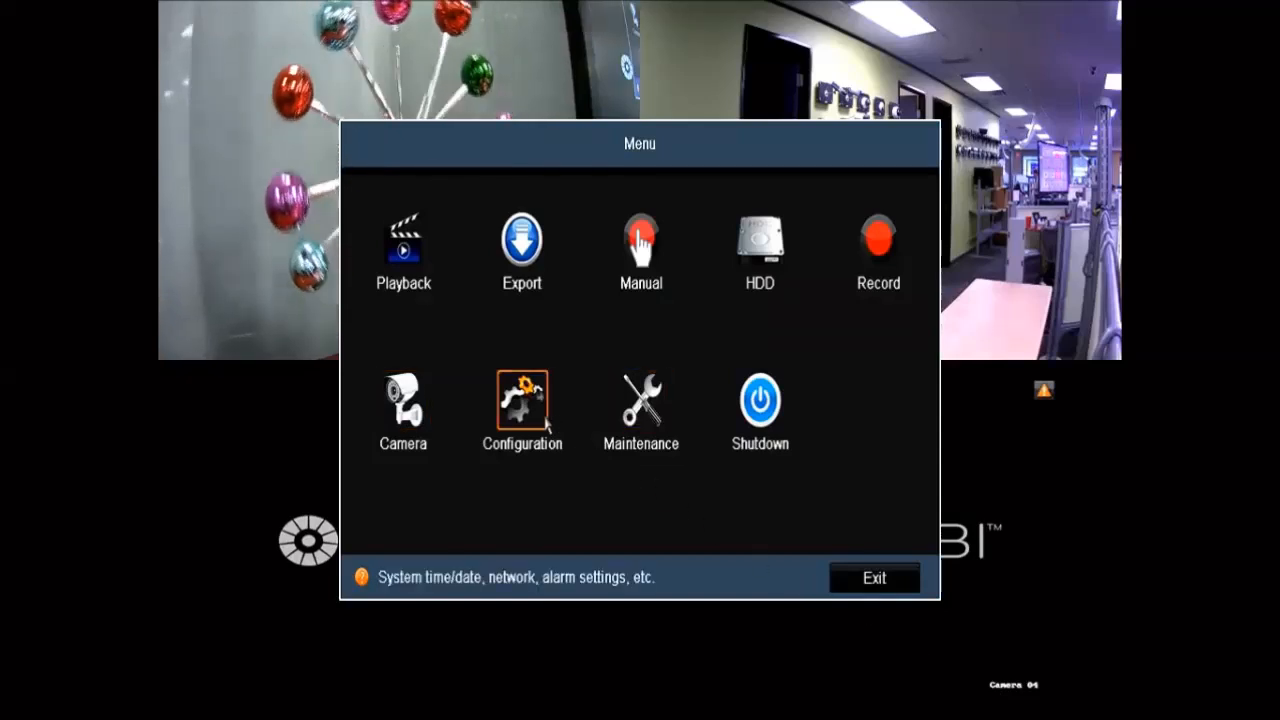
{"action": "left_click", "coordinate": [521, 405]}
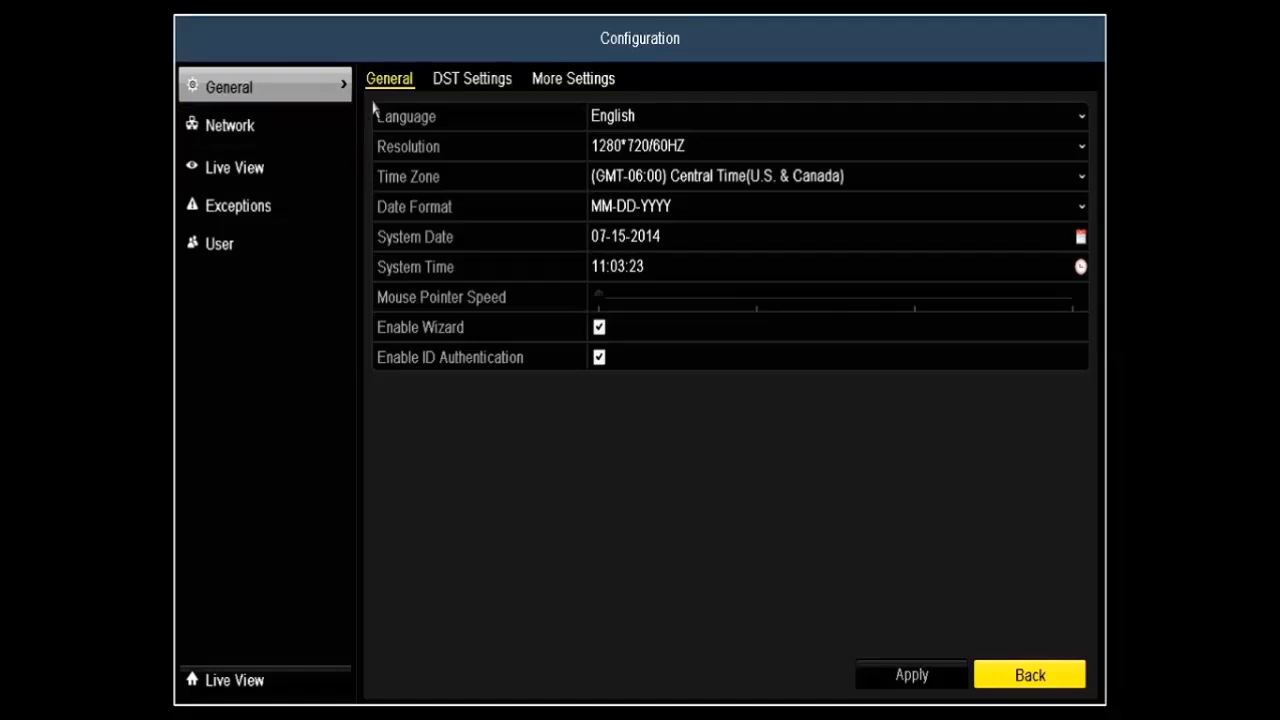
{"action": "left_click", "coordinate": [573, 78]}
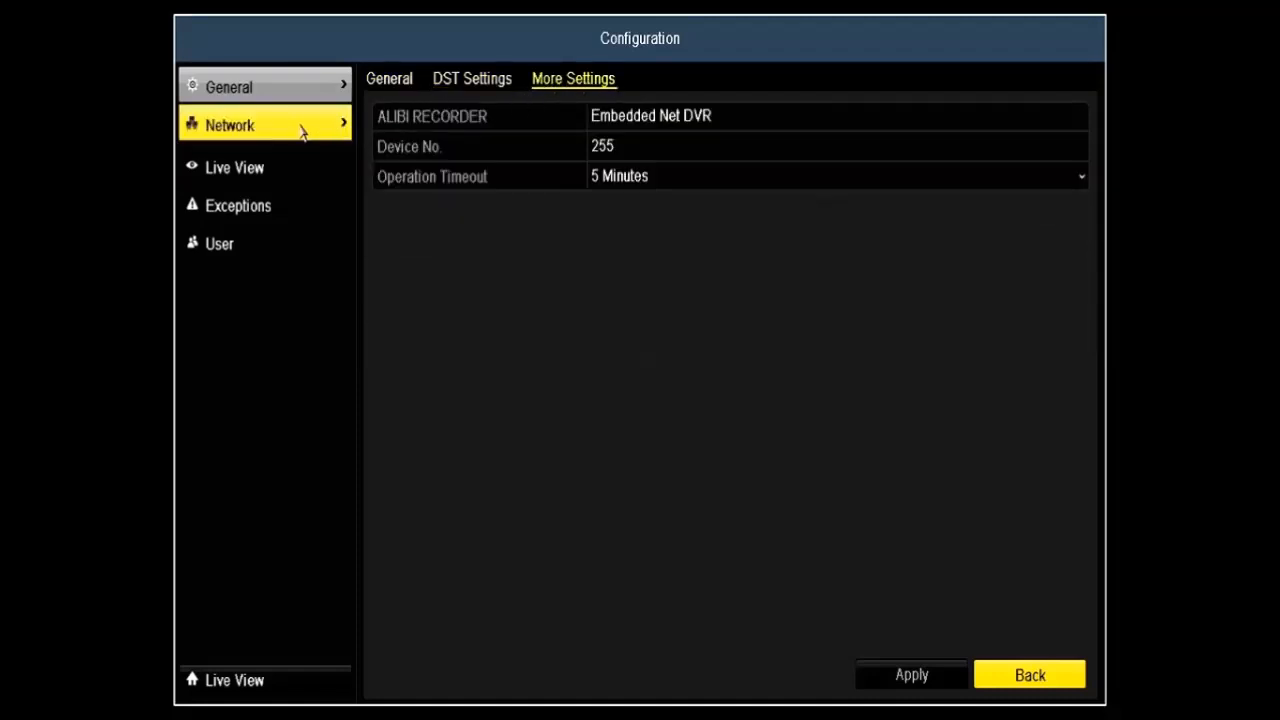
{"action": "left_click", "coordinate": [230, 124]}
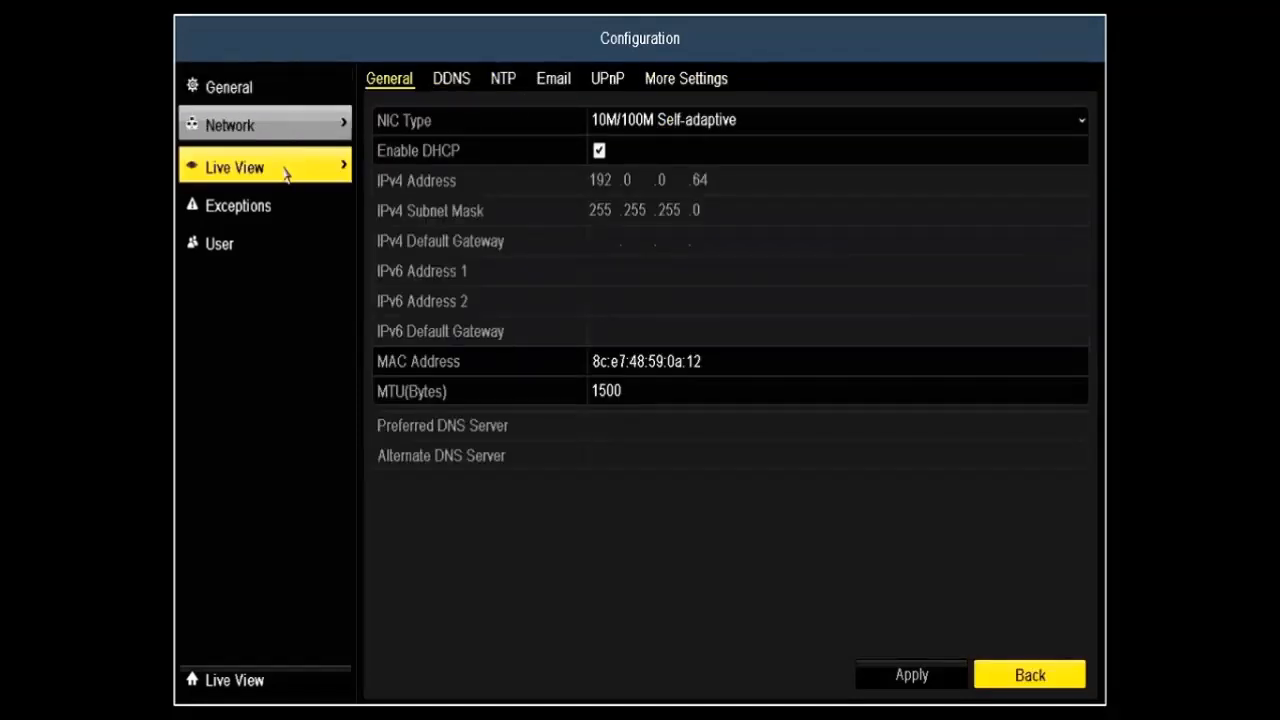
{"action": "left_click", "coordinate": [235, 167]}
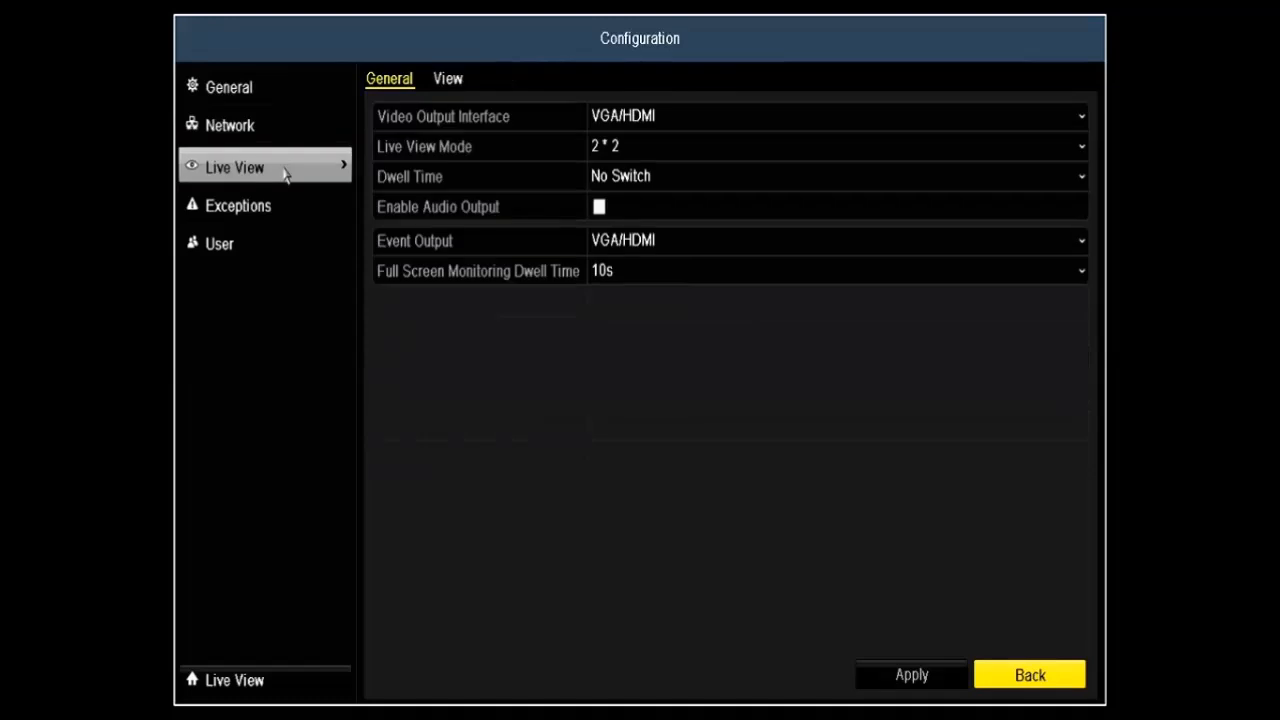
{"action": "left_click", "coordinate": [238, 205]}
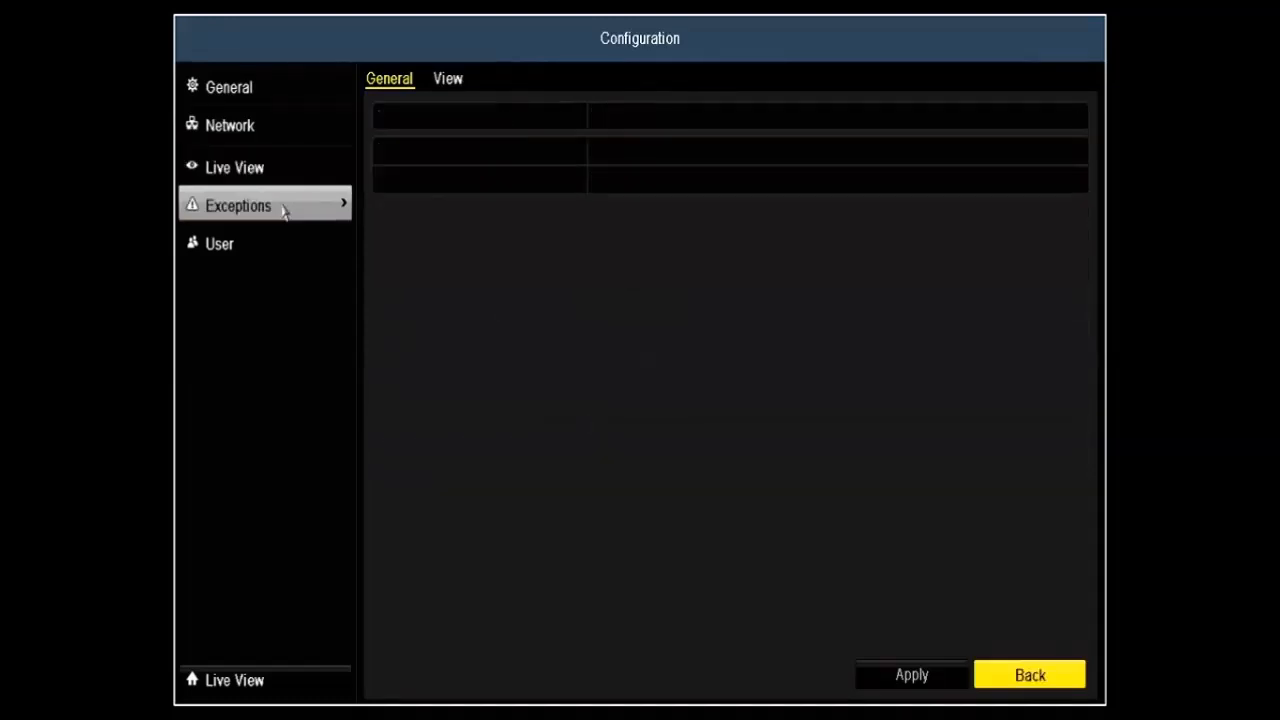
{"action": "left_click", "coordinate": [238, 205]}
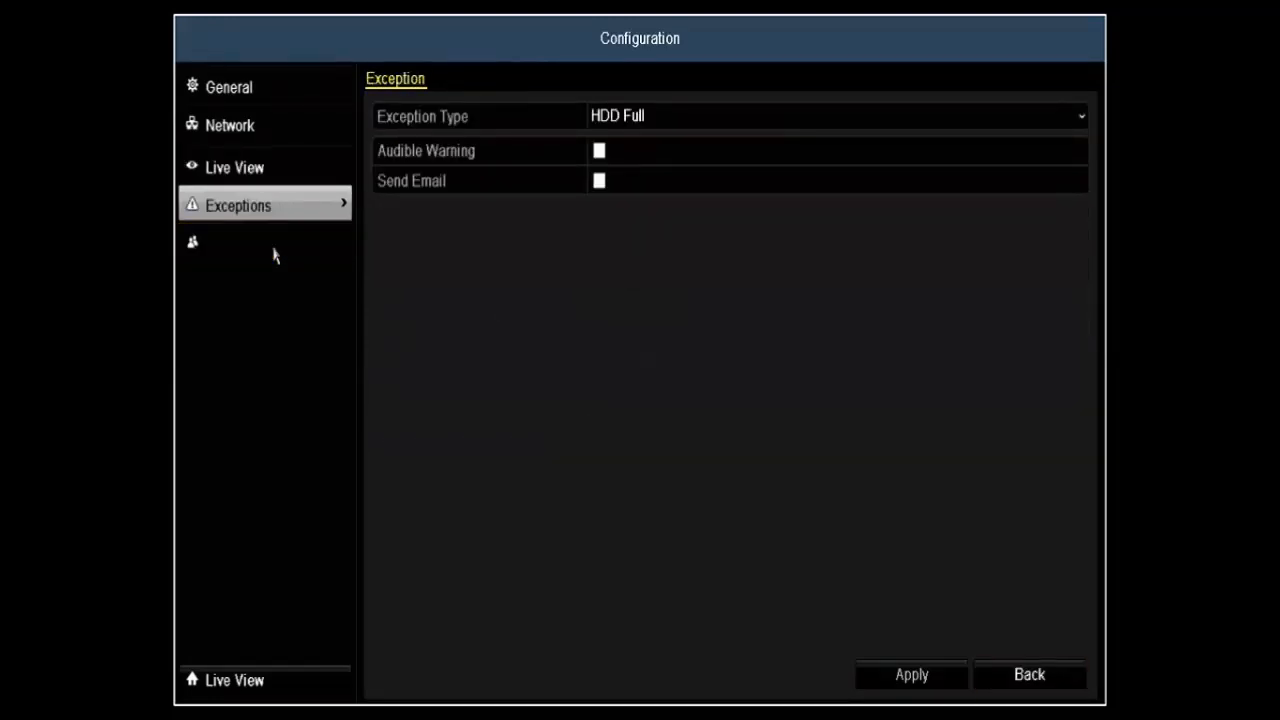
{"action": "left_click", "coordinate": [219, 243]}
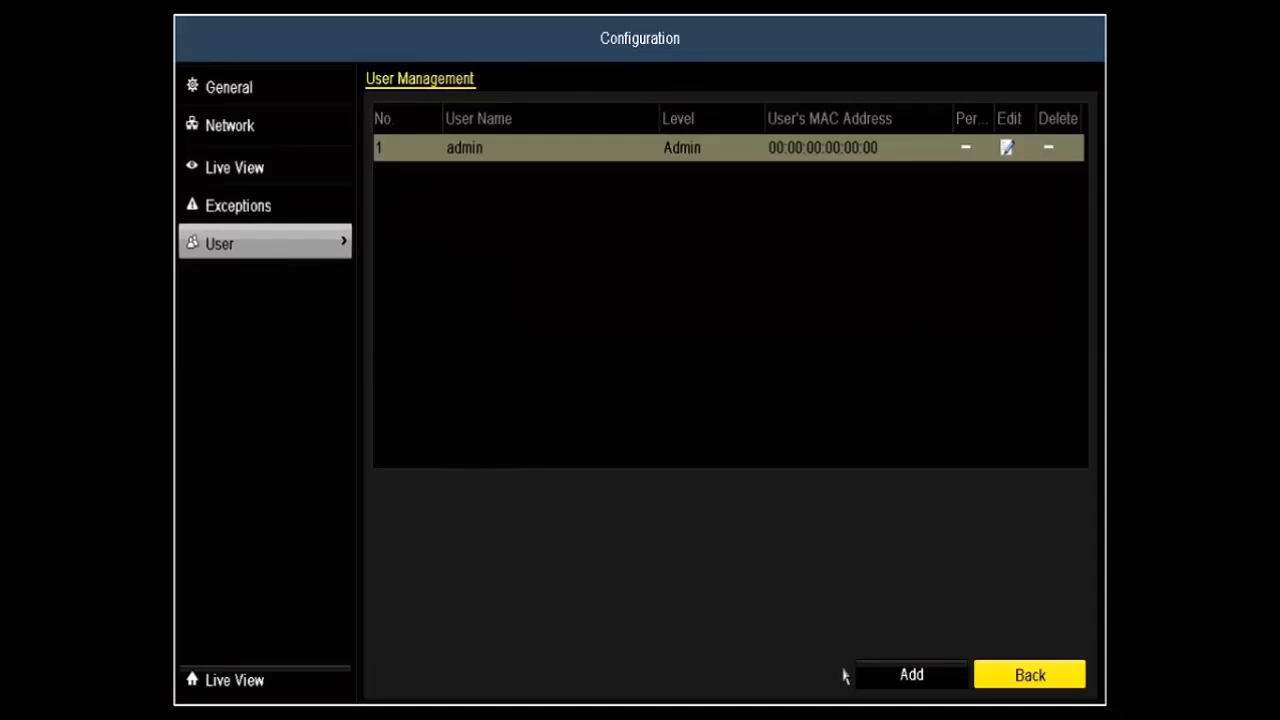
{"action": "left_click", "coordinate": [1029, 674]}
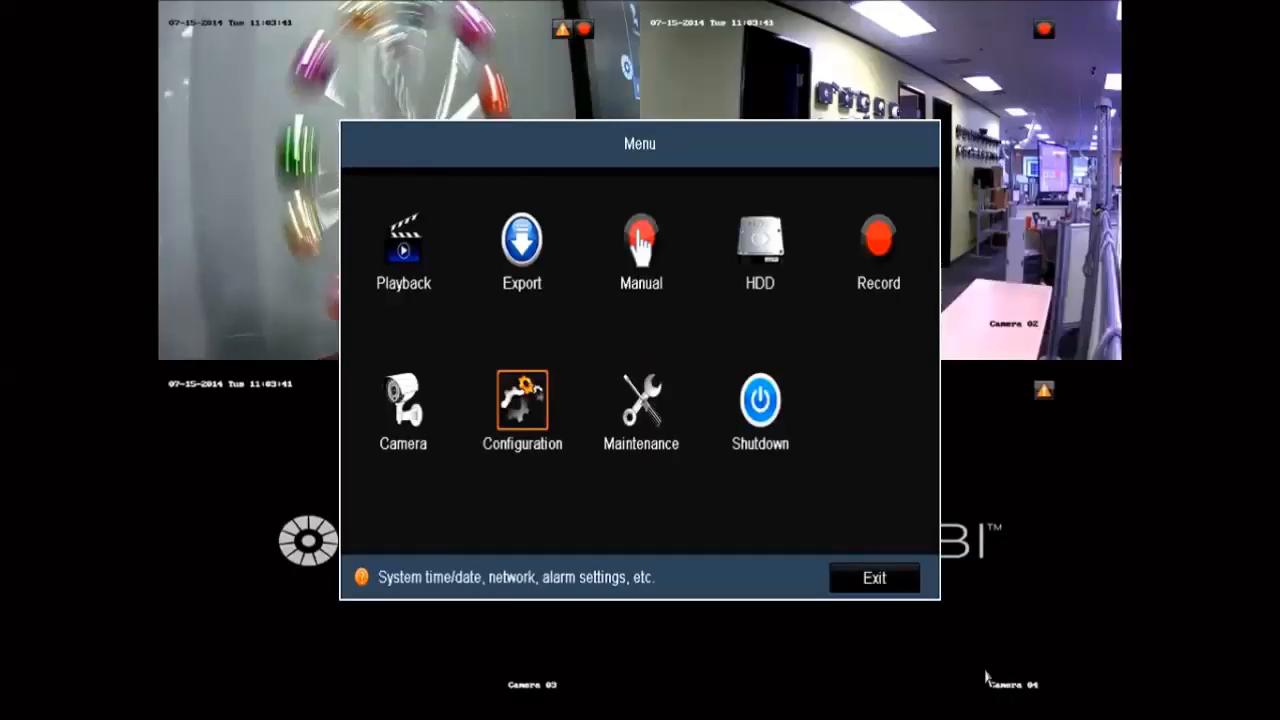
Step: Review Maintenance Device Info, Camera and Network details, then bring up Log Information search
{"action": "left_click", "coordinate": [640, 410]}
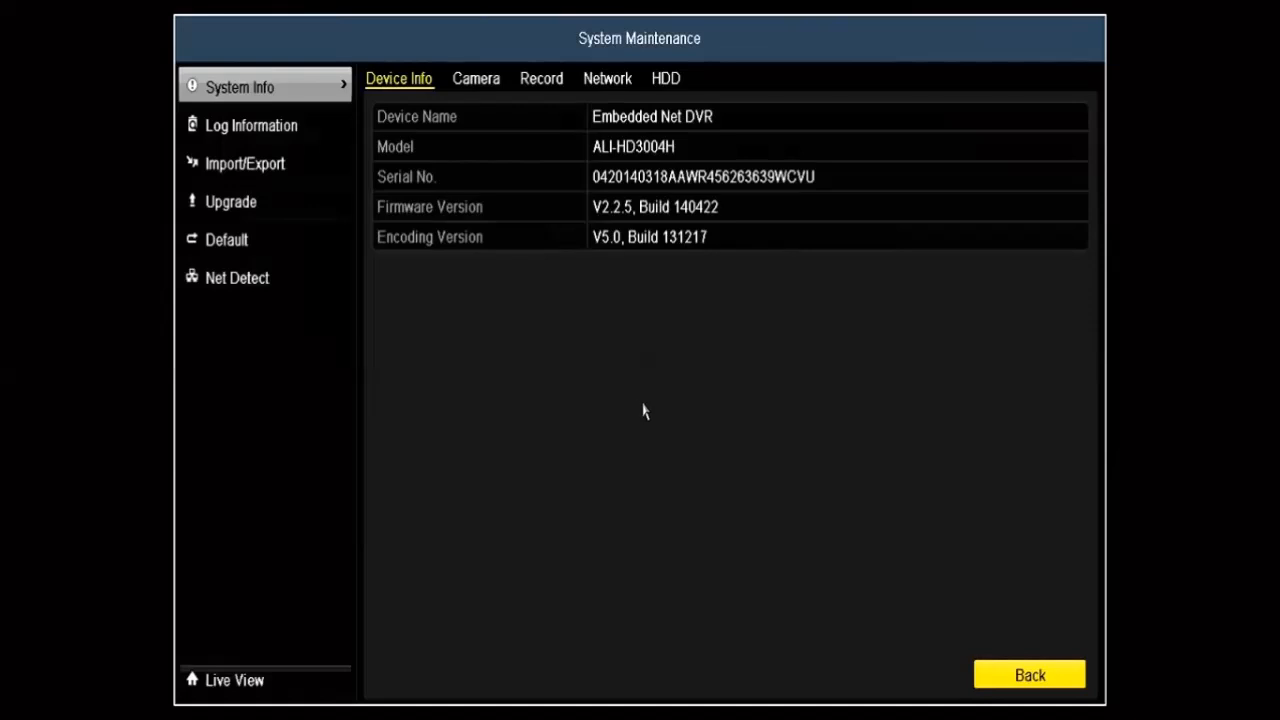
{"action": "left_click", "coordinate": [476, 78]}
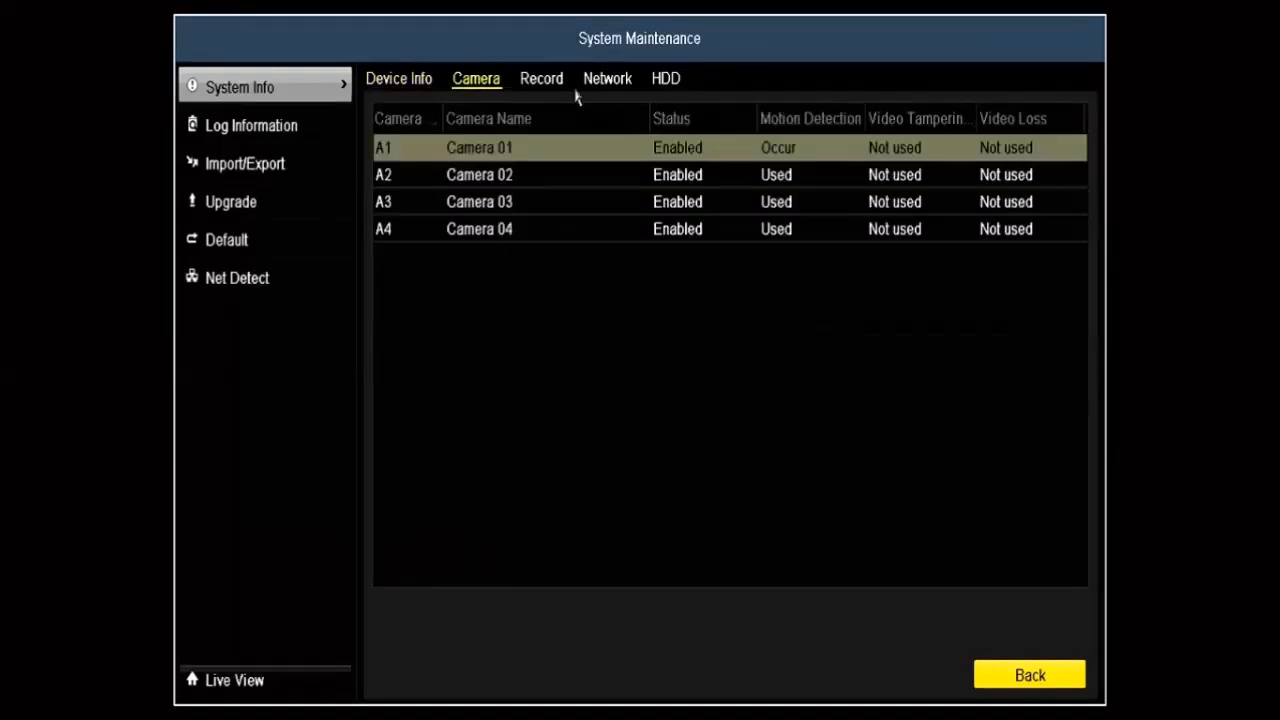
{"action": "left_click", "coordinate": [606, 78]}
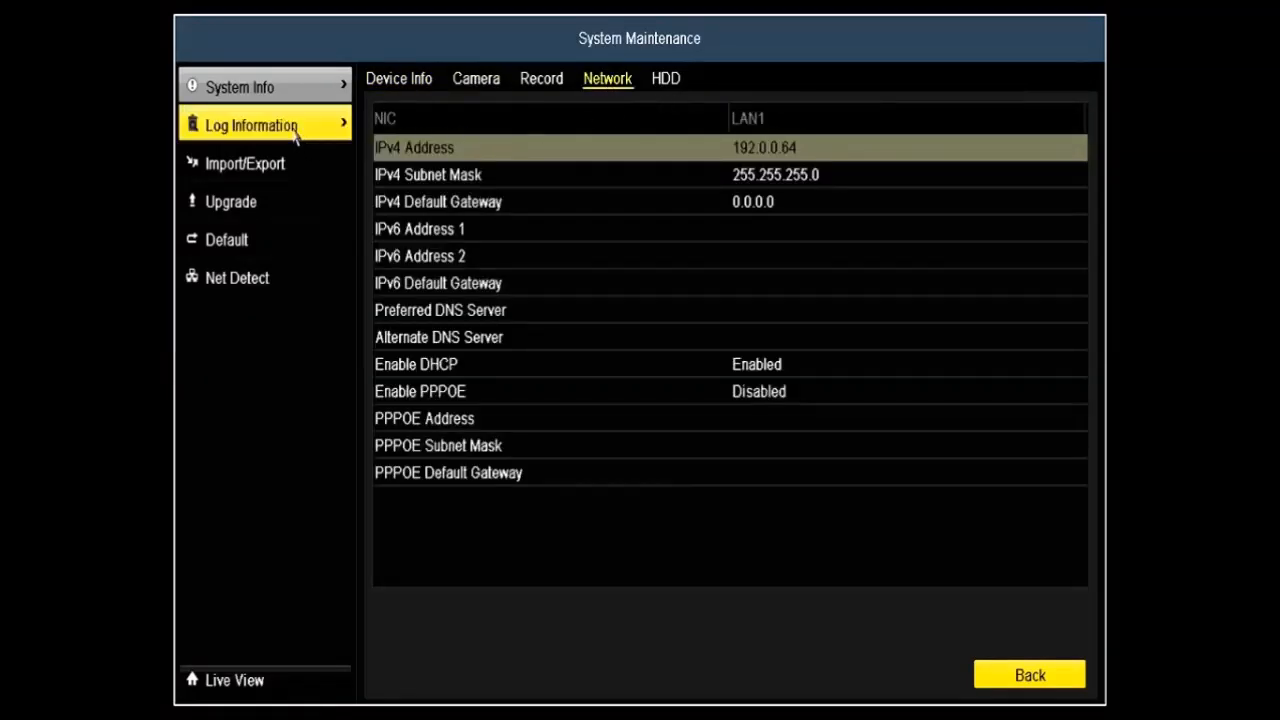
{"action": "left_click", "coordinate": [251, 125]}
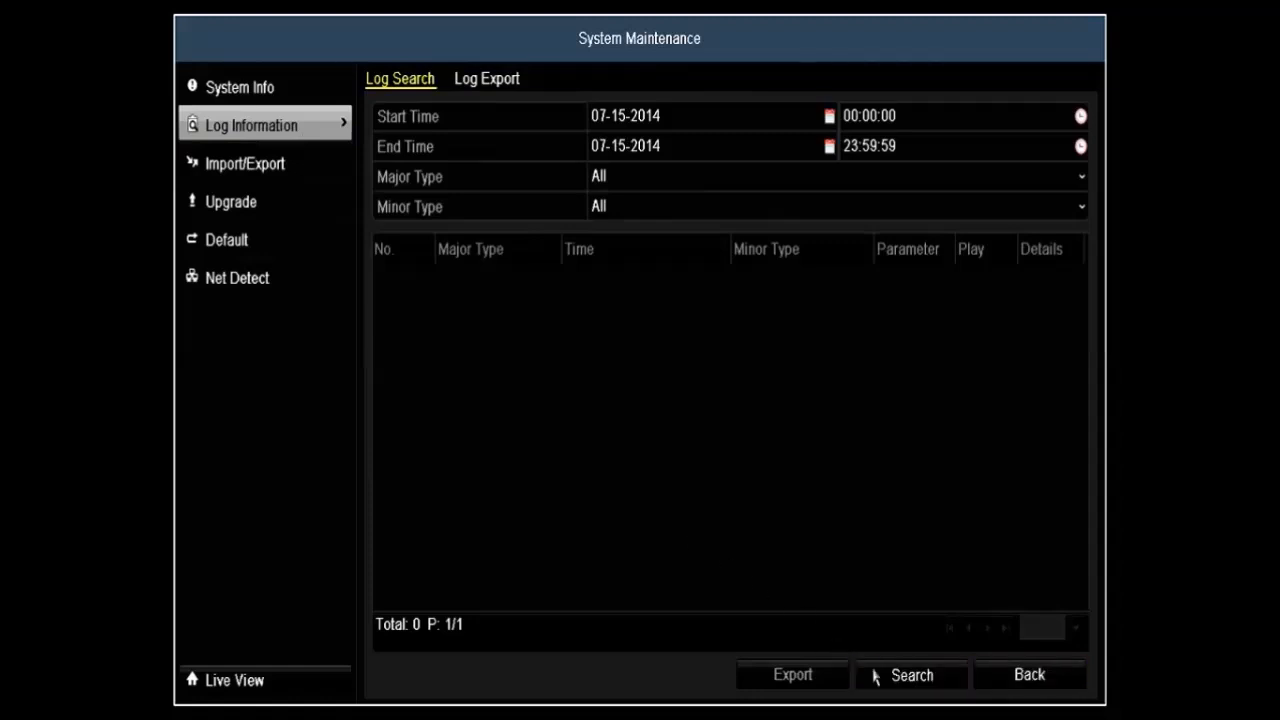
Step: Search the day's log for 193 entries and preview the motion-alarm clip from entry 70
{"action": "left_click", "coordinate": [910, 674]}
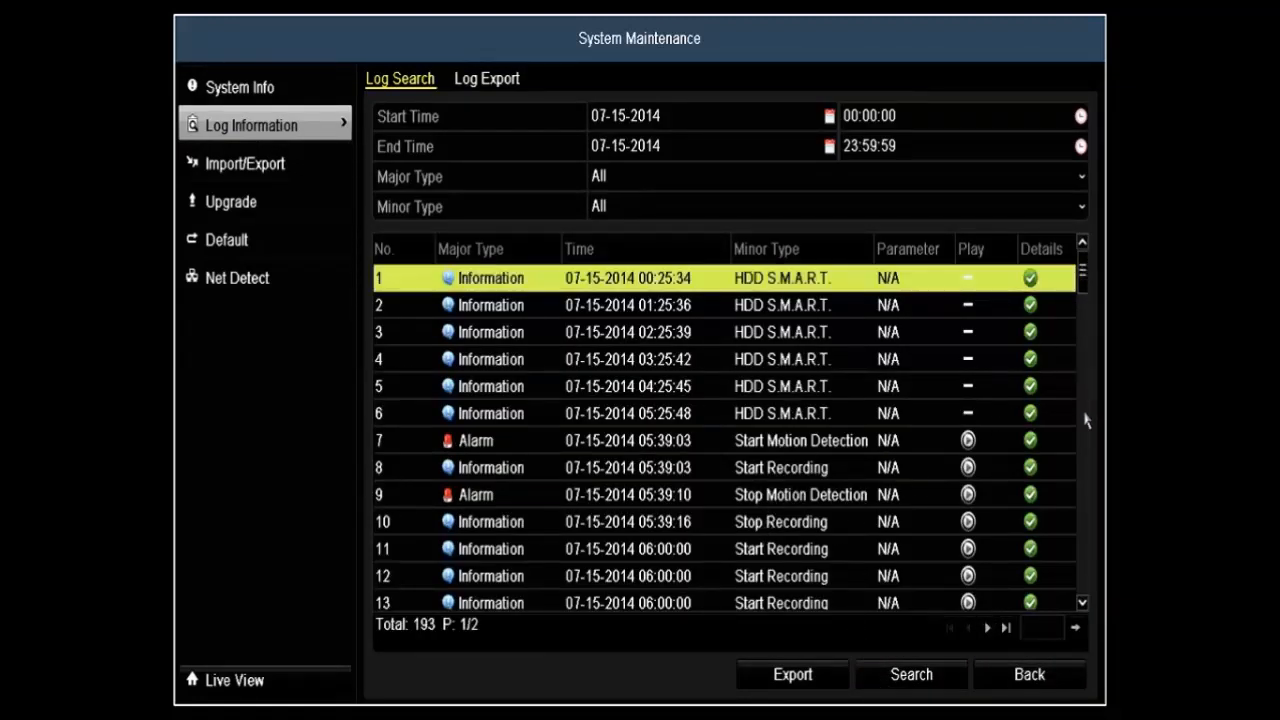
{"action": "scroll", "scroll_direction": "down", "scroll_amount": 3}
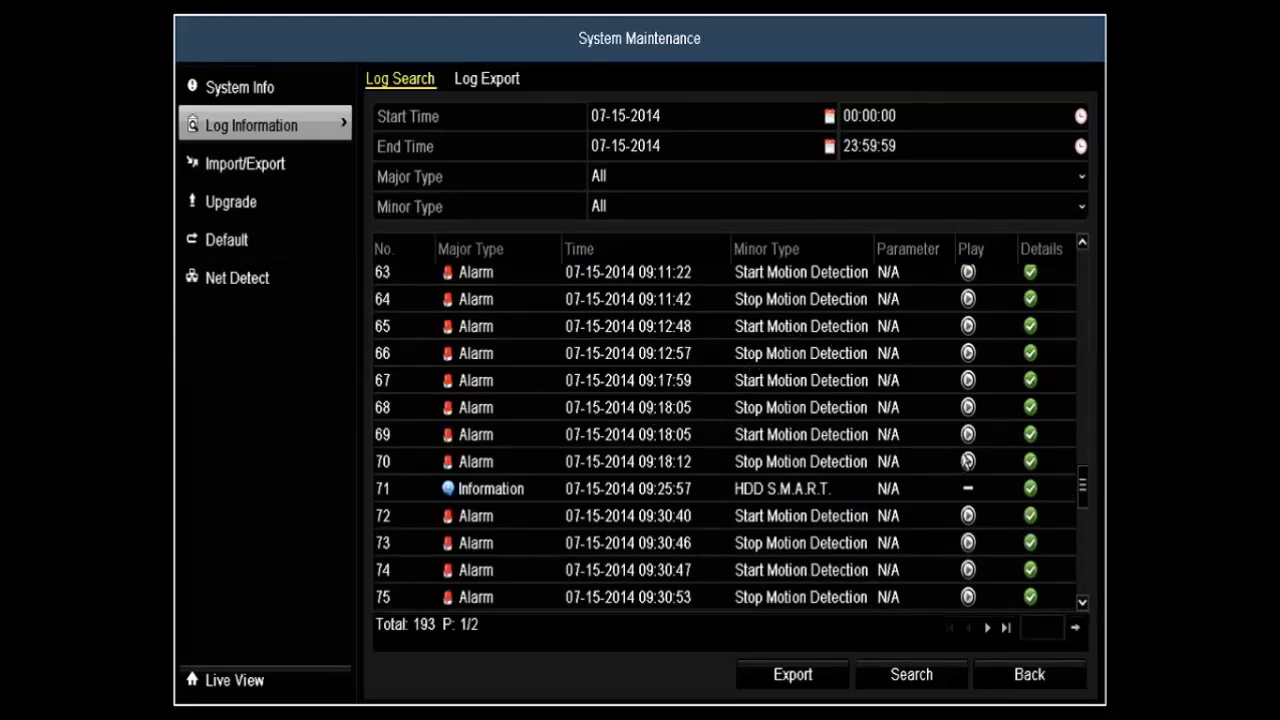
{"action": "left_click", "coordinate": [967, 461]}
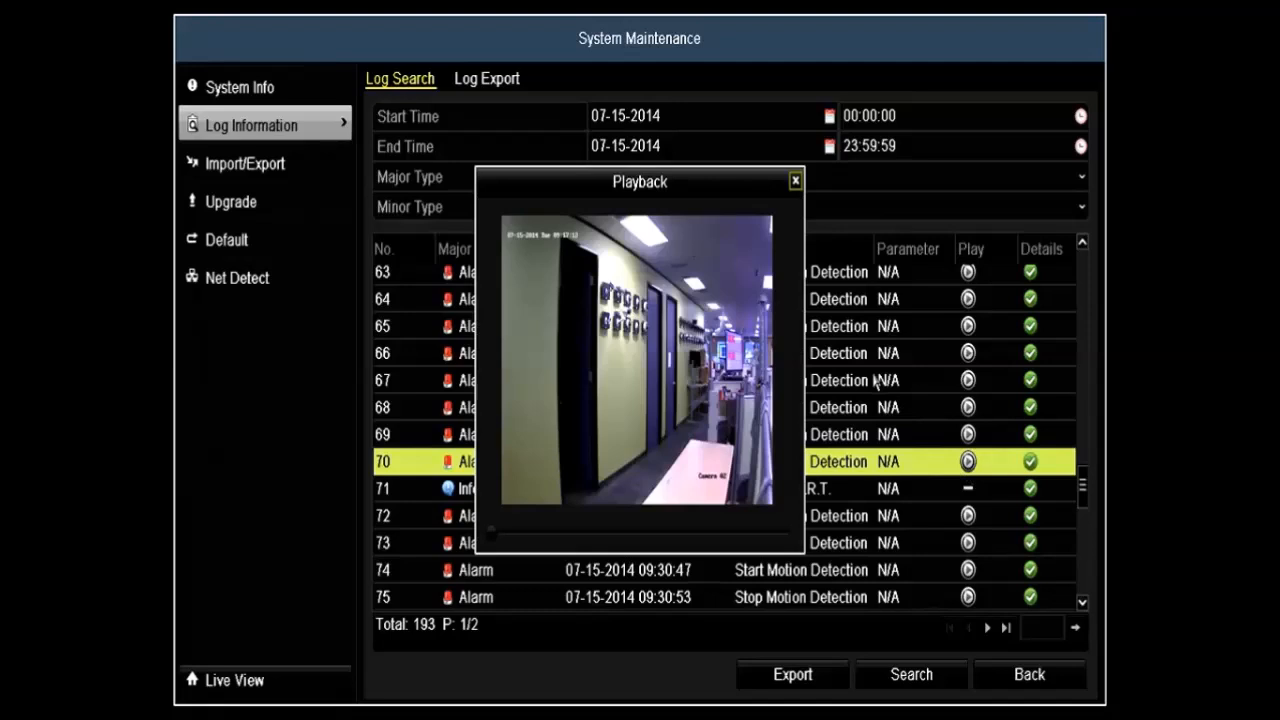
{"action": "left_click", "coordinate": [795, 181]}
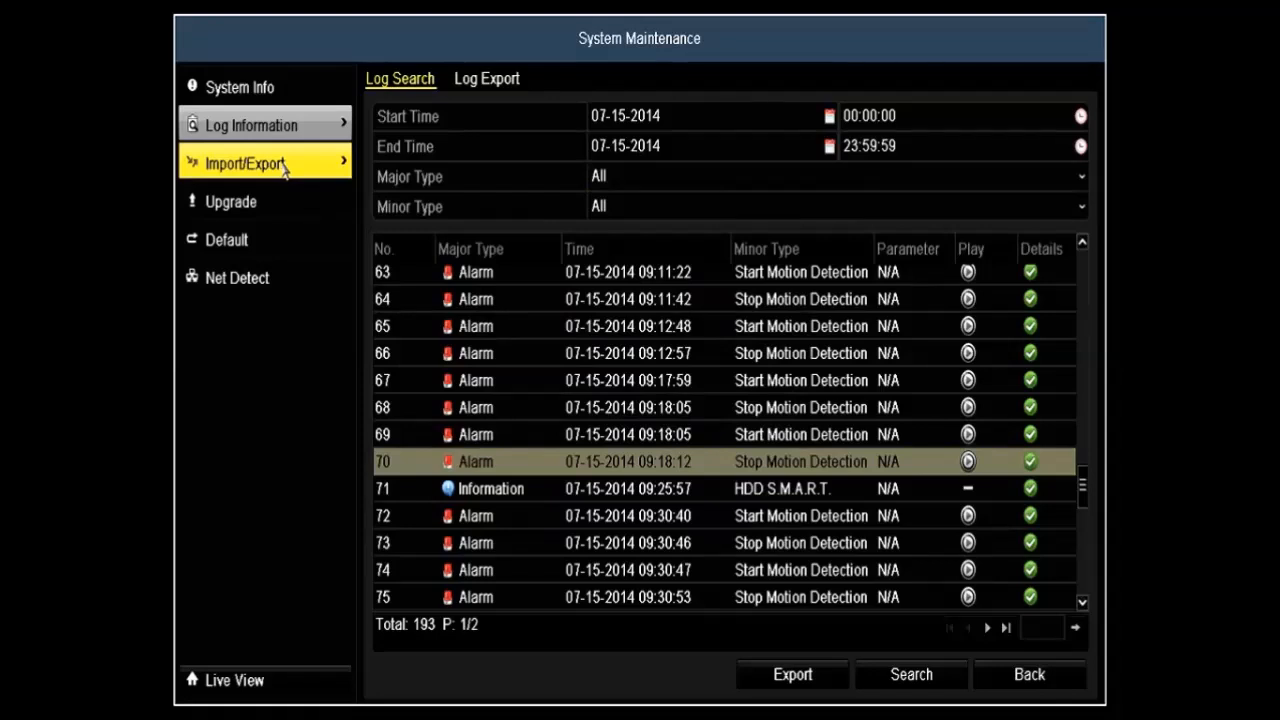
Step: Review Import/Export, Upgrade, Default and Net Detect pages, then return to the main menu
{"action": "left_click", "coordinate": [245, 163]}
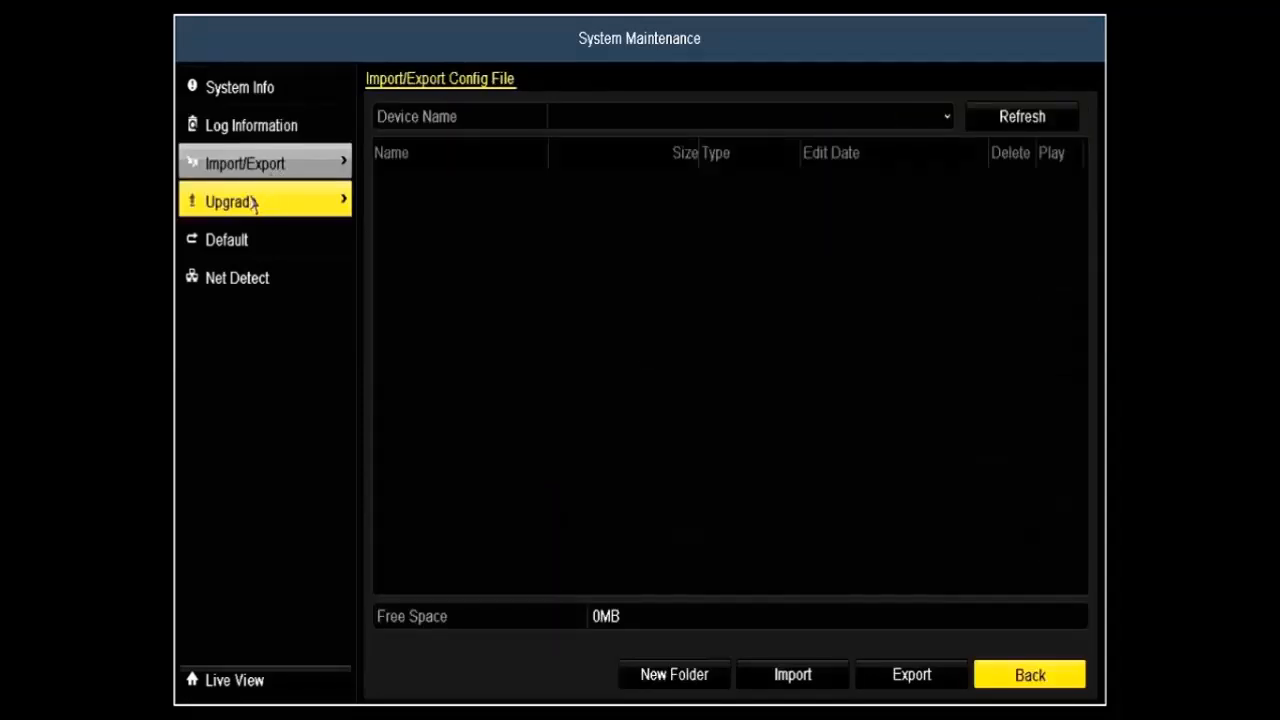
{"action": "left_click", "coordinate": [231, 201]}
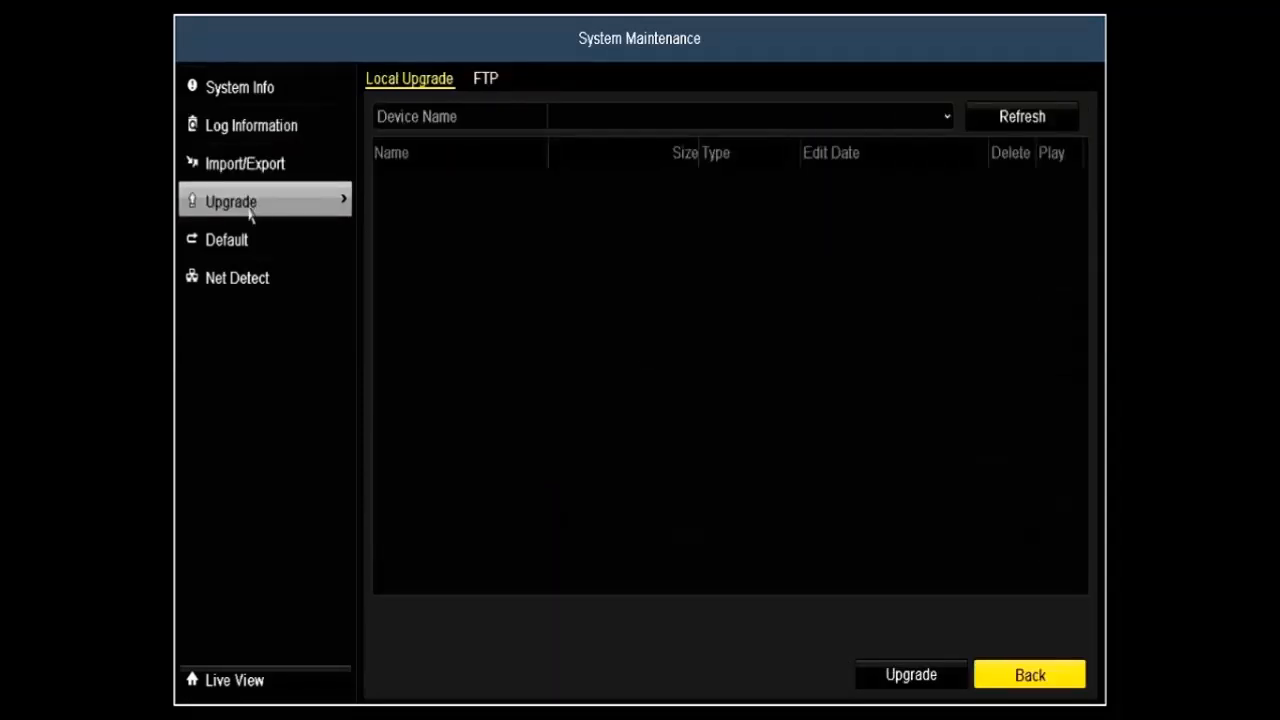
{"action": "left_click", "coordinate": [227, 239]}
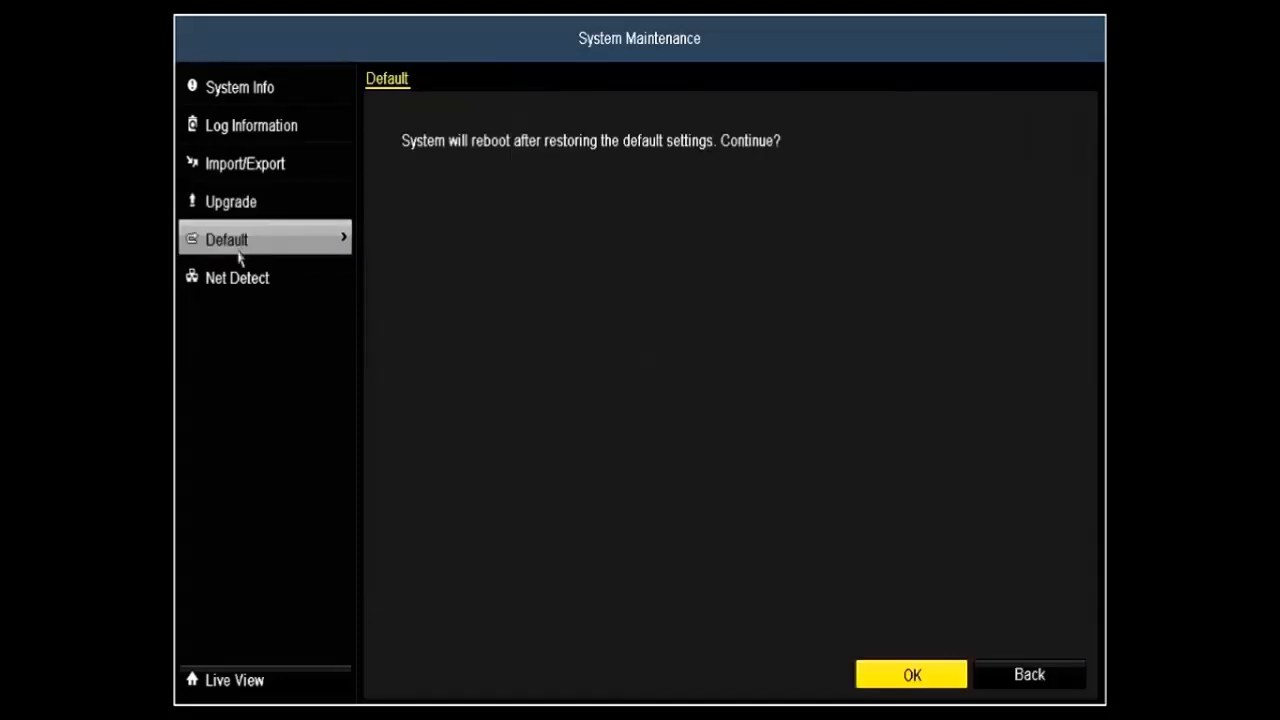
{"action": "left_click", "coordinate": [237, 277]}
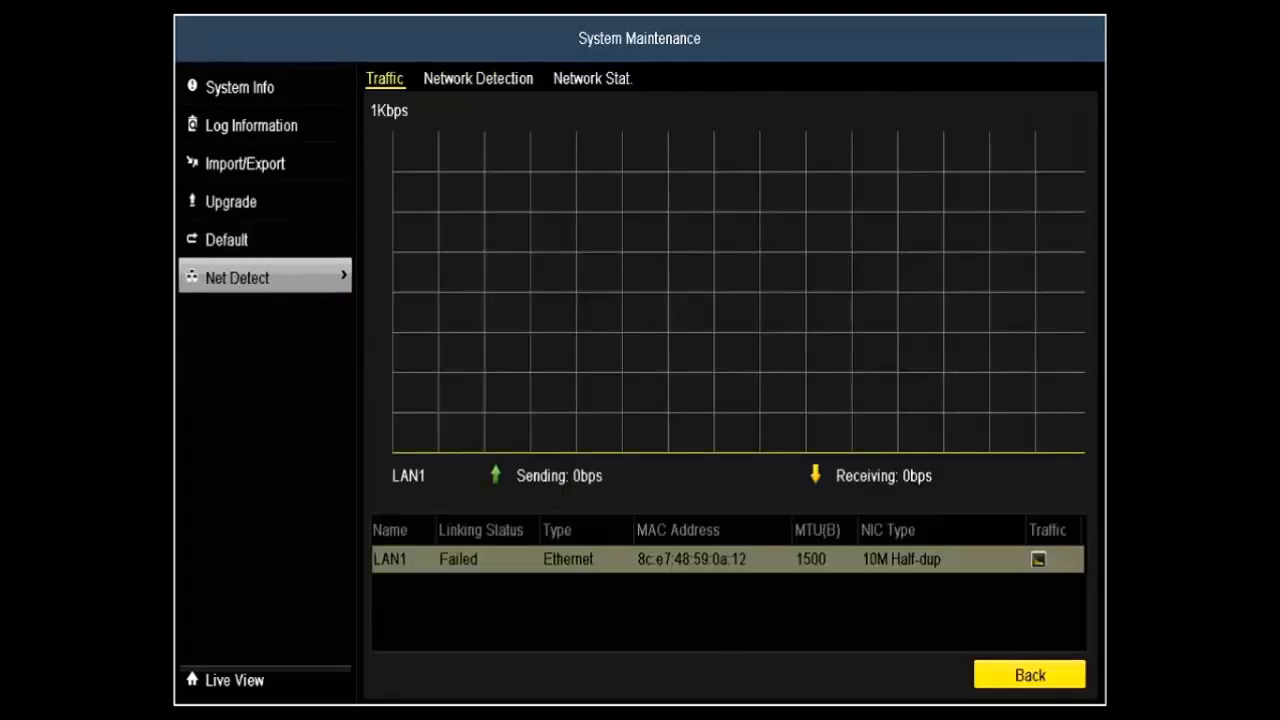
{"action": "left_click", "coordinate": [1029, 674]}
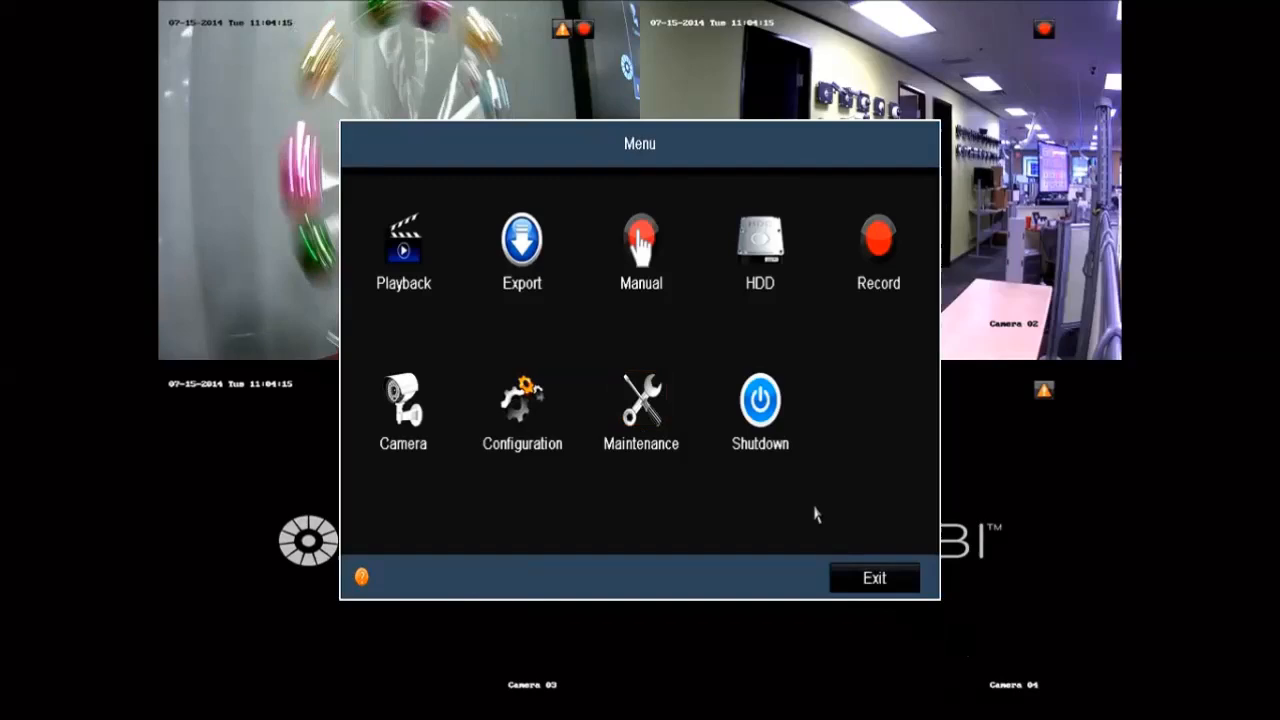
{"action": "mouse_move", "coordinate": [873, 578]}
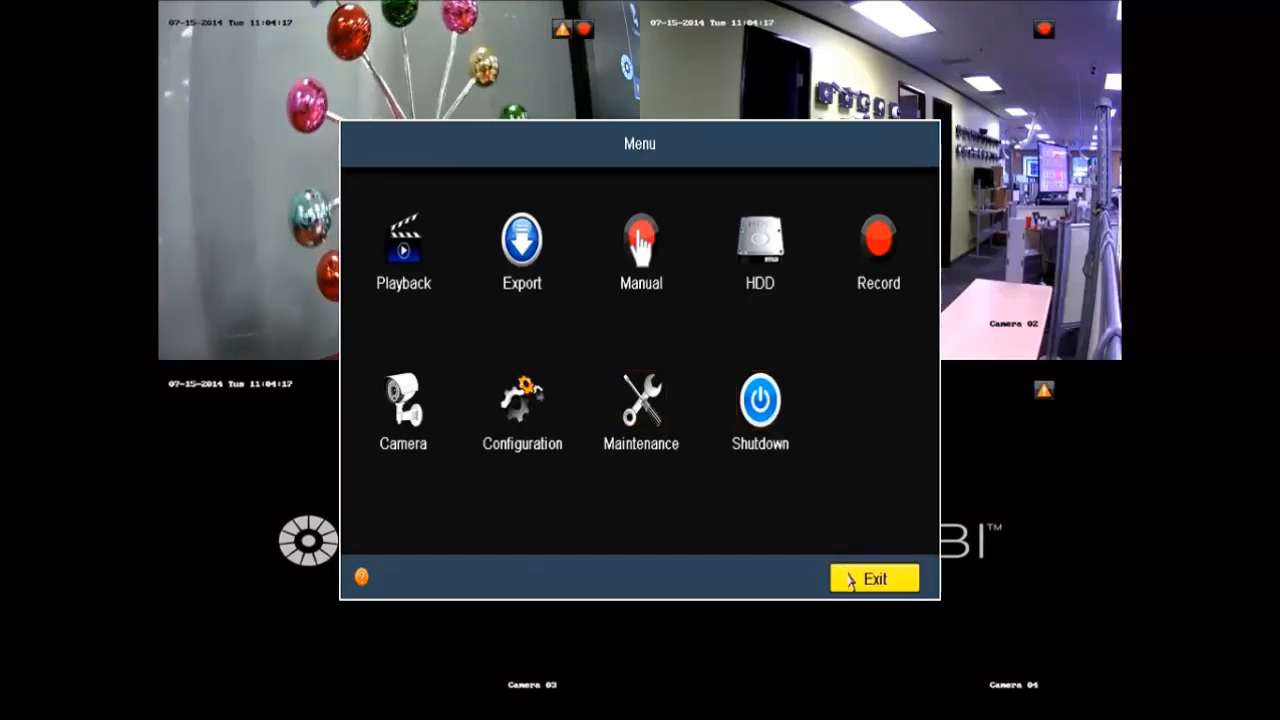
Step: Exit the main menu to leave the four-camera live view on its own
{"action": "left_click", "coordinate": [873, 578]}
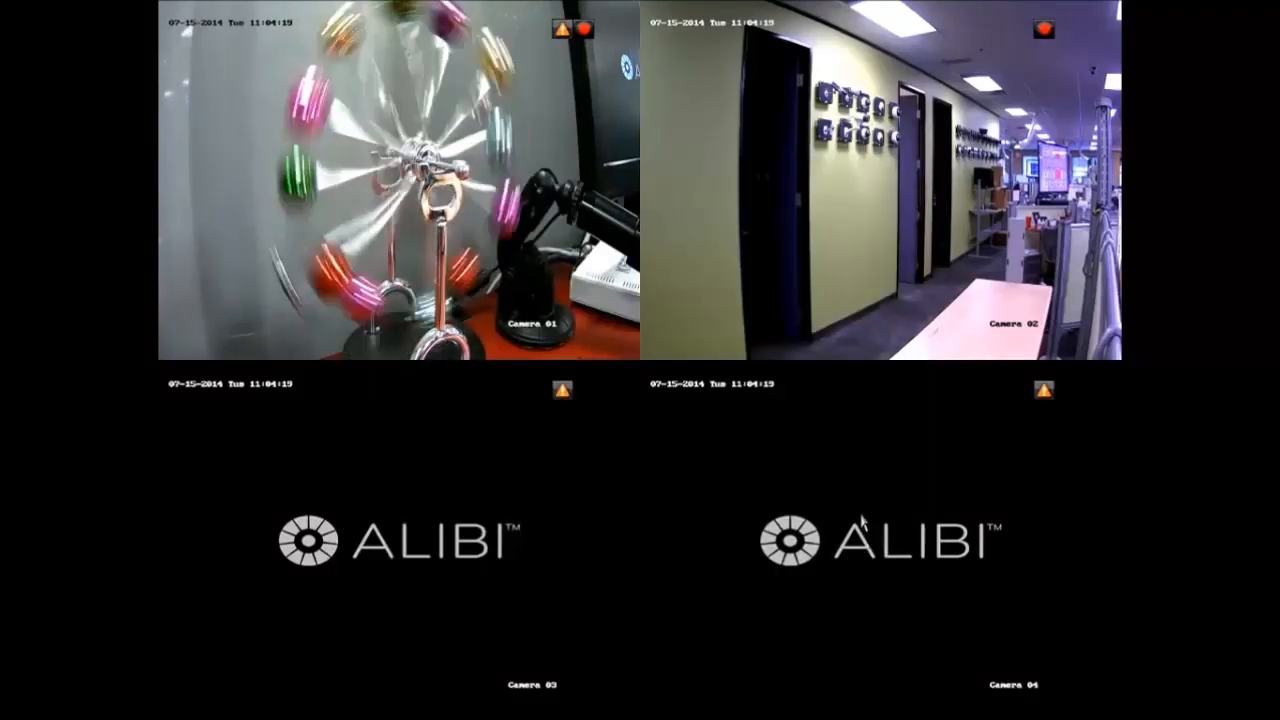